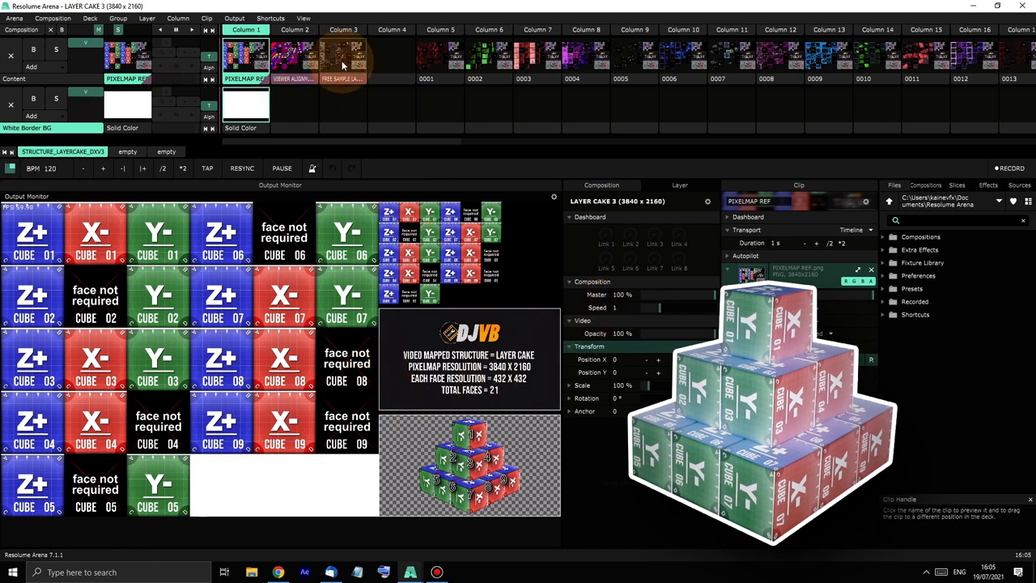
# - Trigger the first clip, DJVB logo, red splatter, green paint and red organic texture clips in turn across the cake
pyautogui.click(343, 57)
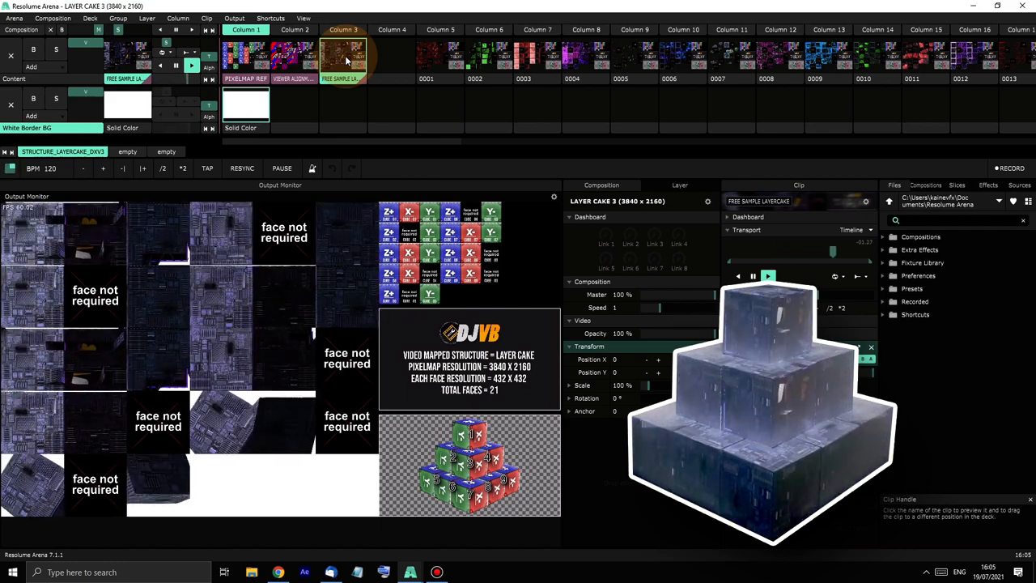
pyautogui.click(440, 56)
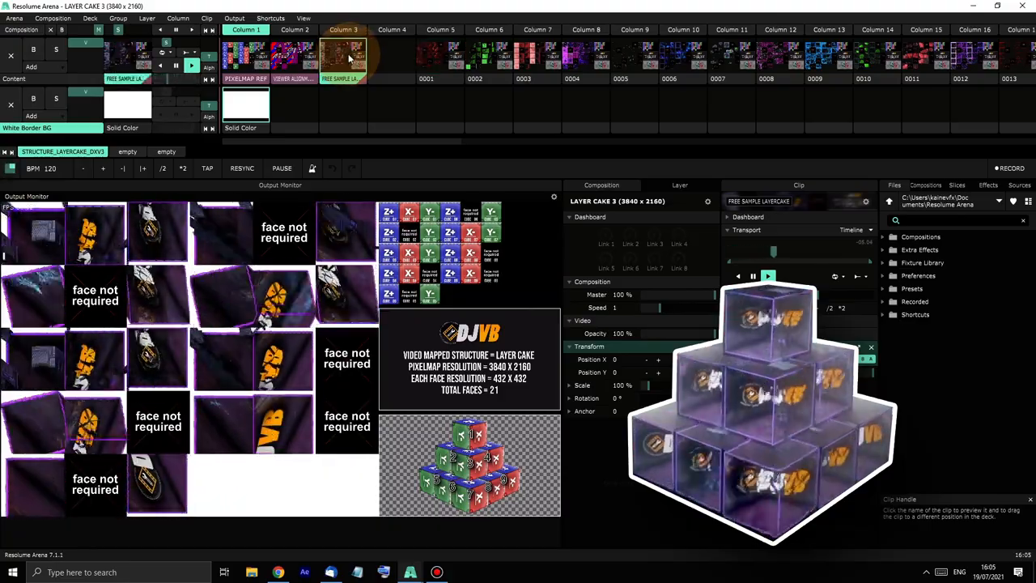
pyautogui.click(440, 61)
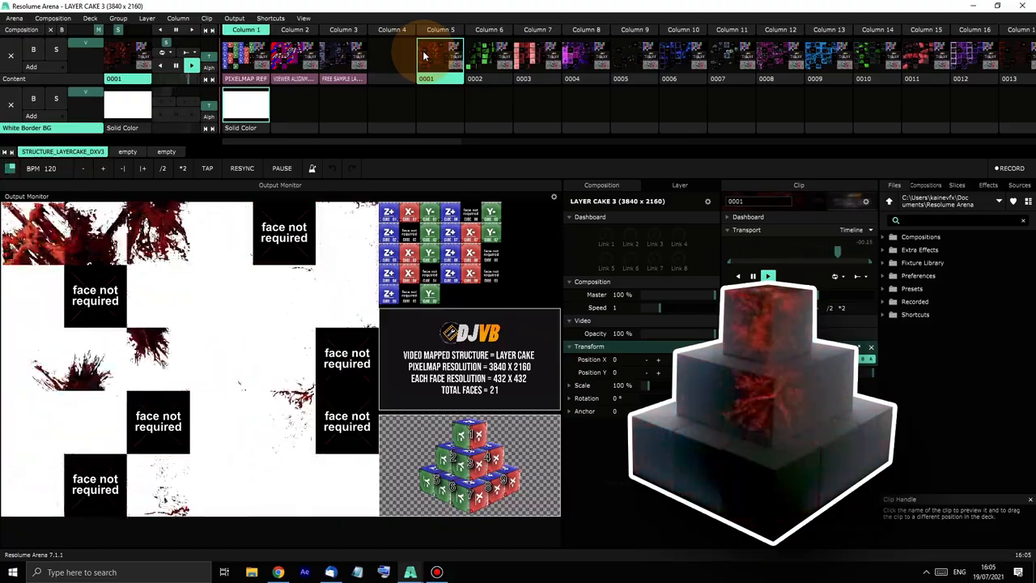
pyautogui.click(489, 61)
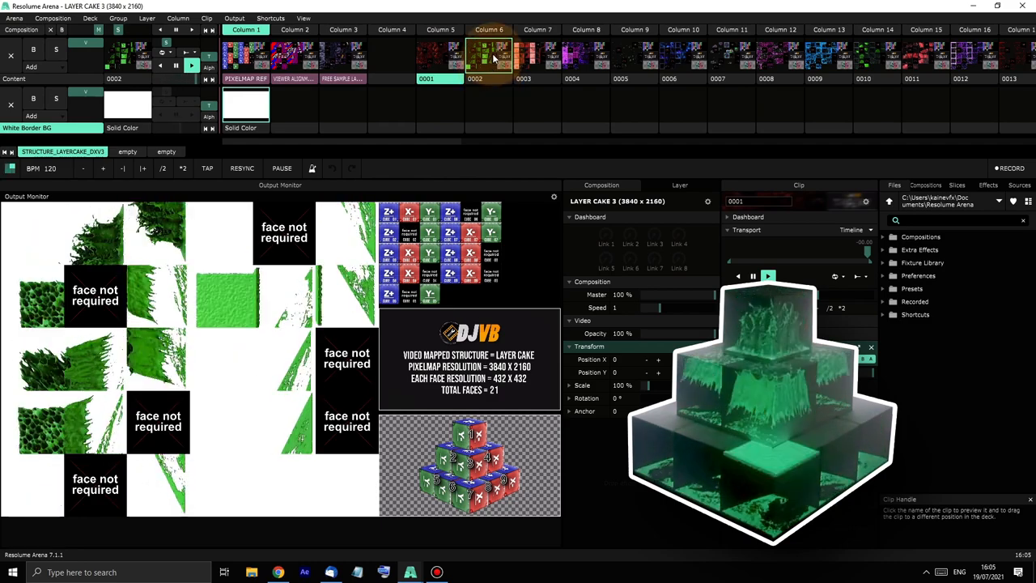
pyautogui.click(538, 56)
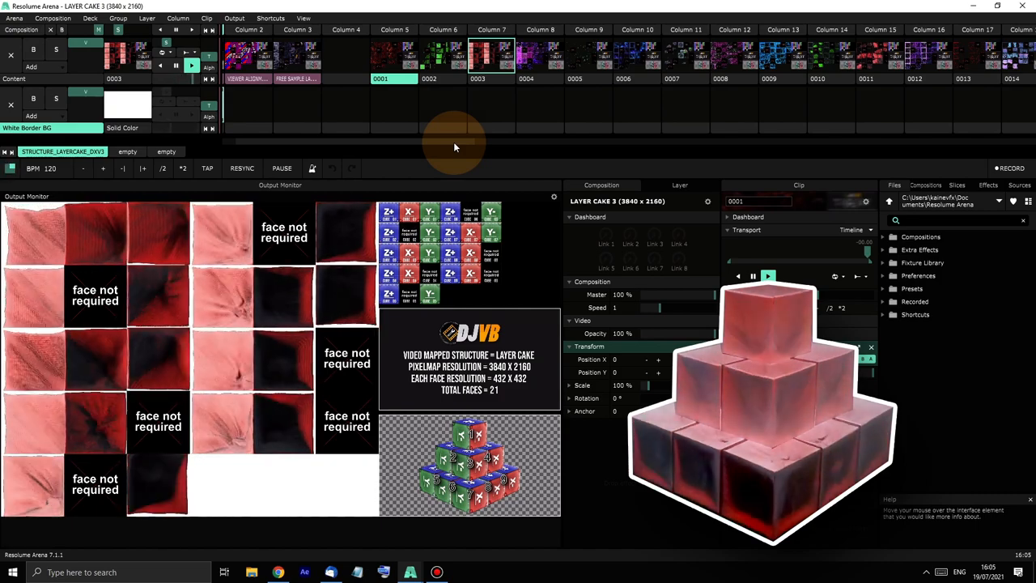
# - Trigger the green blob, purple particle, circuit board, green wireframe, blue shattered and cracked metal clips in turn
pyautogui.click(541, 55)
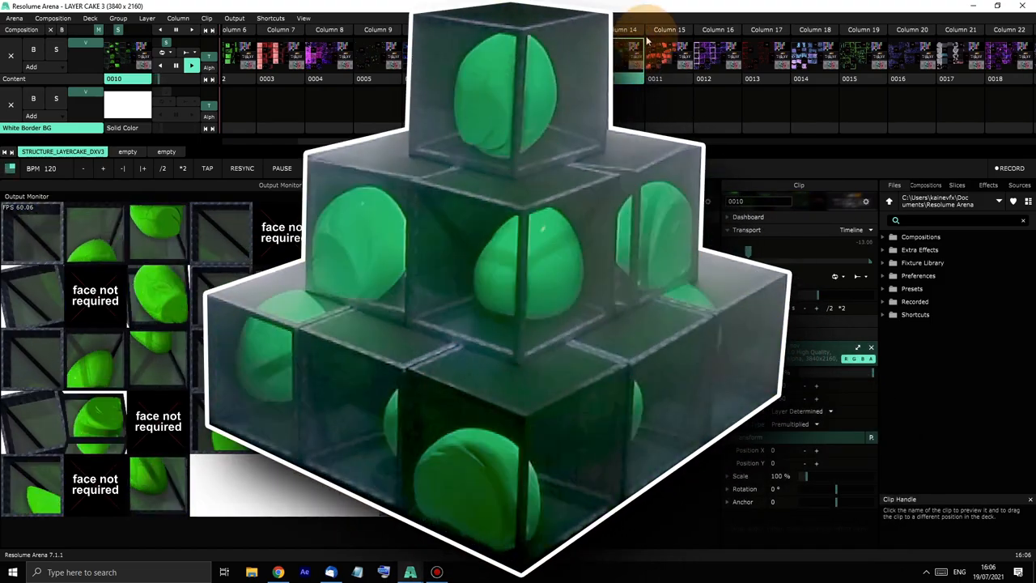
pyautogui.click(669, 56)
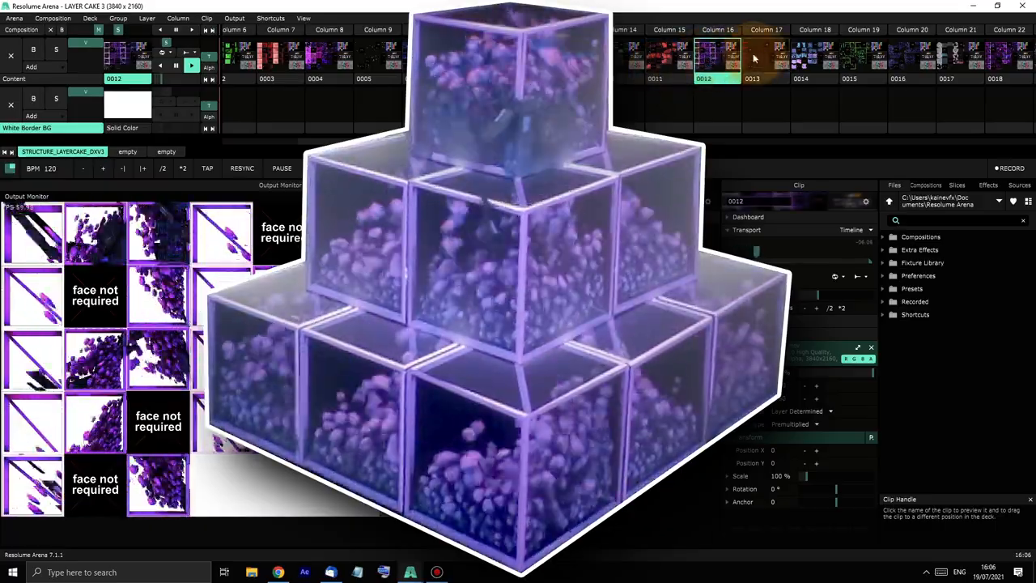
pyautogui.click(814, 57)
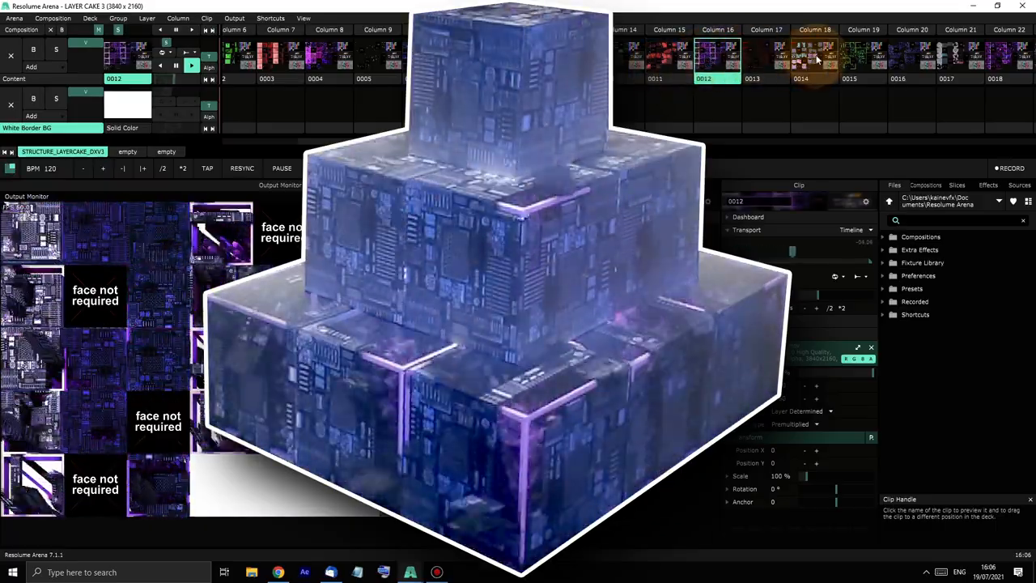
pyautogui.click(863, 57)
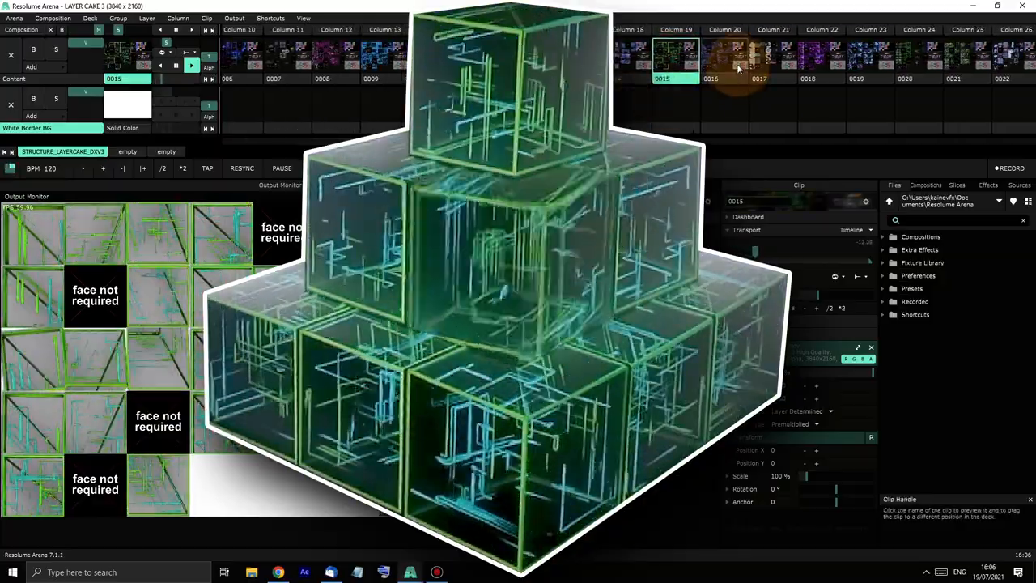
pyautogui.click(724, 57)
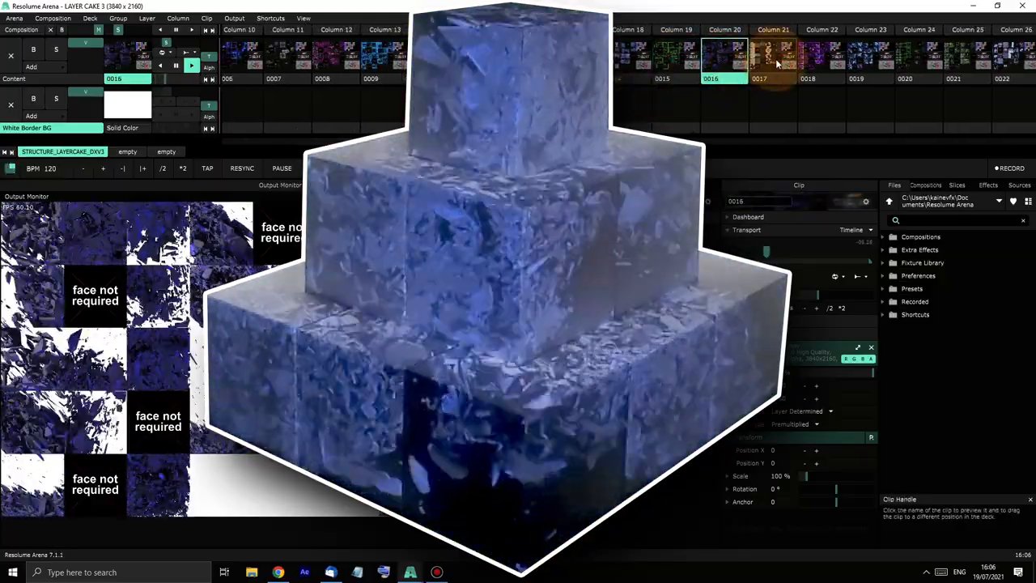
pyautogui.click(773, 57)
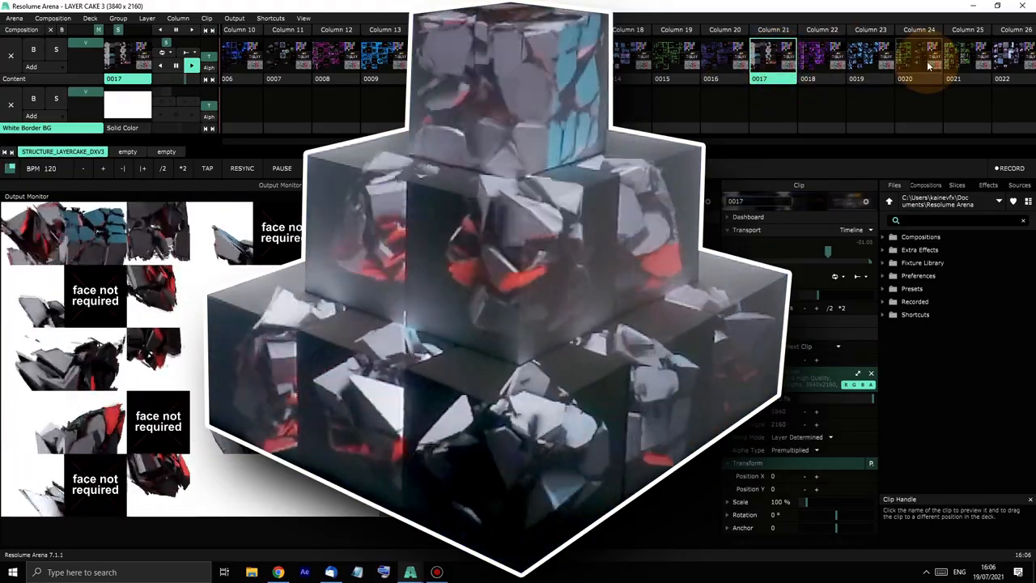
# - Trigger the green speaker, clockwork timer, spinning turbine, brick machinery and mechanical eye clips, then restore the pixel map test pattern
pyautogui.click(920, 62)
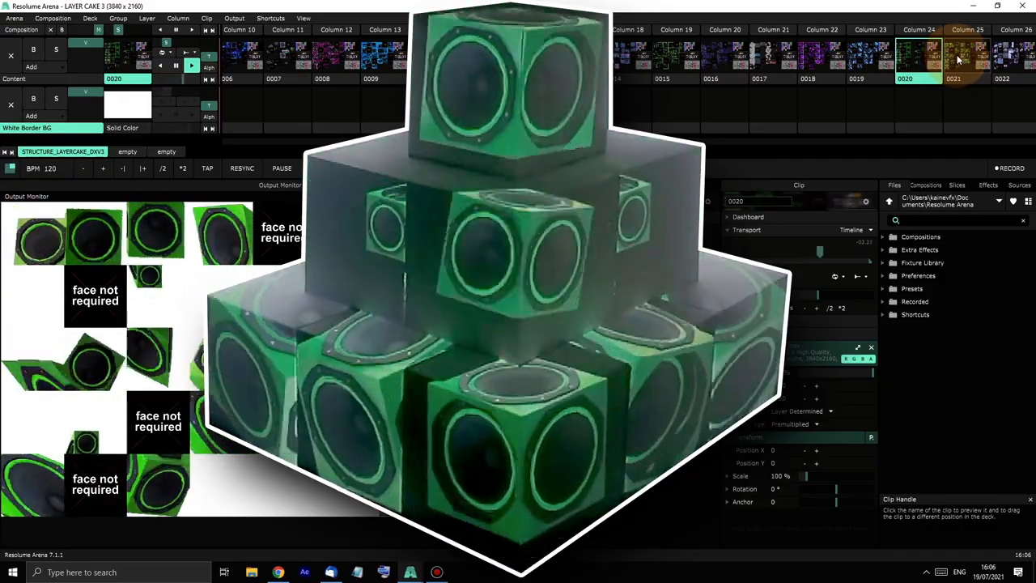
pyautogui.click(968, 57)
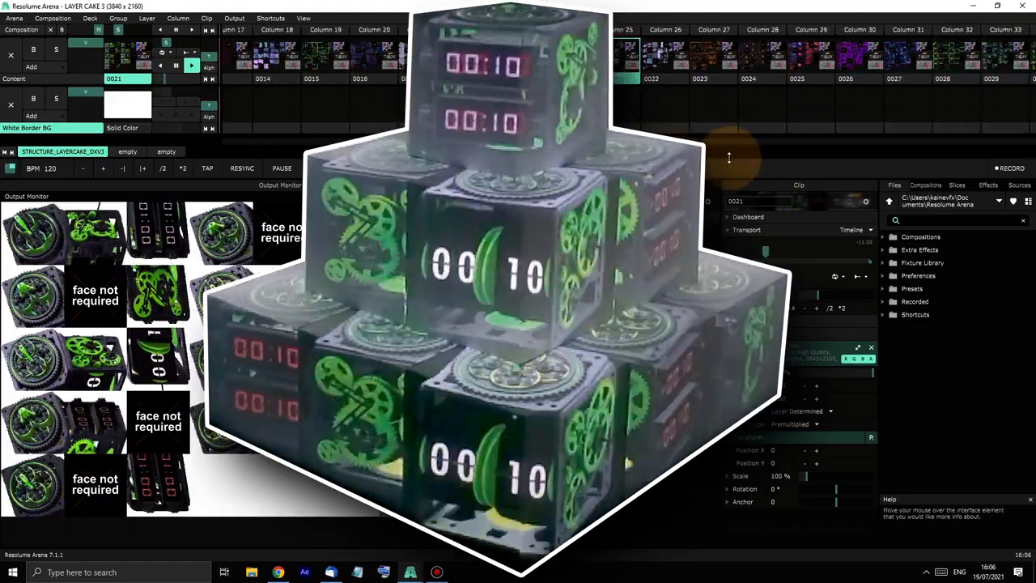
pyautogui.click(666, 56)
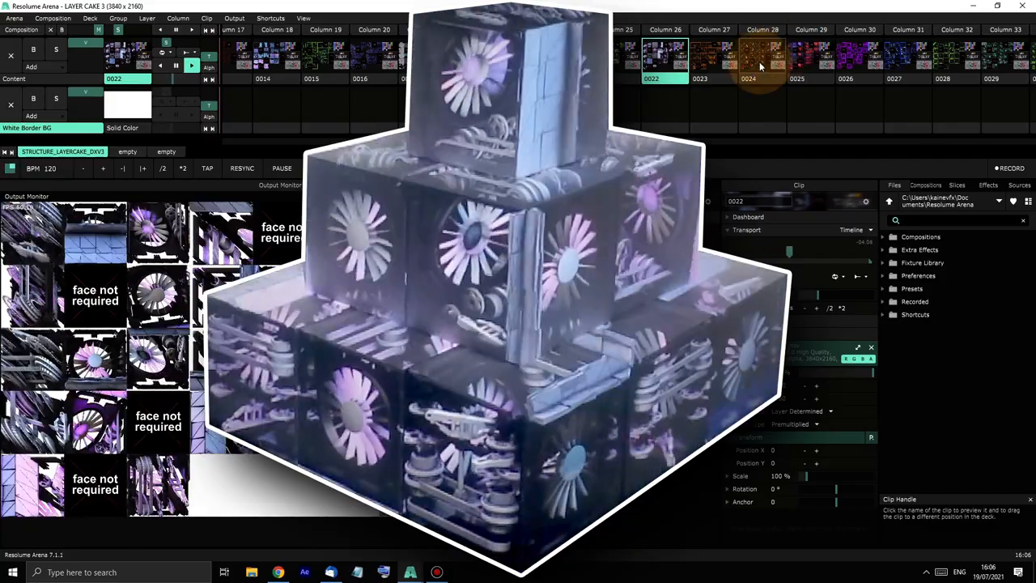
pyautogui.click(762, 62)
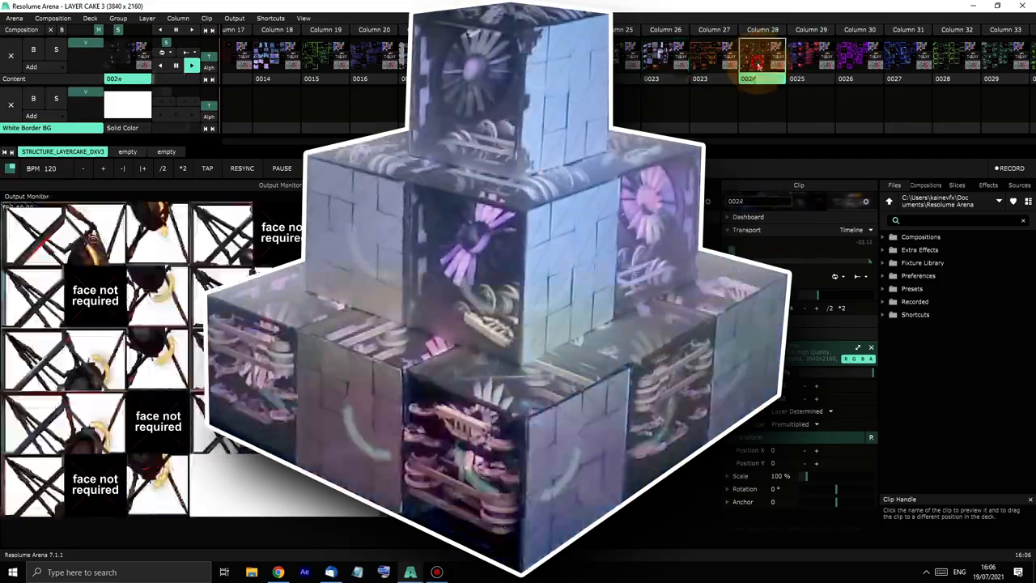
pyautogui.click(761, 57)
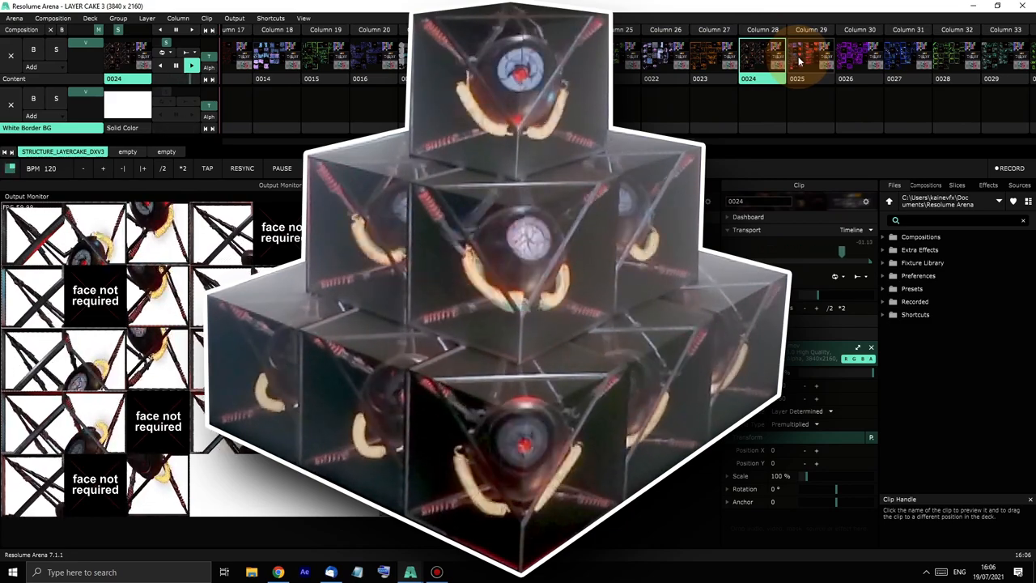
pyautogui.click(809, 61)
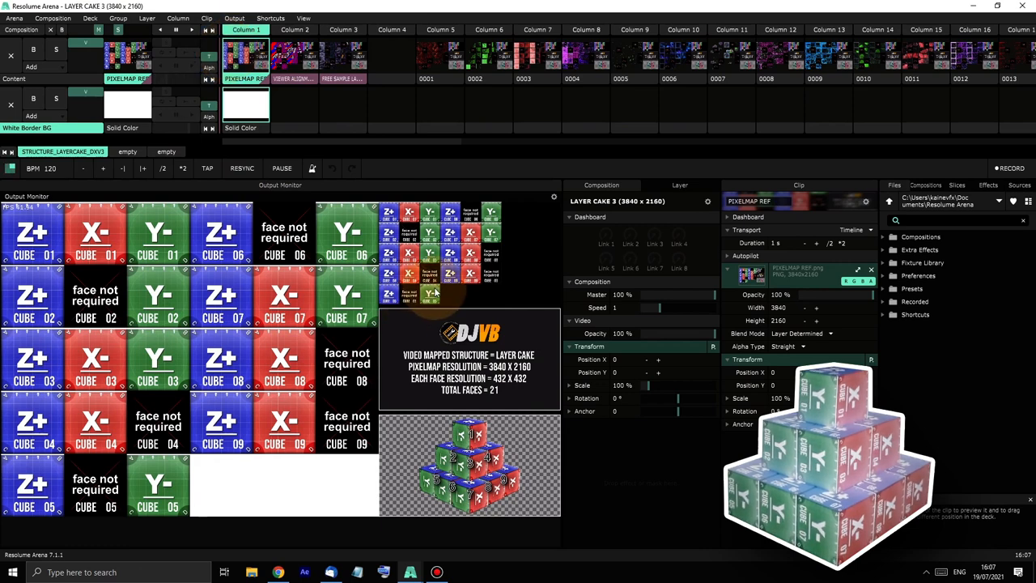
pyautogui.moveTo(466, 557)
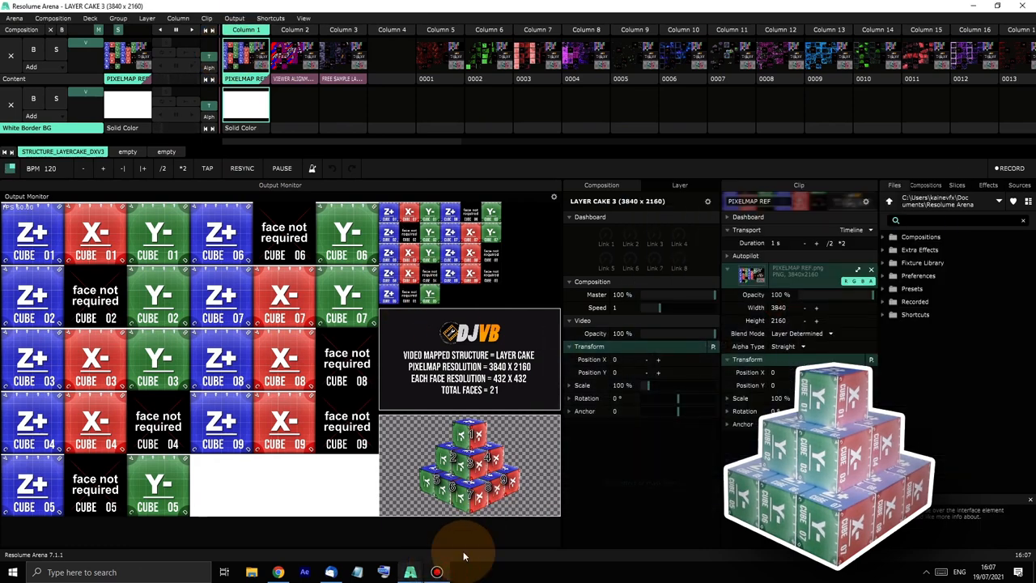
pyautogui.moveTo(661, 496)
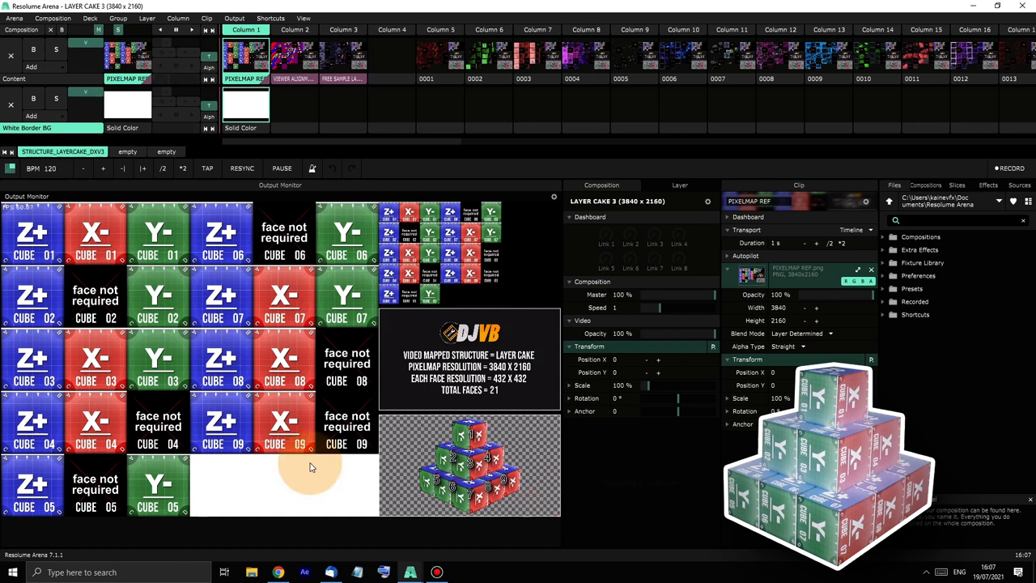
pyautogui.moveTo(113, 282)
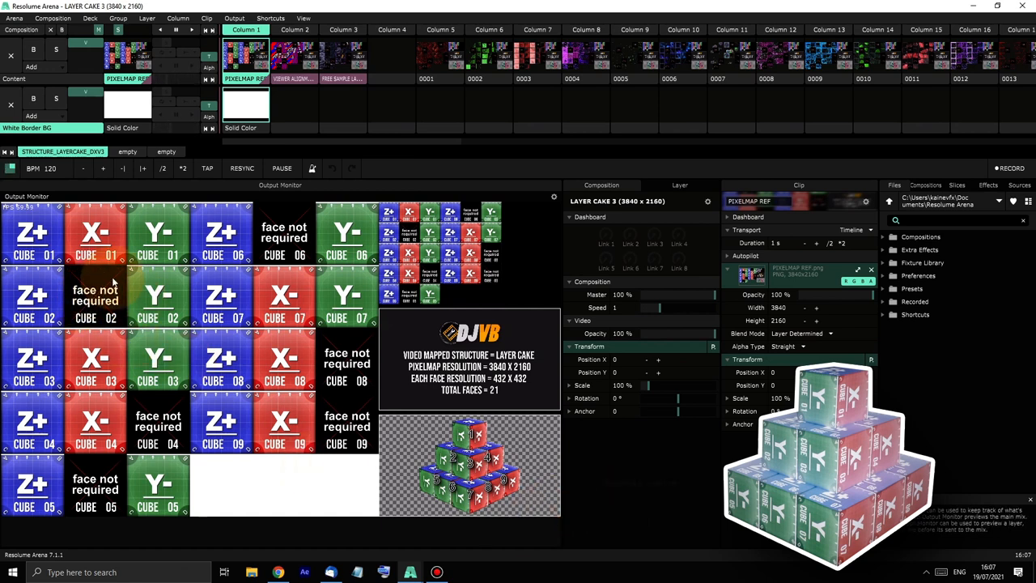
pyautogui.moveTo(62, 282)
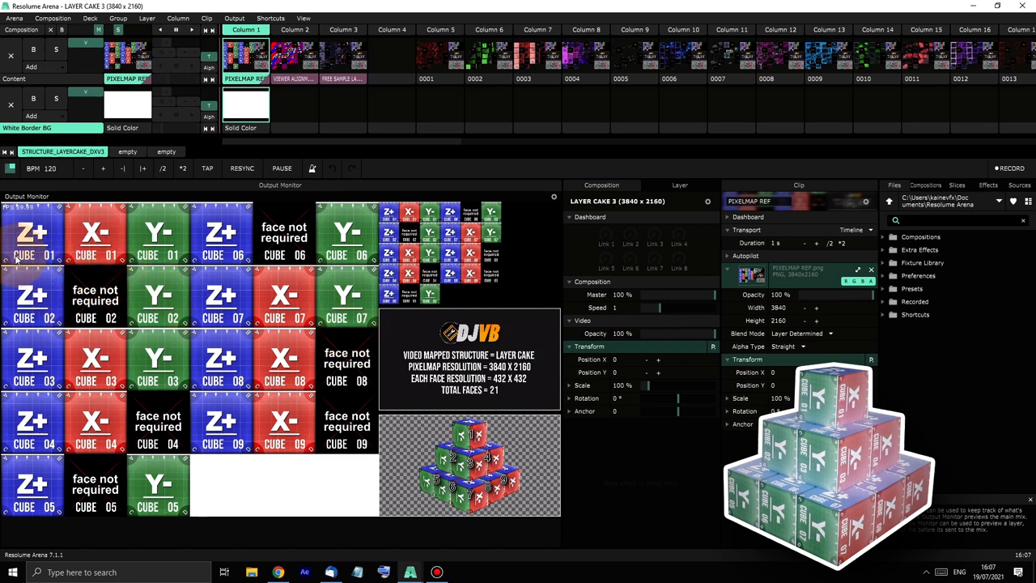
pyautogui.moveTo(159, 259)
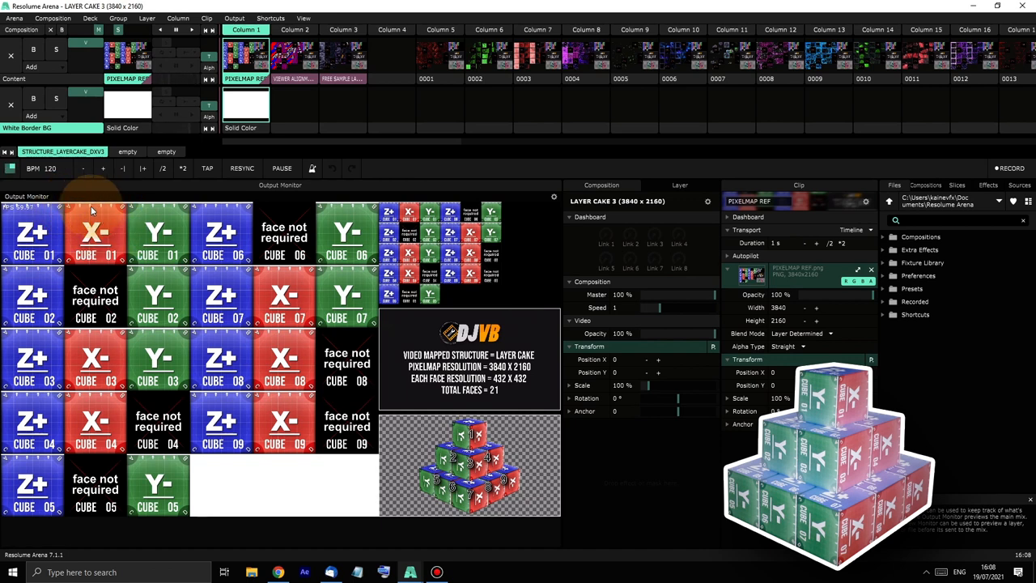
pyautogui.moveTo(201, 434)
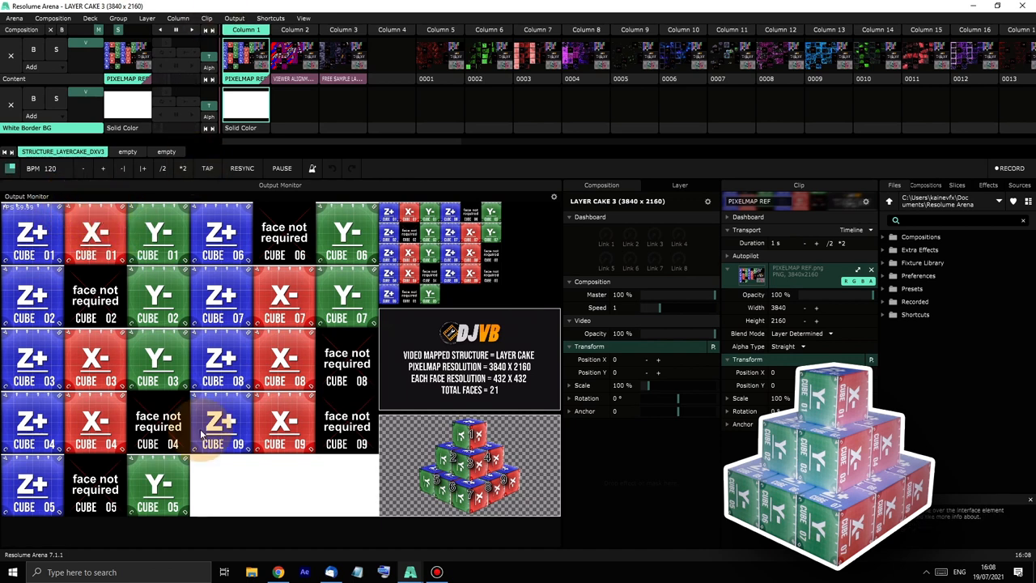
pyautogui.click(233, 18)
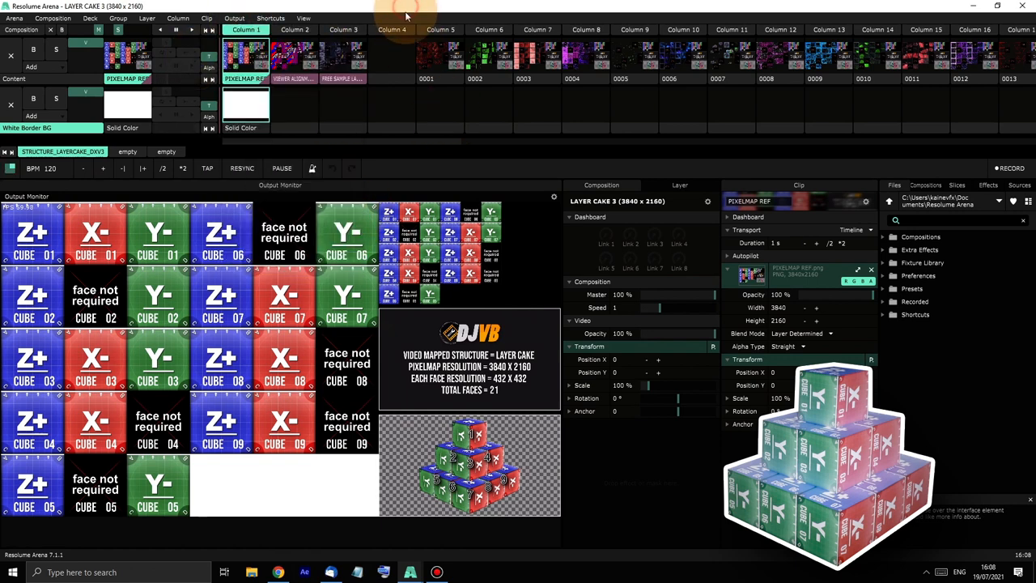
pyautogui.moveTo(316, 327)
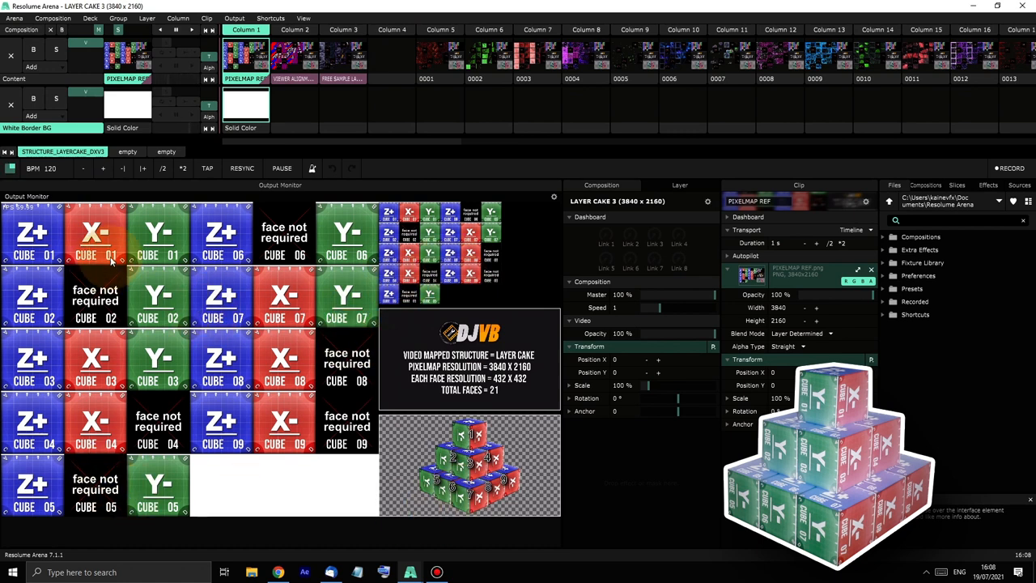
pyautogui.moveTo(353, 220)
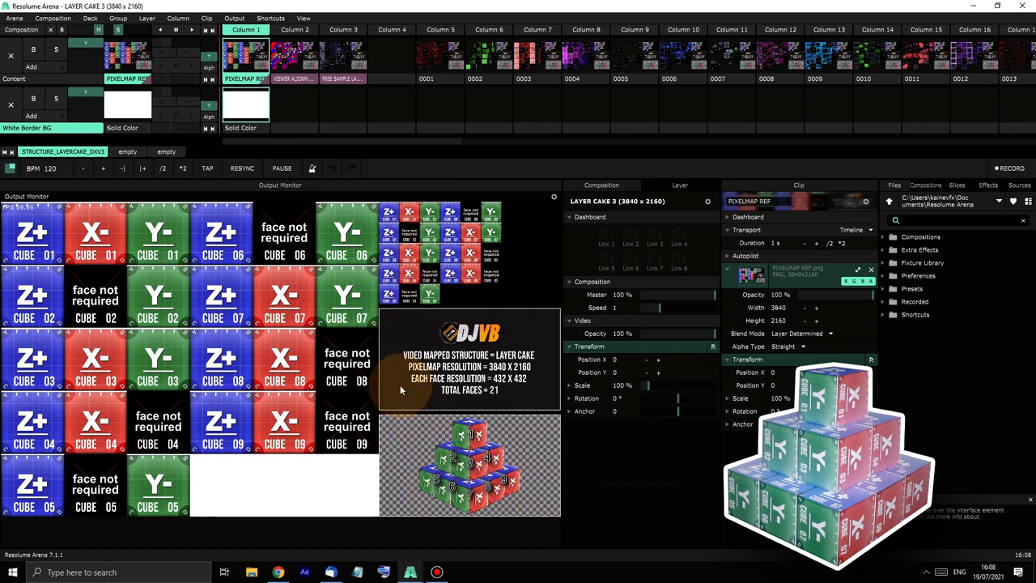
pyautogui.moveTo(494, 418)
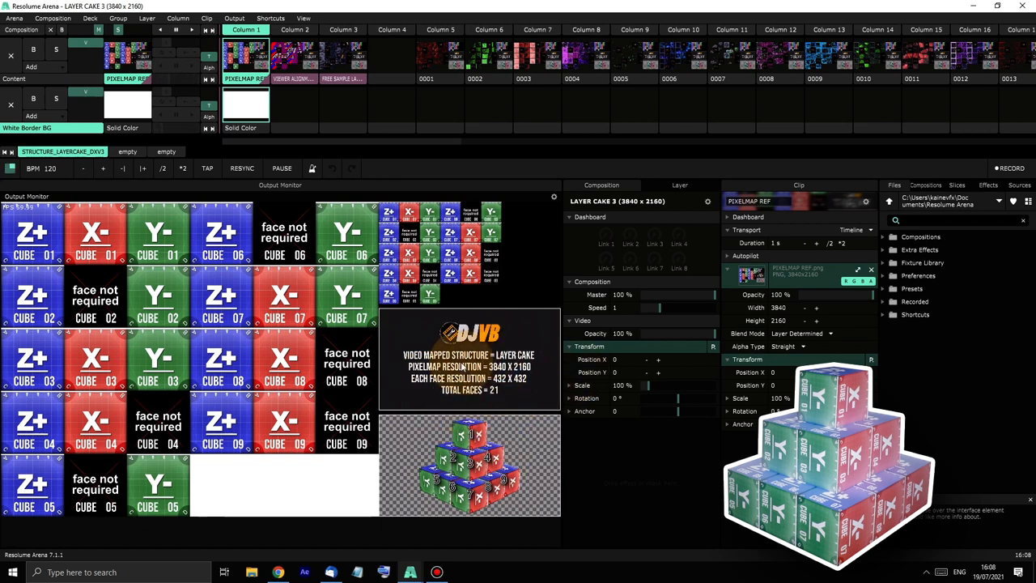
pyautogui.moveTo(460, 392)
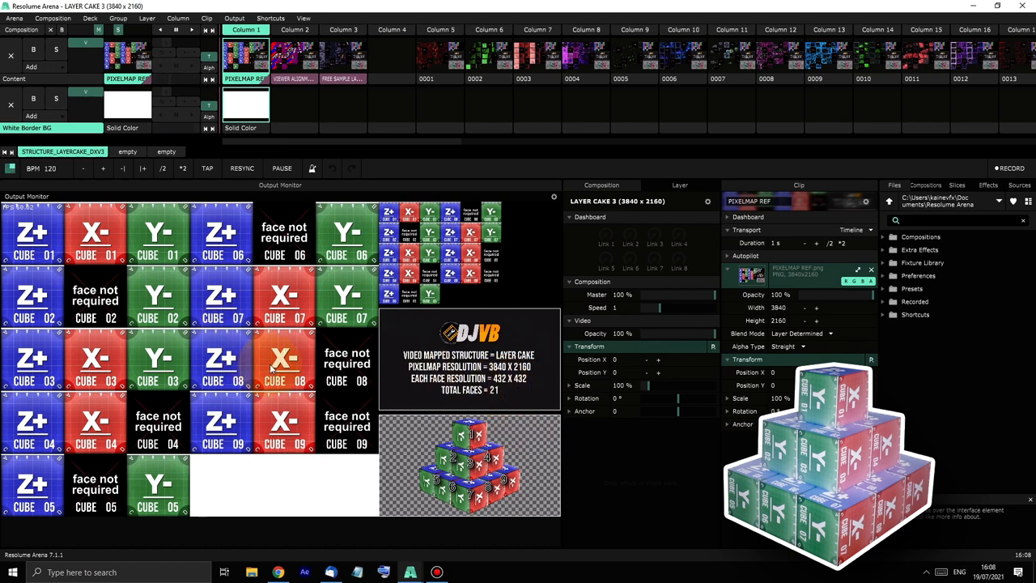
pyautogui.moveTo(515, 401)
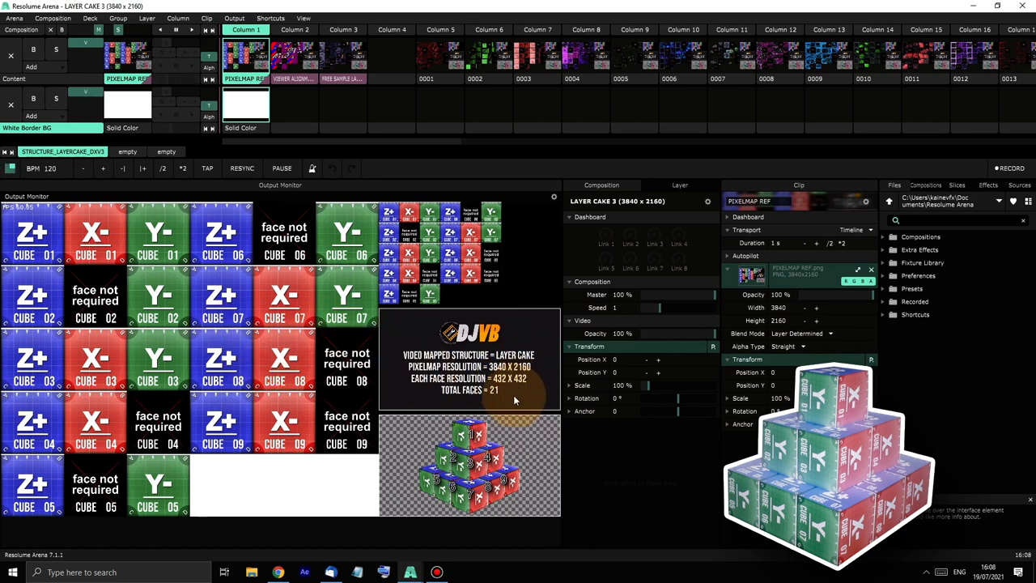
pyautogui.moveTo(447, 453)
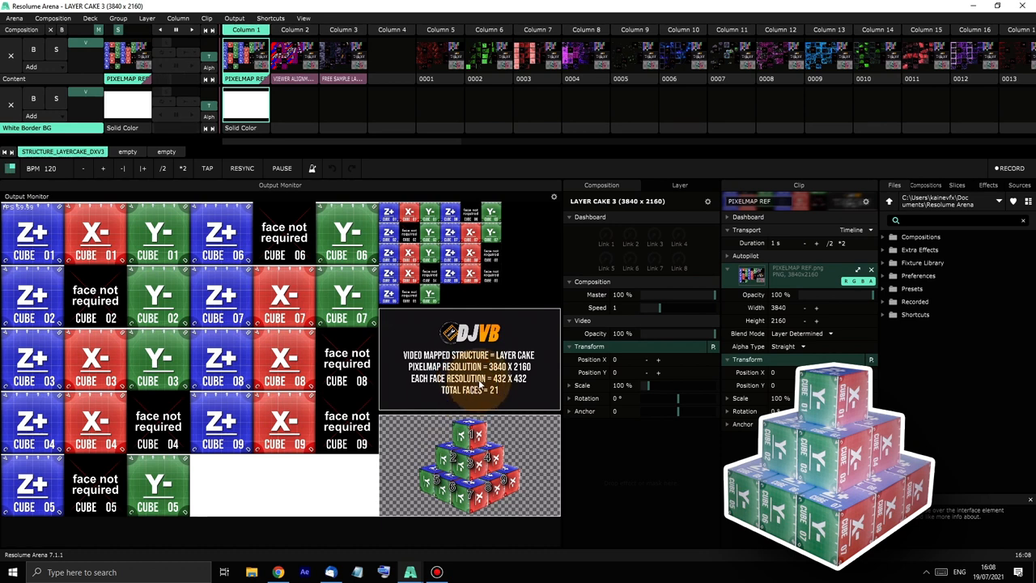
pyautogui.moveTo(445, 415)
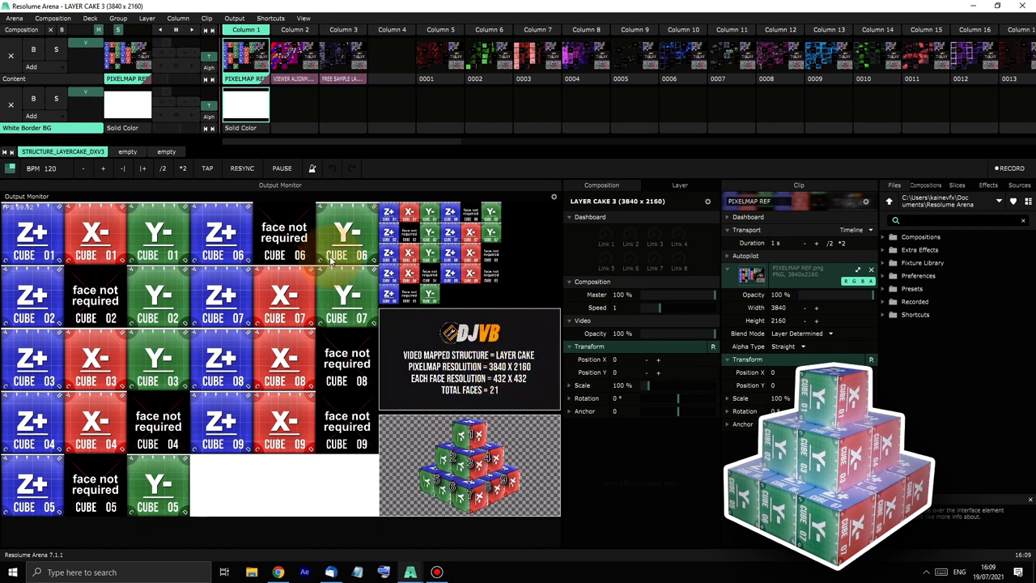
# - Show the Advanced Output window and examine the background slice and the first output mask in the slice list
pyautogui.click(235, 18)
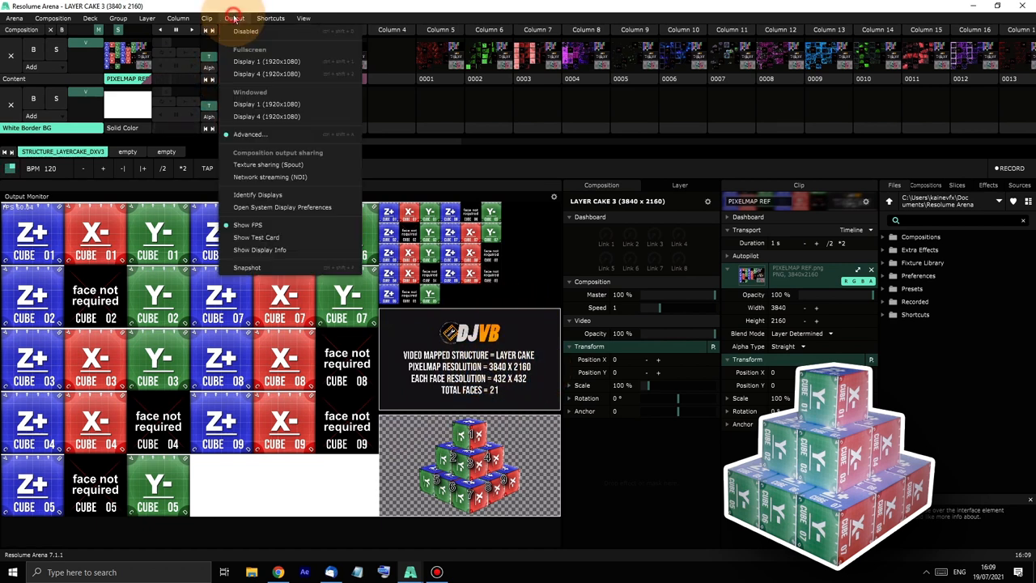
pyautogui.click(249, 133)
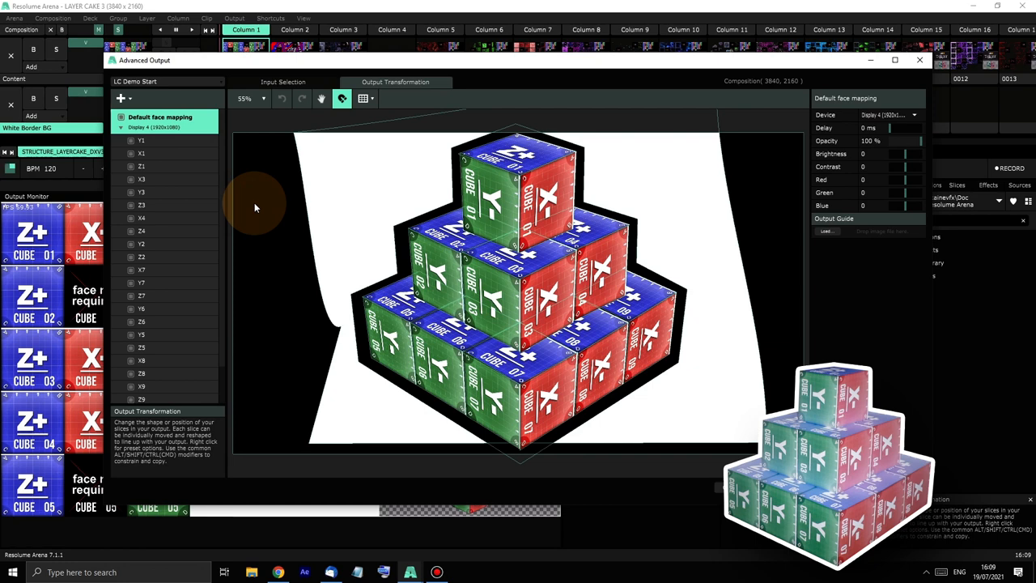
pyautogui.scroll(-3)
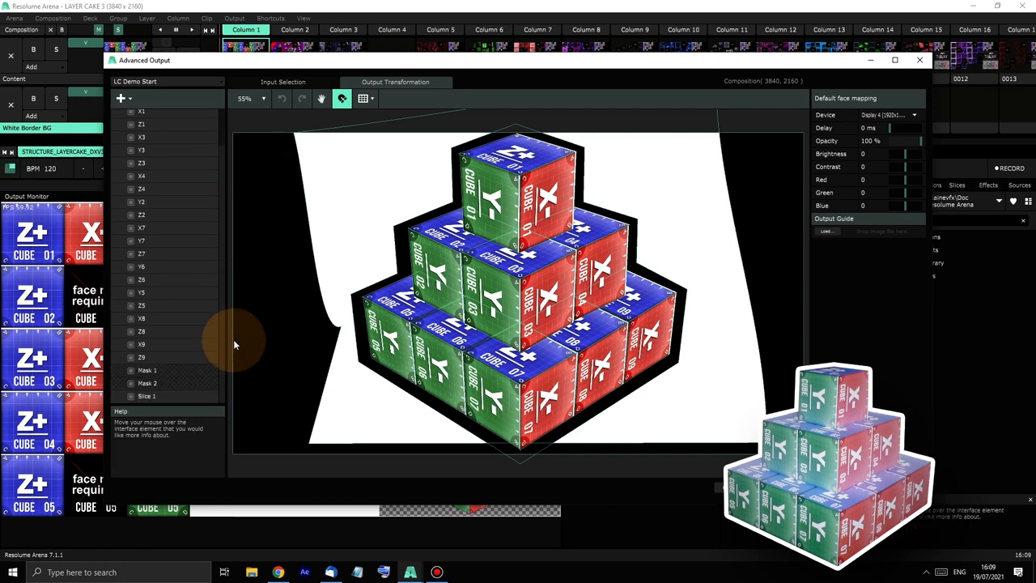
pyautogui.click(146, 396)
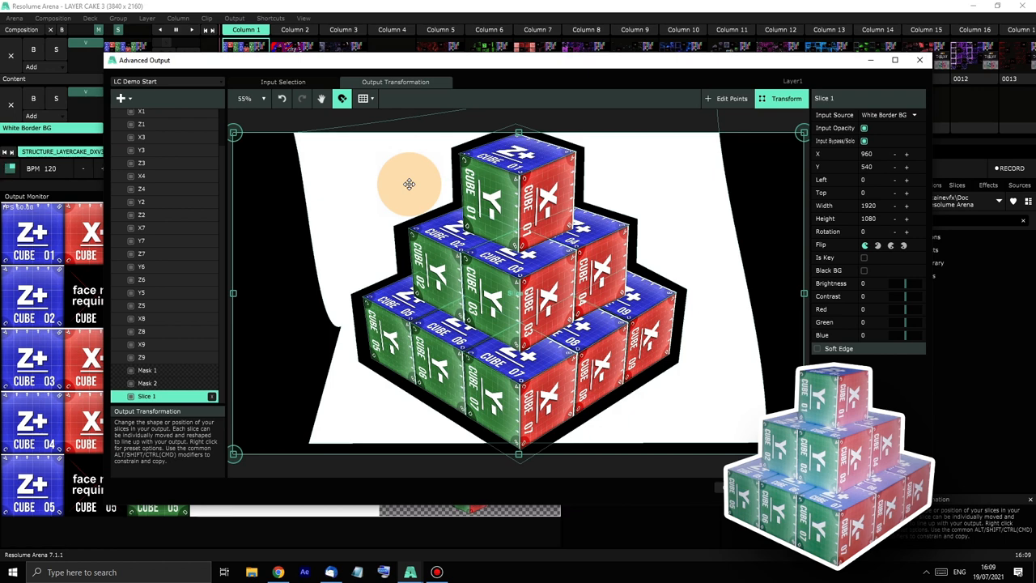
pyautogui.click(148, 370)
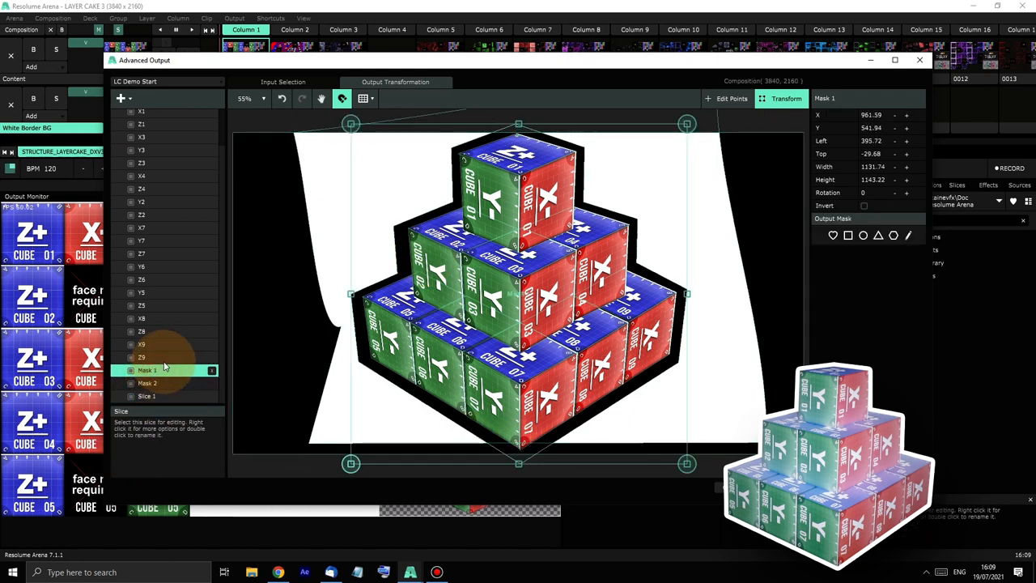
pyautogui.moveTo(262, 354)
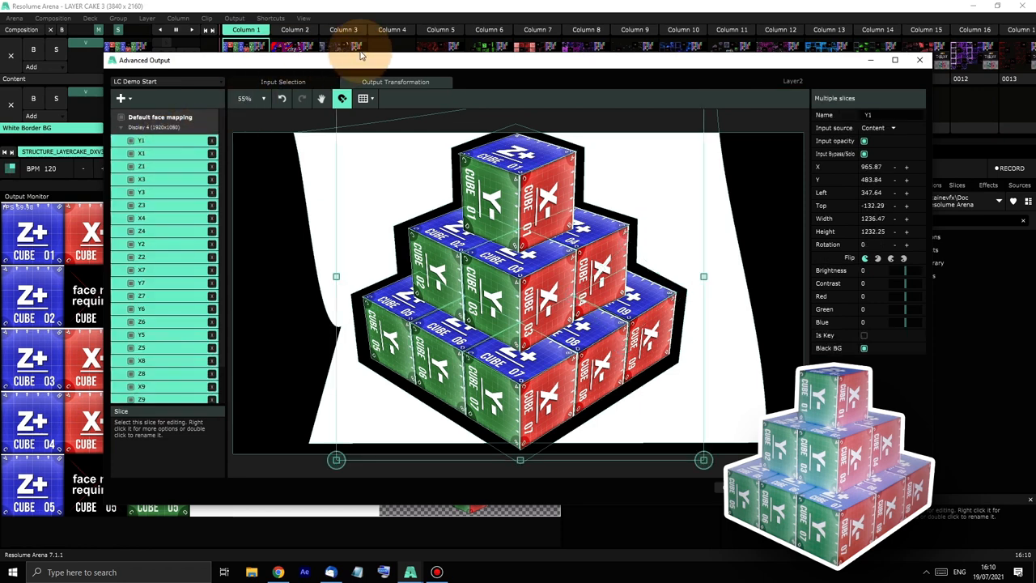
# - Maximise the Advanced Output window and view the full-frame background slice on the Input Selection side
pyautogui.click(894, 60)
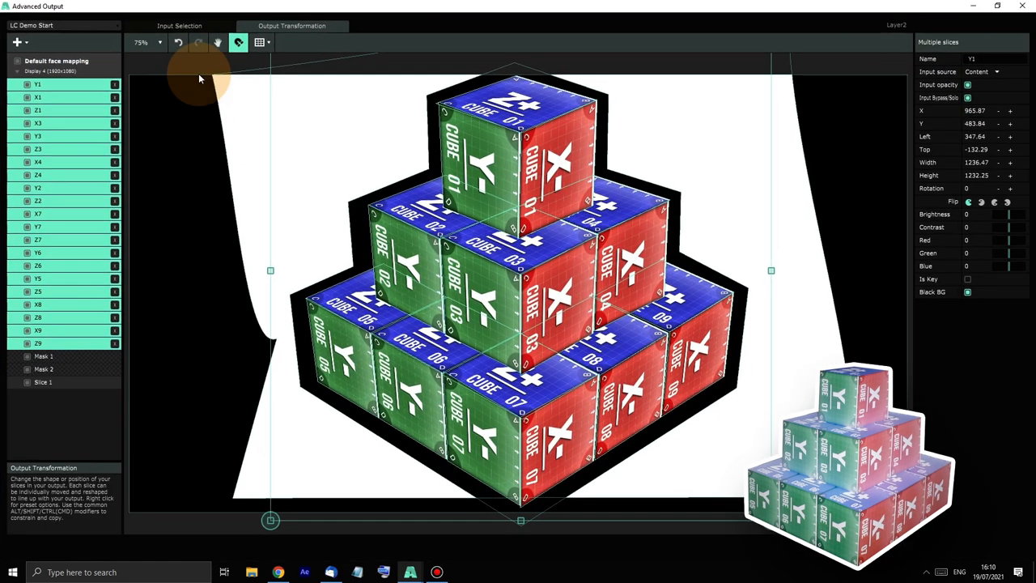
pyautogui.click(180, 26)
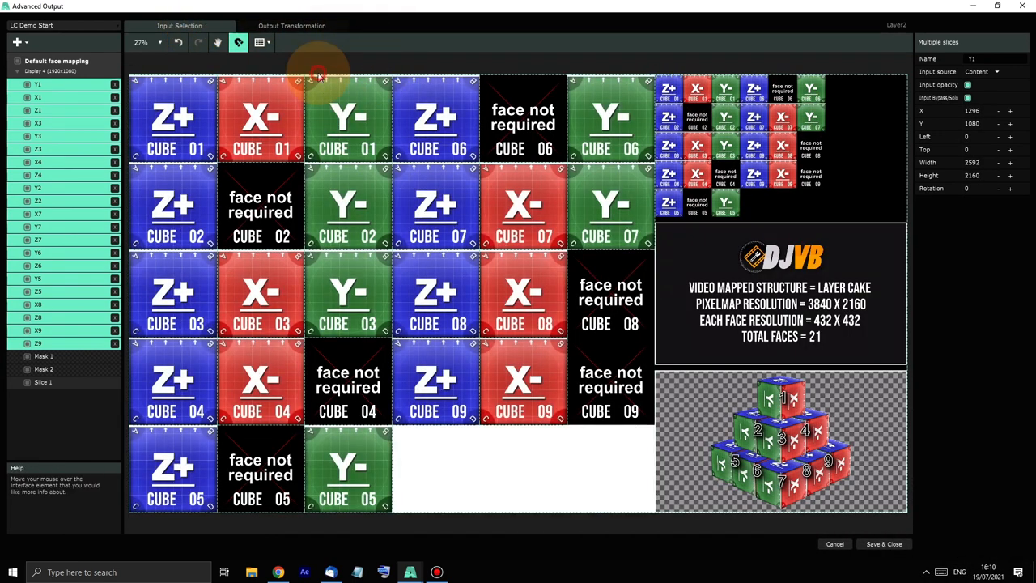
pyautogui.click(42, 382)
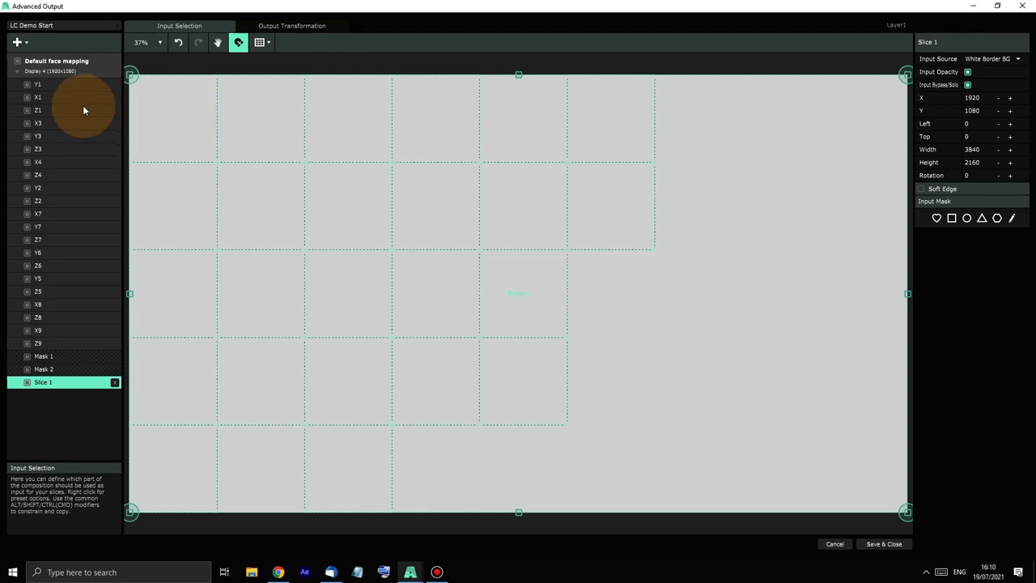
# - Inspect the Y1, X3 and Z1 face slices on the input pixel map
pyautogui.click(37, 84)
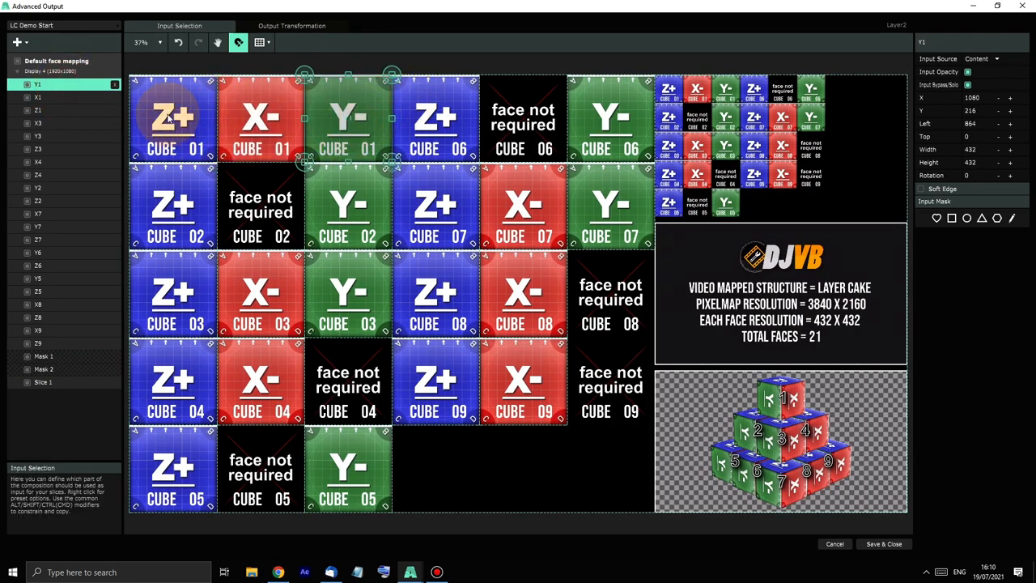
pyautogui.click(39, 123)
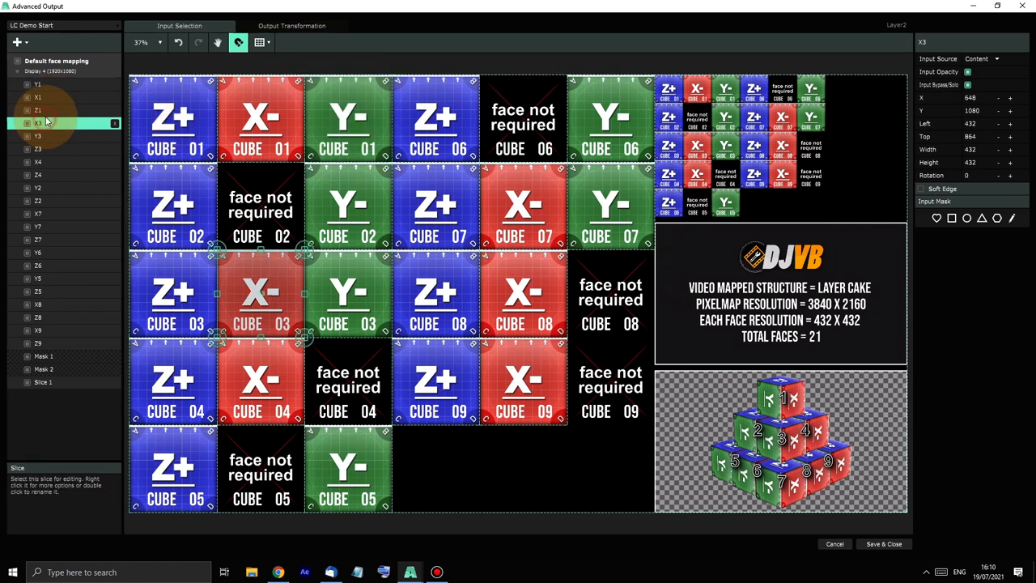
pyautogui.click(39, 110)
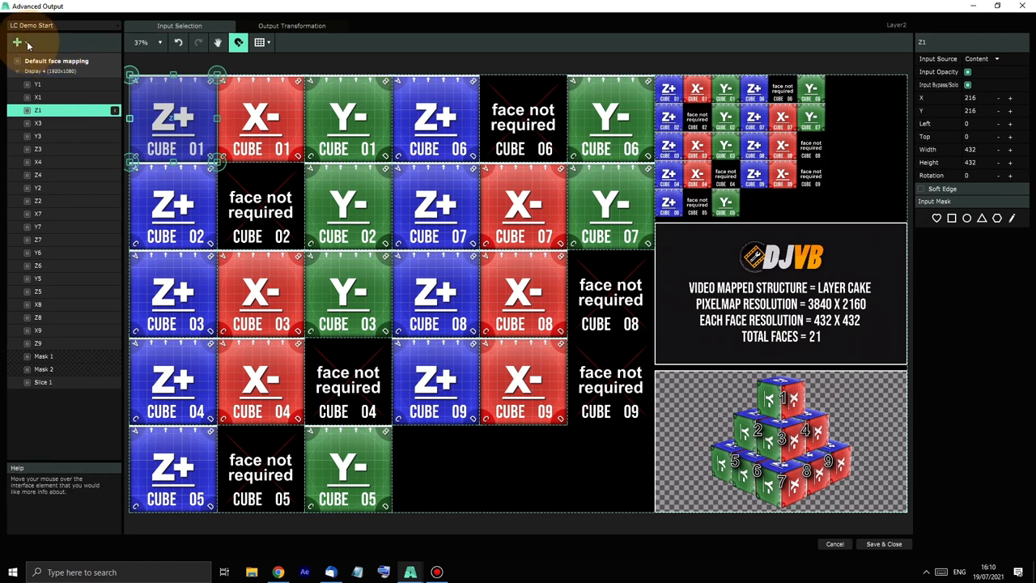
pyautogui.click(16, 42)
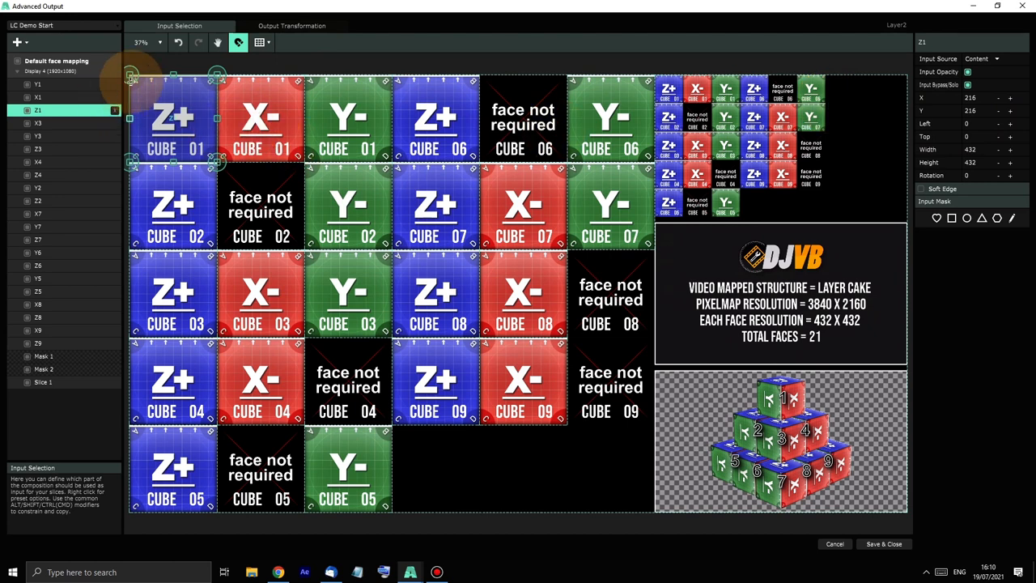
pyautogui.moveTo(149, 91)
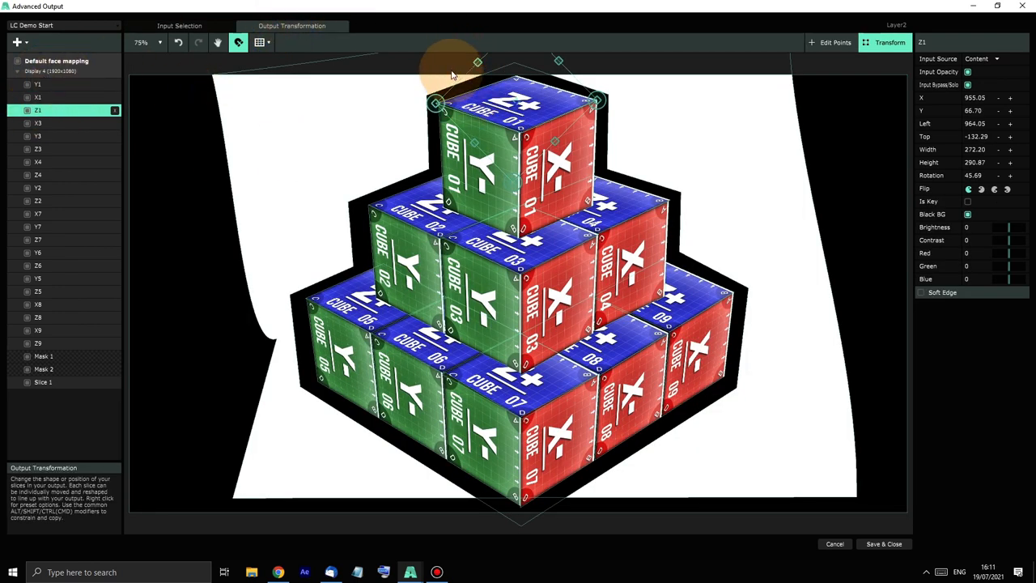
pyautogui.click(178, 26)
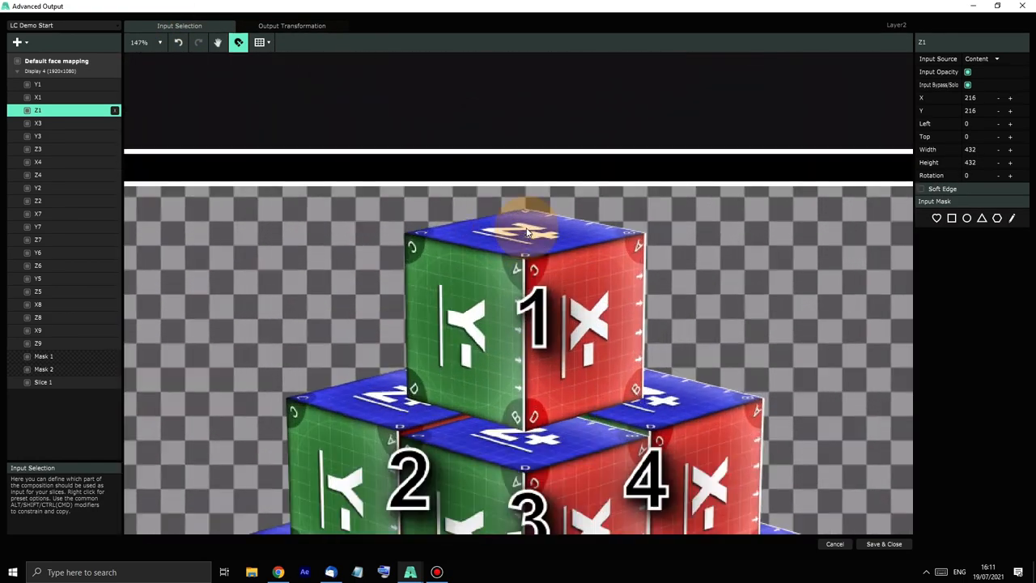
pyautogui.scroll(3)
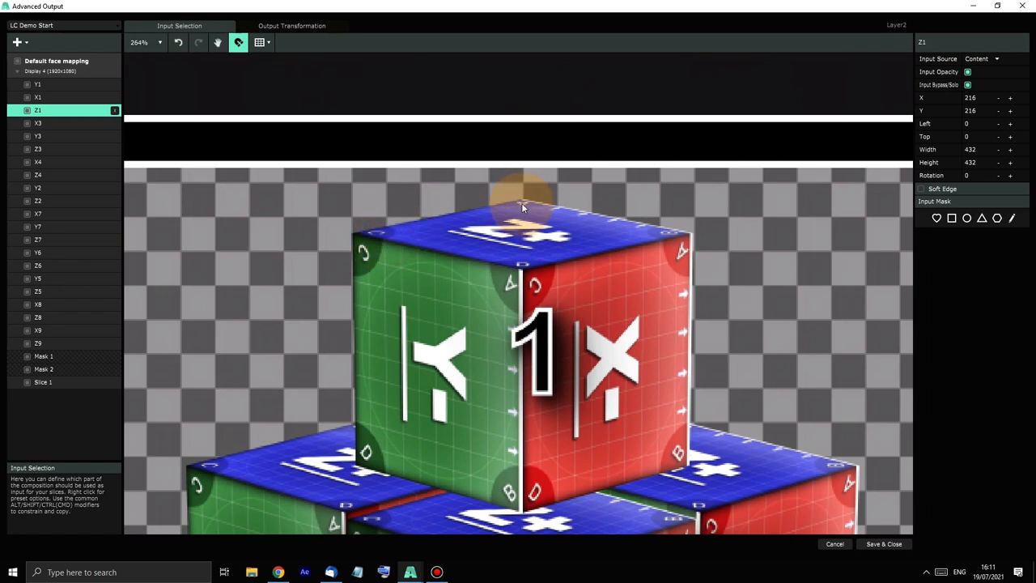
pyautogui.moveTo(392, 240)
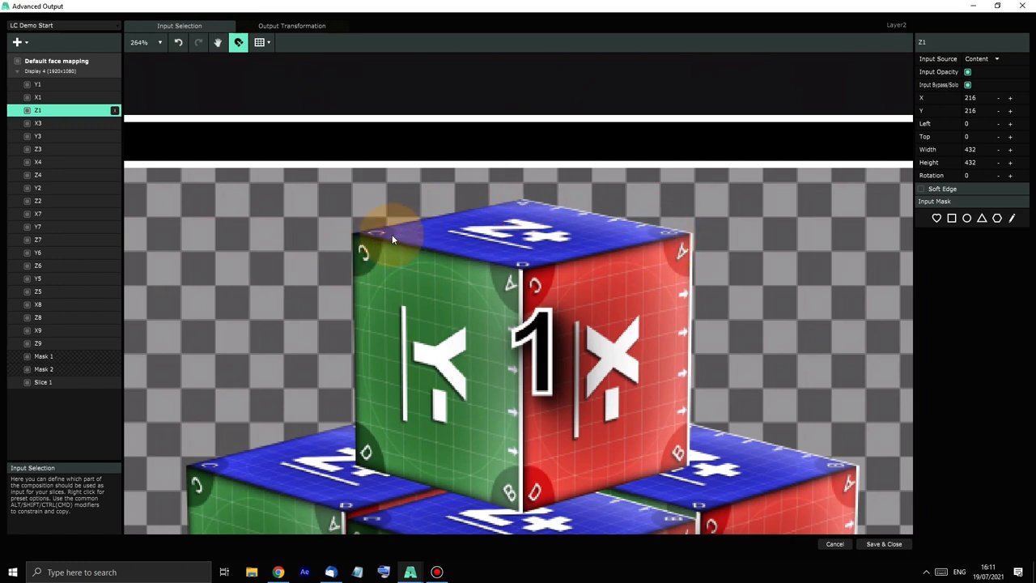
pyautogui.click(292, 26)
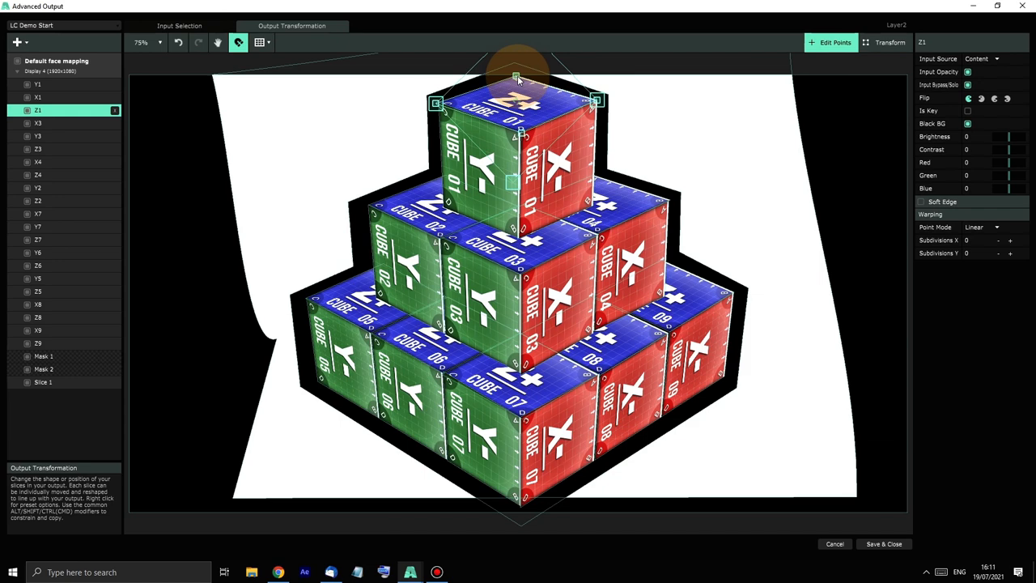
pyautogui.click(178, 26)
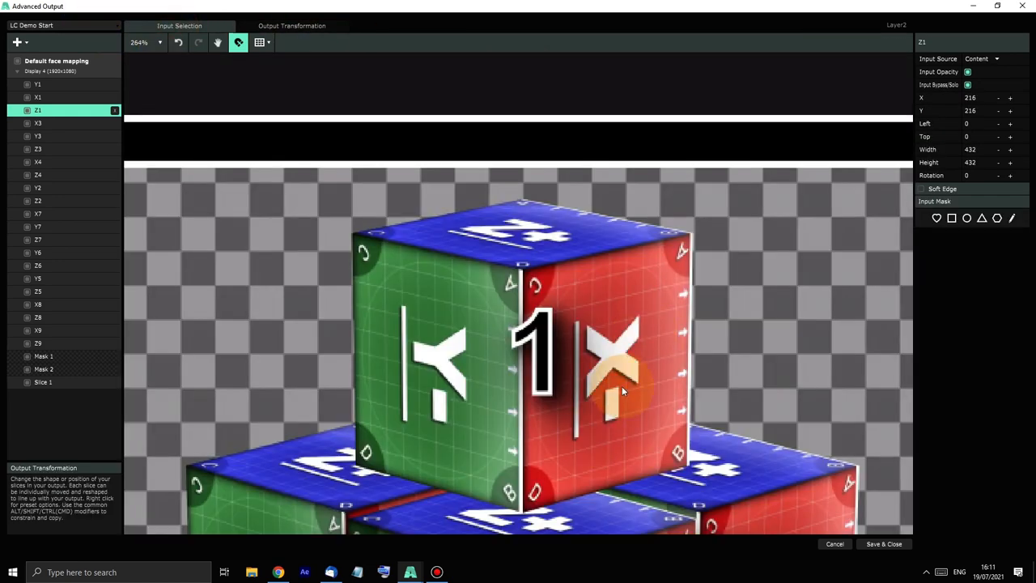
pyautogui.click(179, 26)
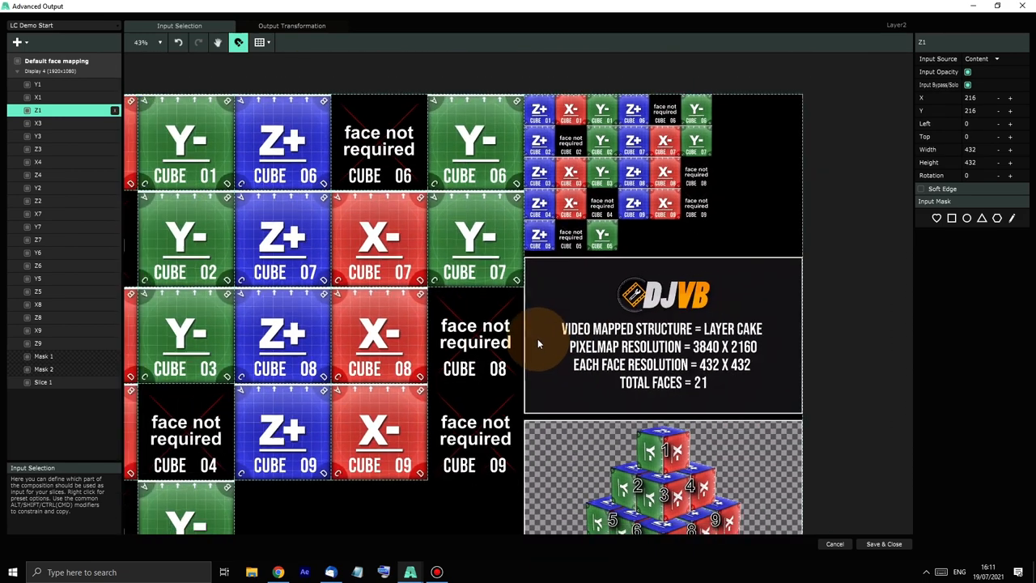
# - Rename the output setup so its name ends in 'pping'
pyautogui.scroll(-3)
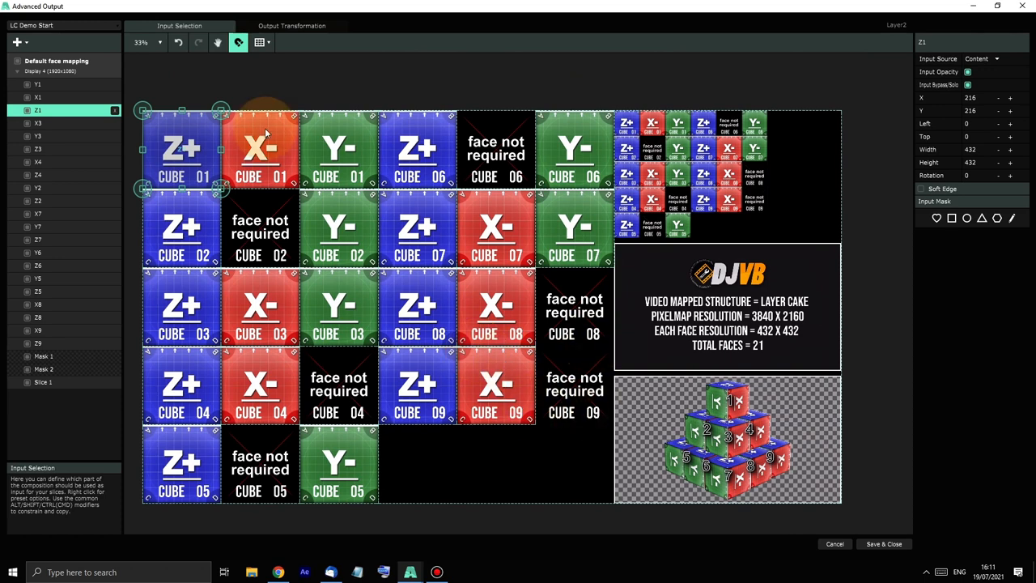
pyautogui.click(62, 26)
pyautogui.write('M')
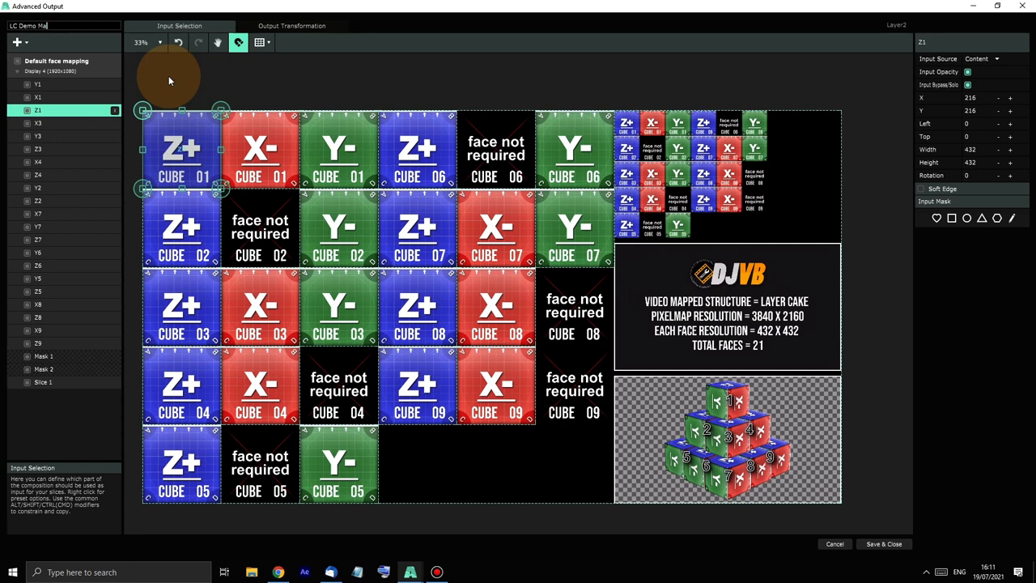
pyautogui.write('pping')
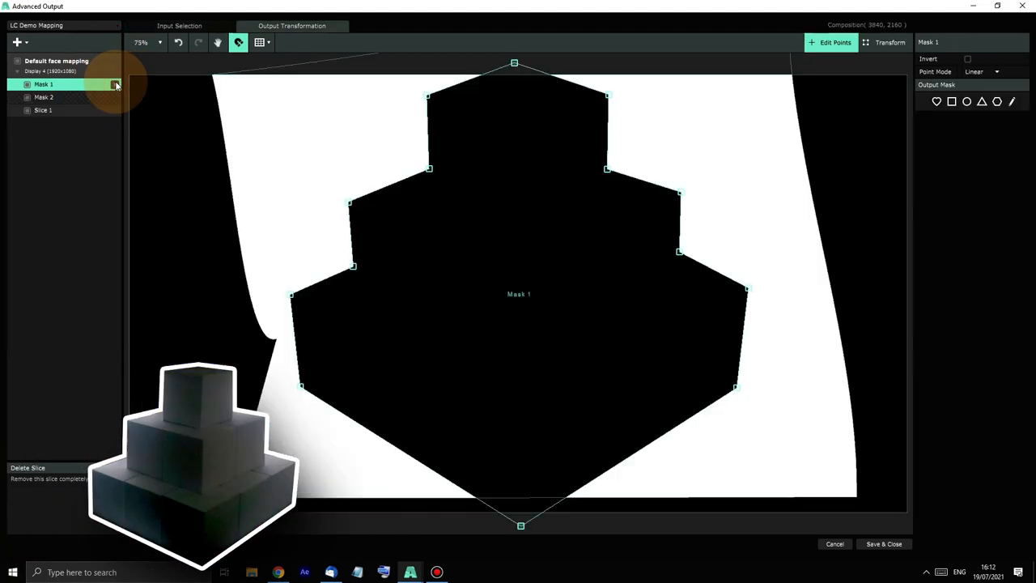
pyautogui.moveTo(559, 92)
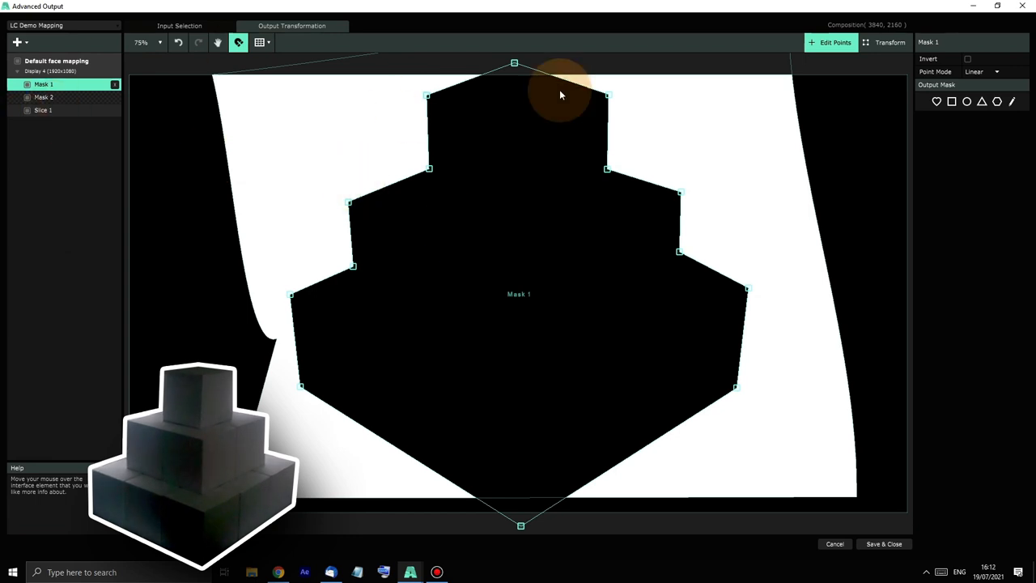
pyautogui.moveTo(315, 272)
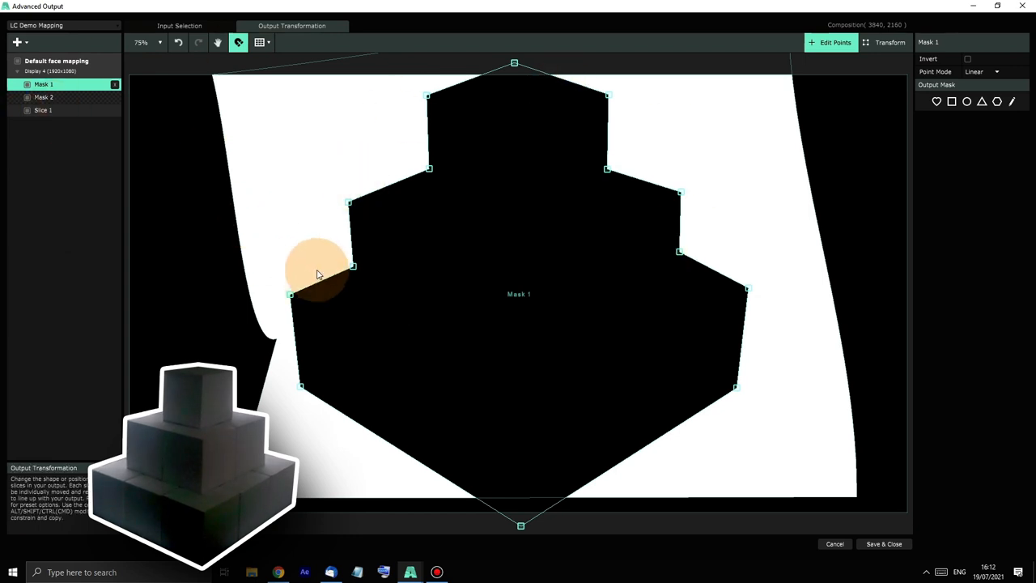
pyautogui.moveTo(267, 260)
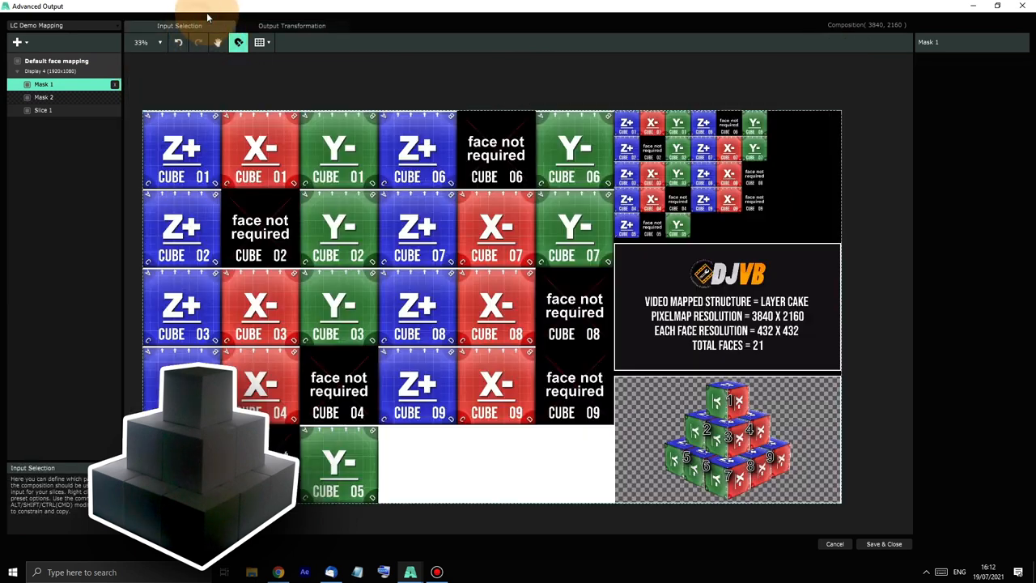
pyautogui.moveTo(316, 133)
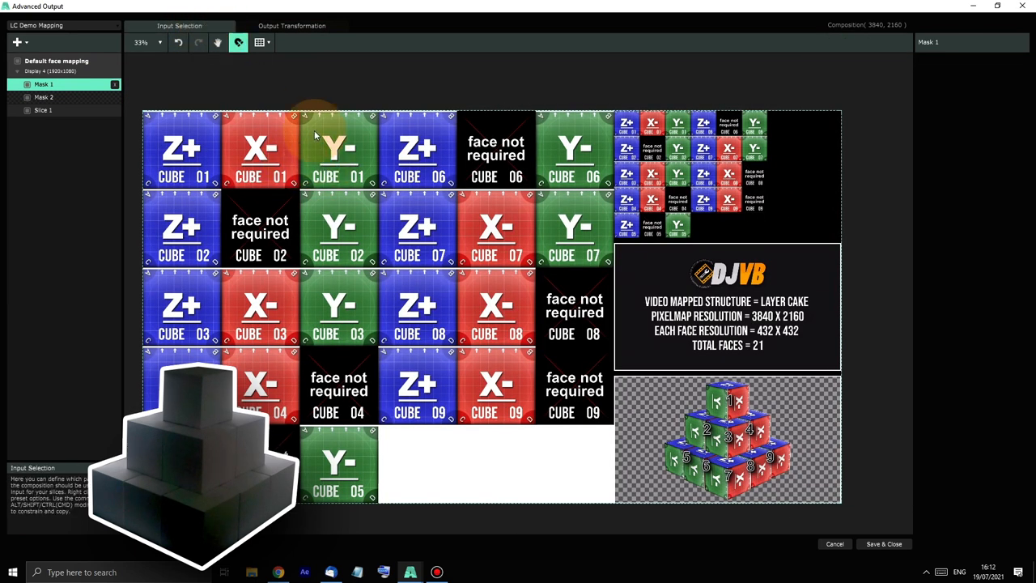
pyautogui.moveTo(89, 178)
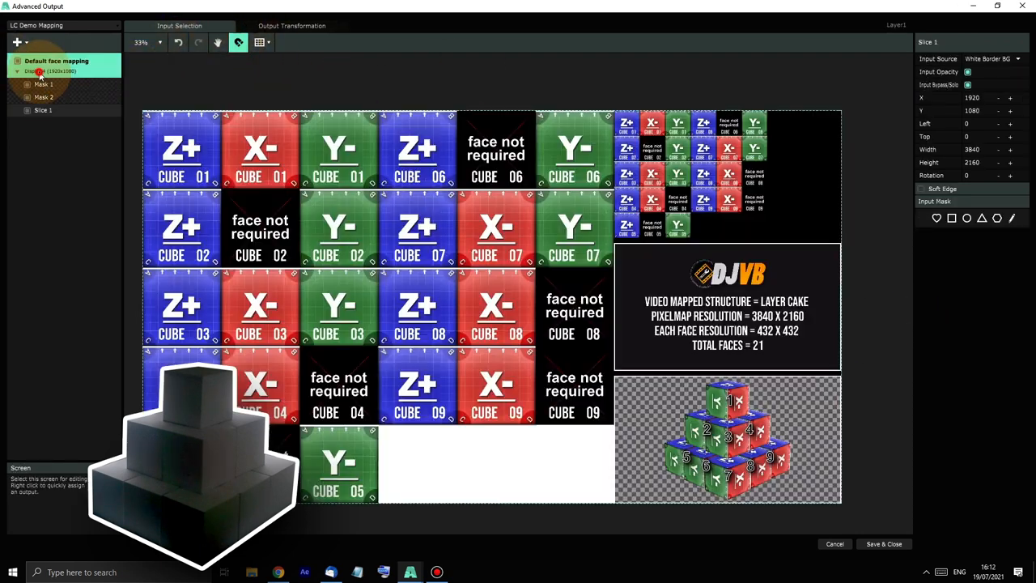
pyautogui.click(56, 62)
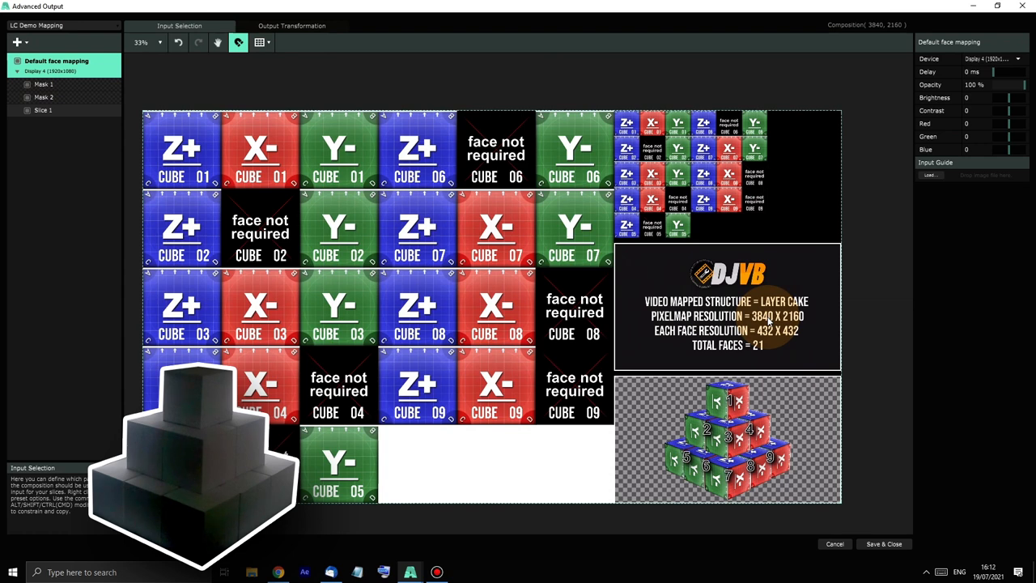
pyautogui.click(292, 26)
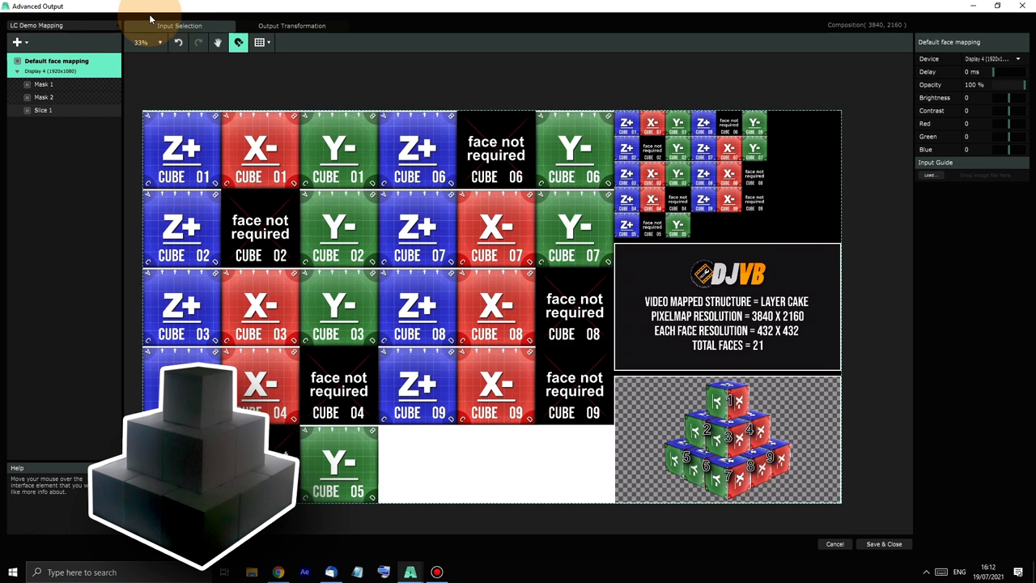
pyautogui.moveTo(16, 42)
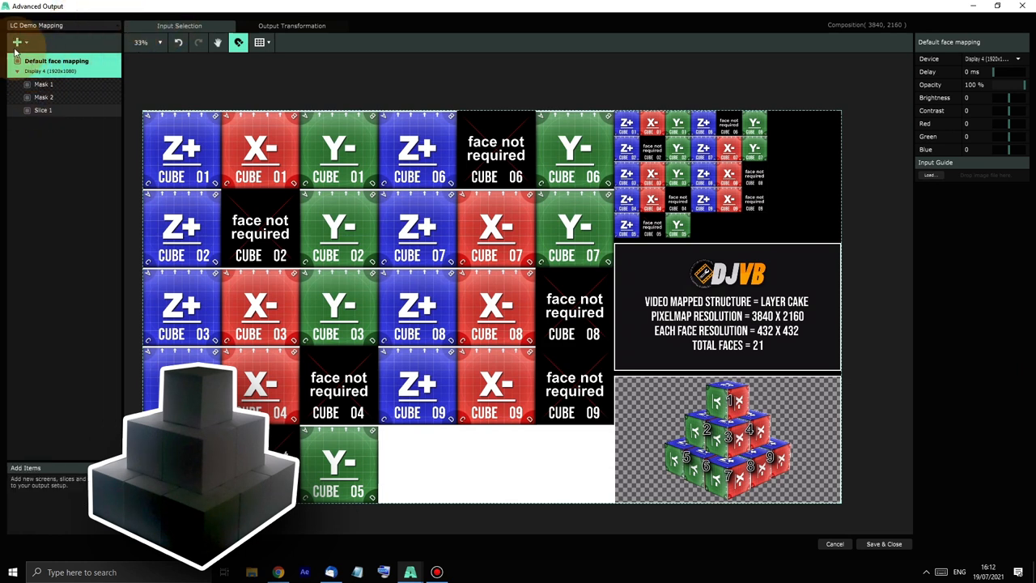
# - Add a new 432×432 input slice for cube 1's top face and enable snapping to place it on the Z+ CUBE 01 tile
pyautogui.click(16, 42)
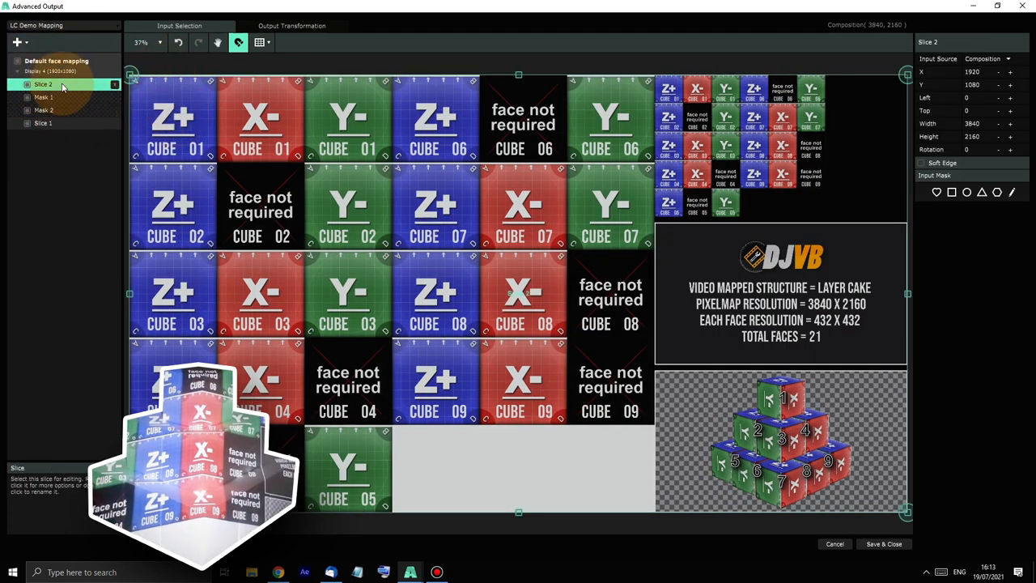
pyautogui.rightClick(64, 84)
pyautogui.write('1 Z')
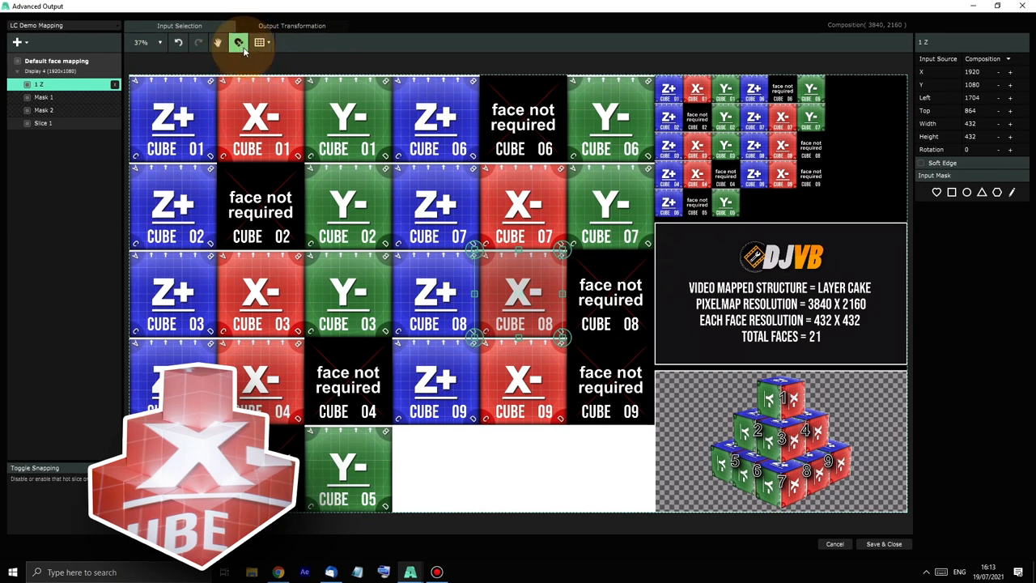
pyautogui.click(238, 42)
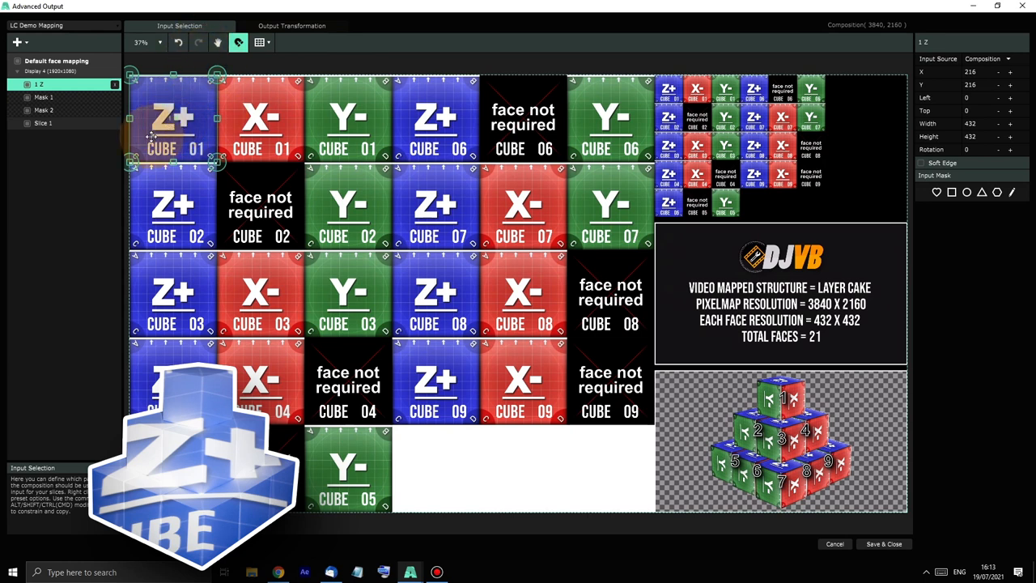
pyautogui.moveTo(182, 89)
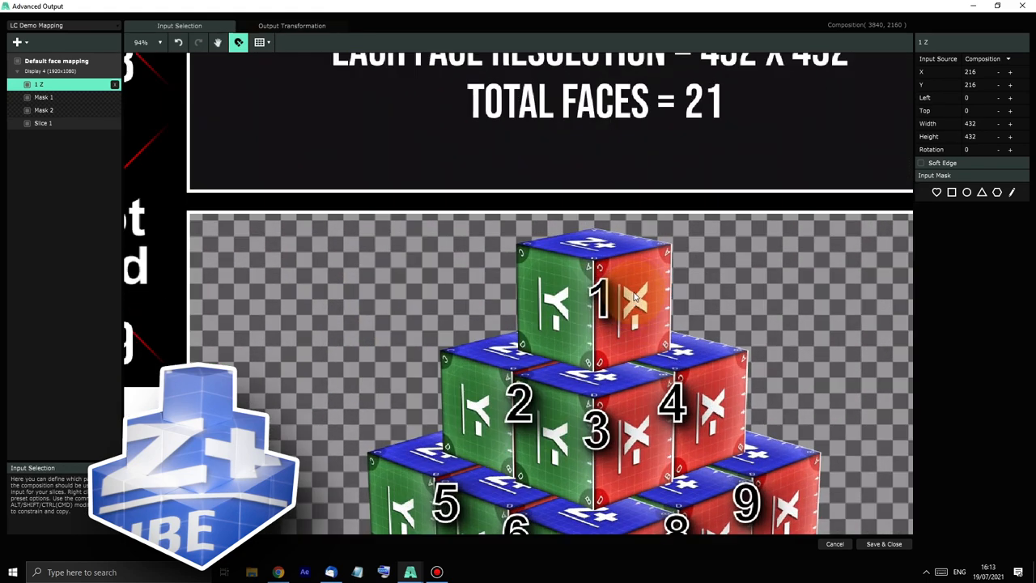
pyautogui.scroll(3)
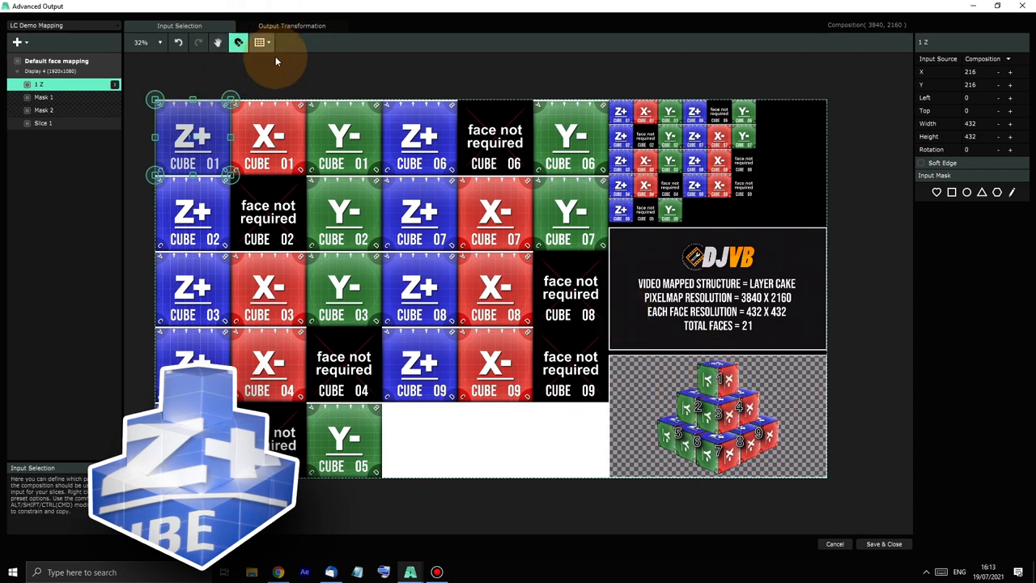
# - On the output side, match the cube 1 slice to its input shape and move it onto the top cube
pyautogui.click(292, 26)
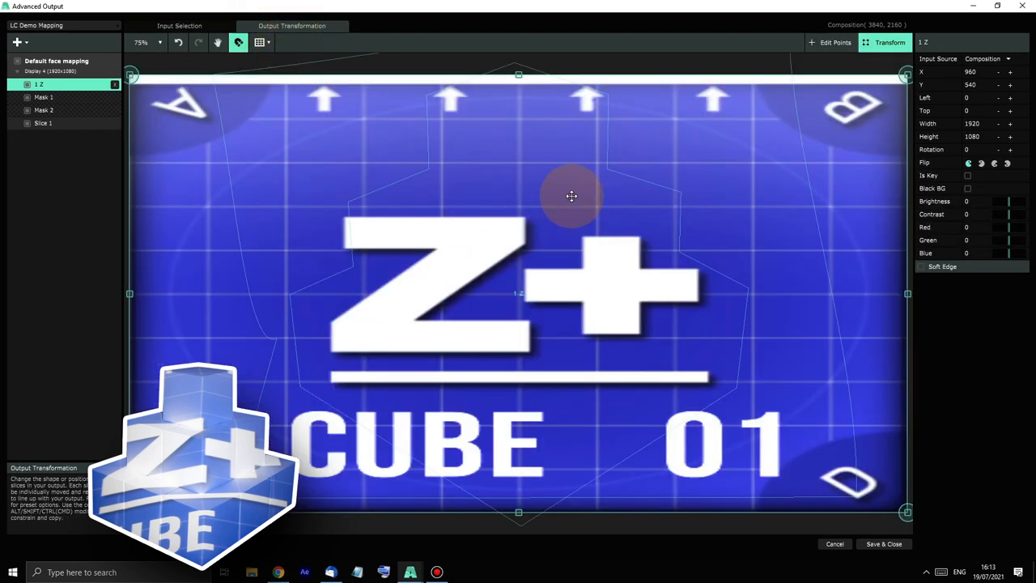
pyautogui.scroll(-3)
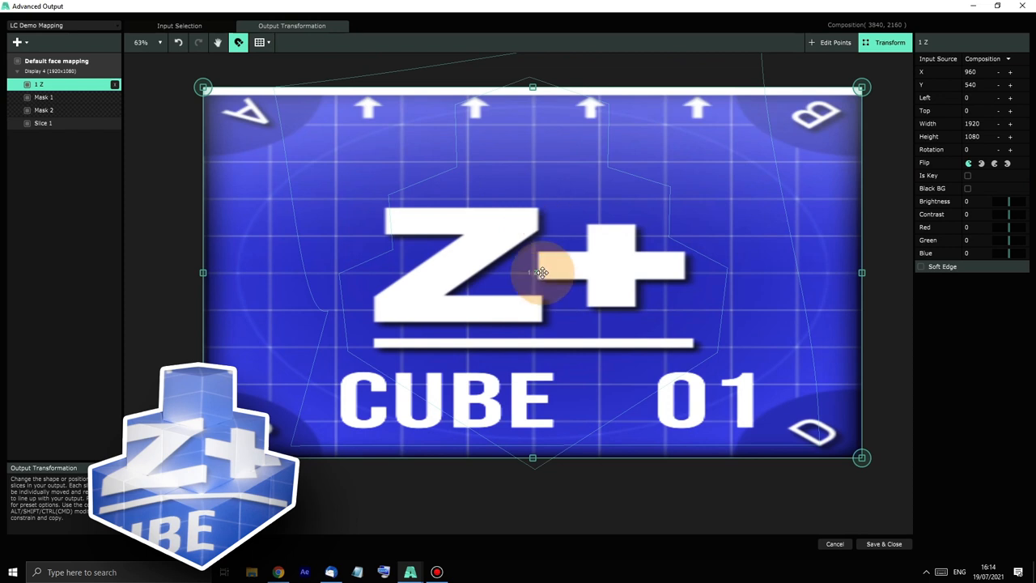
pyautogui.rightClick(543, 272)
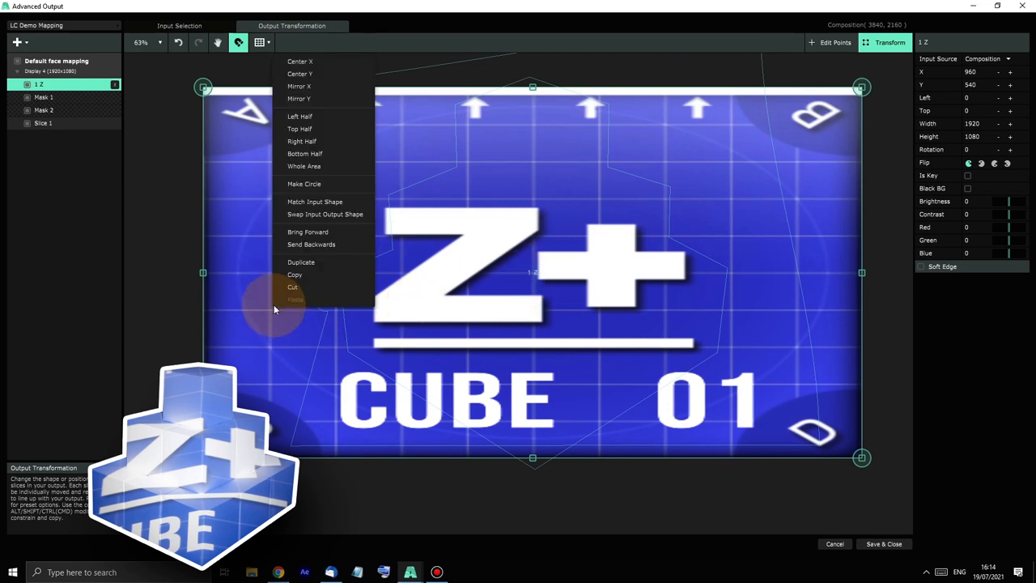
pyautogui.moveTo(322, 200)
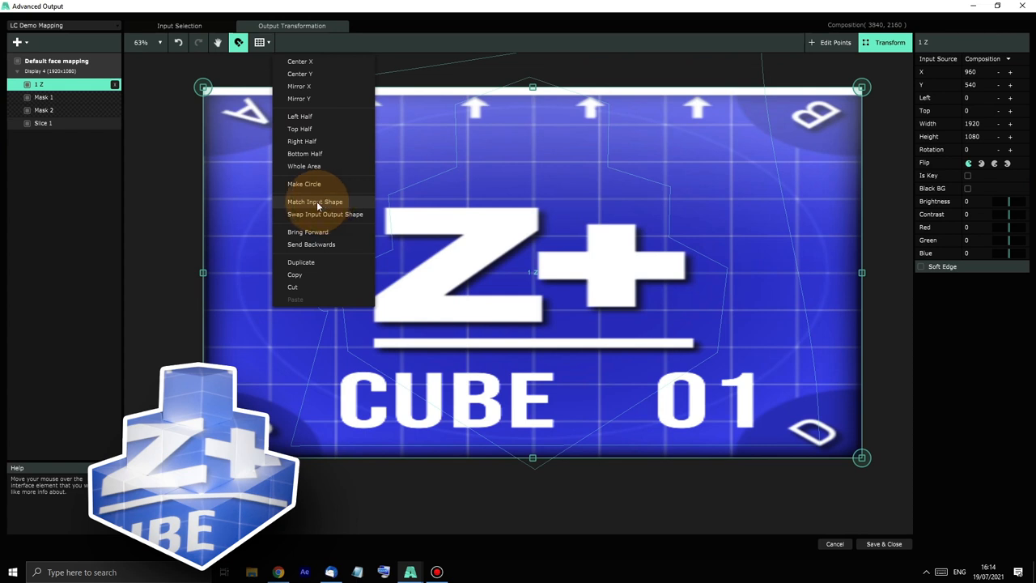
pyautogui.click(314, 201)
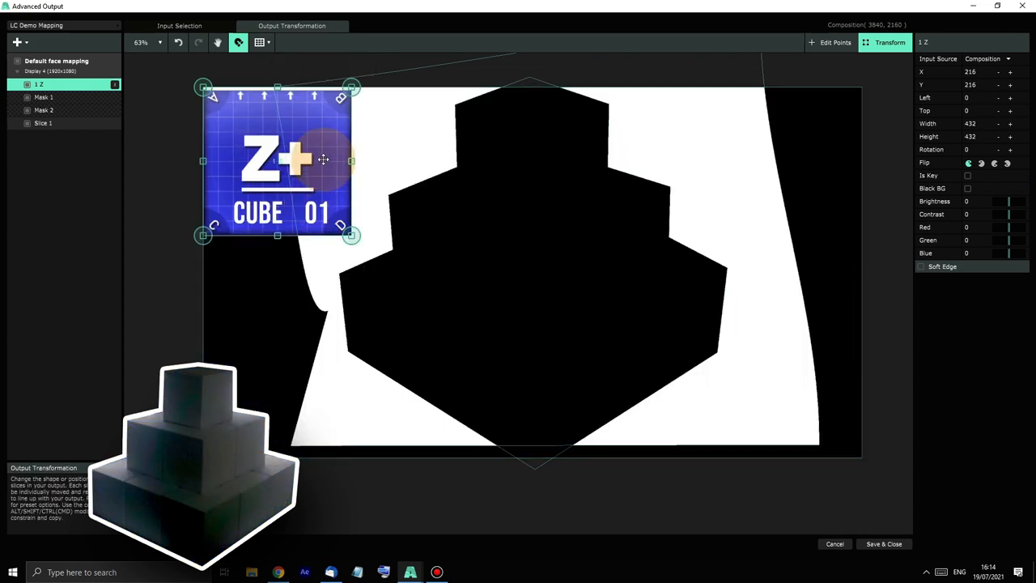
pyautogui.moveTo(246, 126)
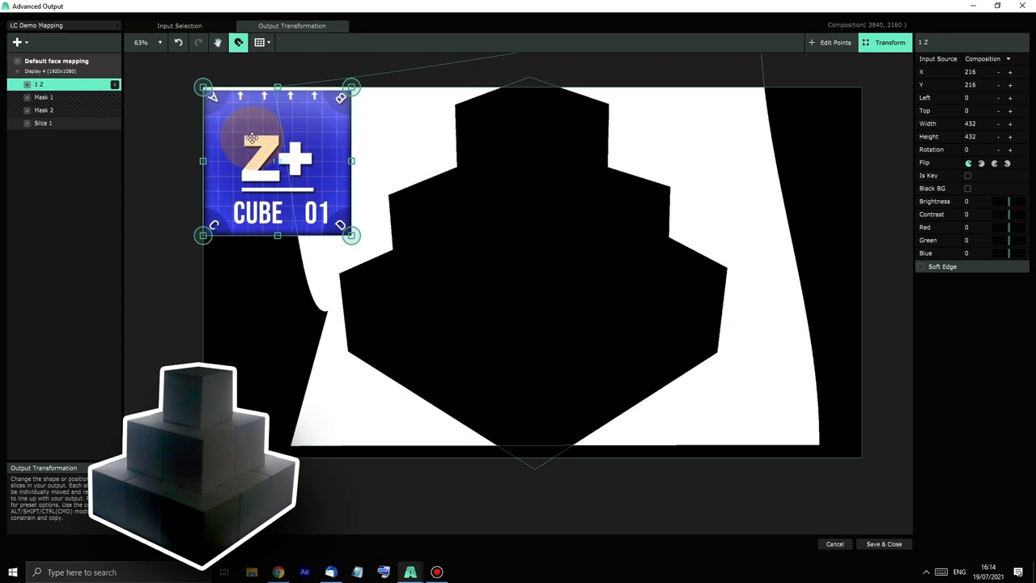
pyautogui.moveTo(277, 160); pyautogui.dragTo(553, 154)
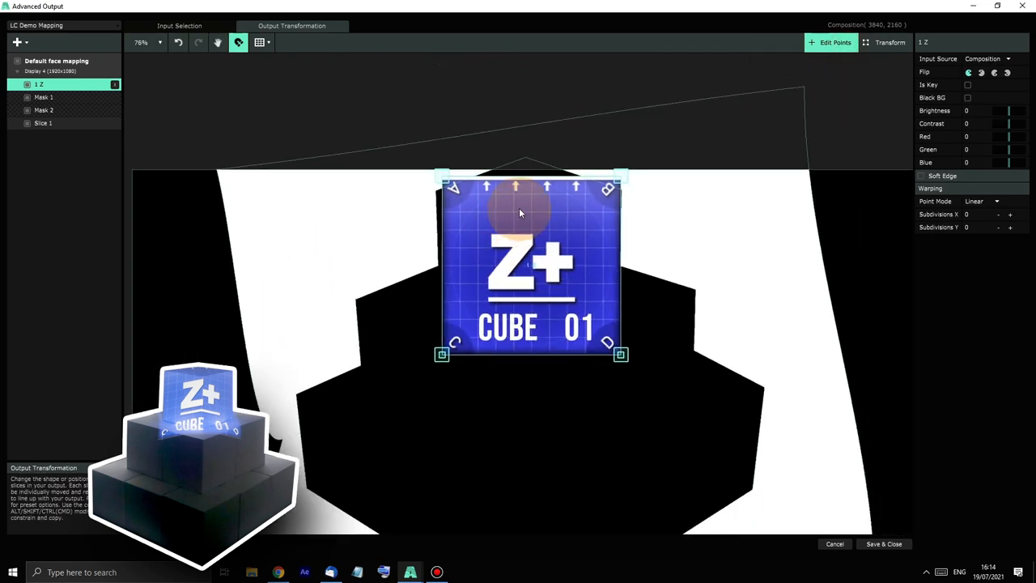
pyautogui.moveTo(596, 359)
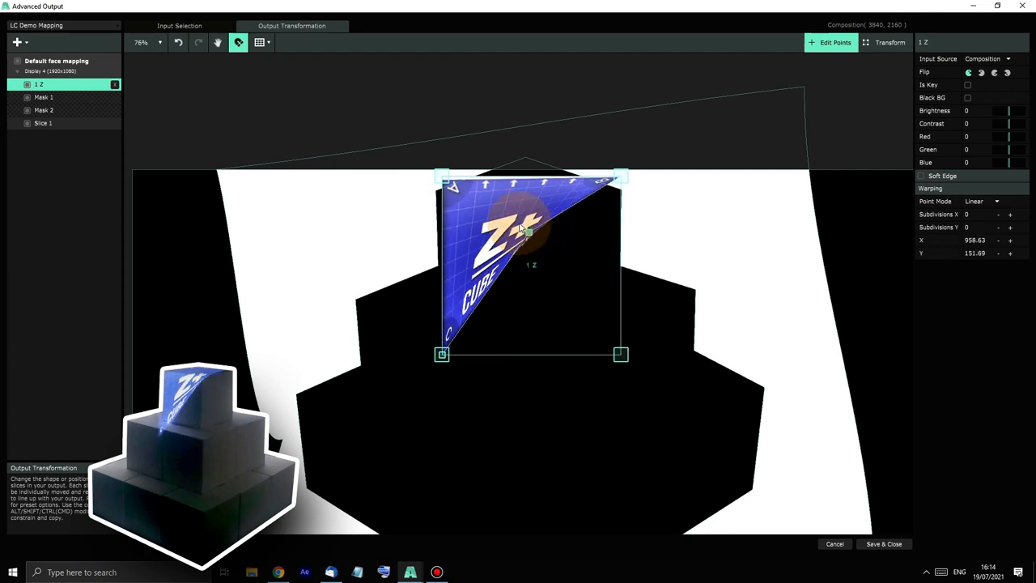
# - Warp the slice's corner points onto the top face of the top cube
pyautogui.moveTo(531, 178); pyautogui.dragTo(532, 166)
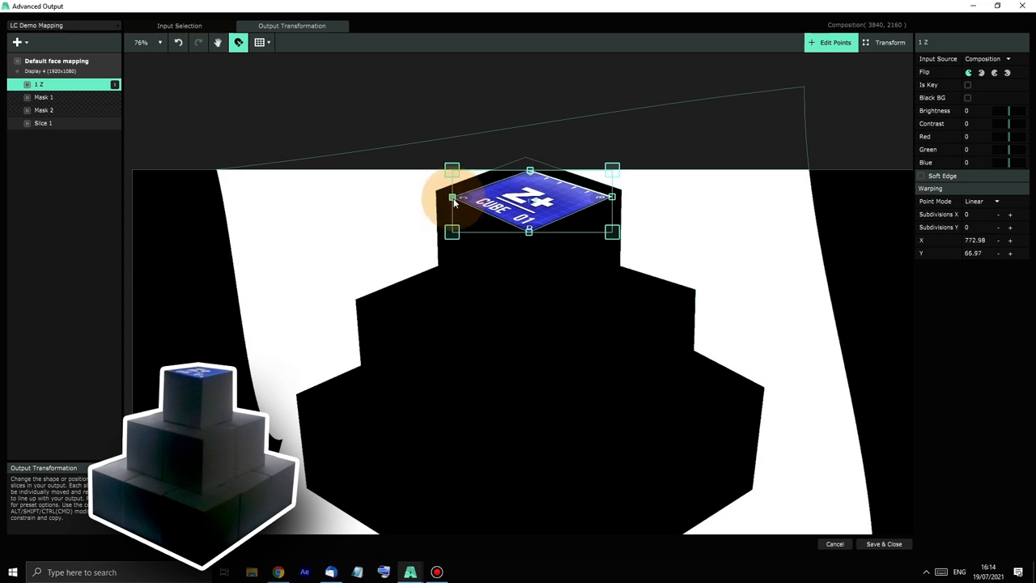
pyautogui.moveTo(454, 203); pyautogui.dragTo(550, 246)
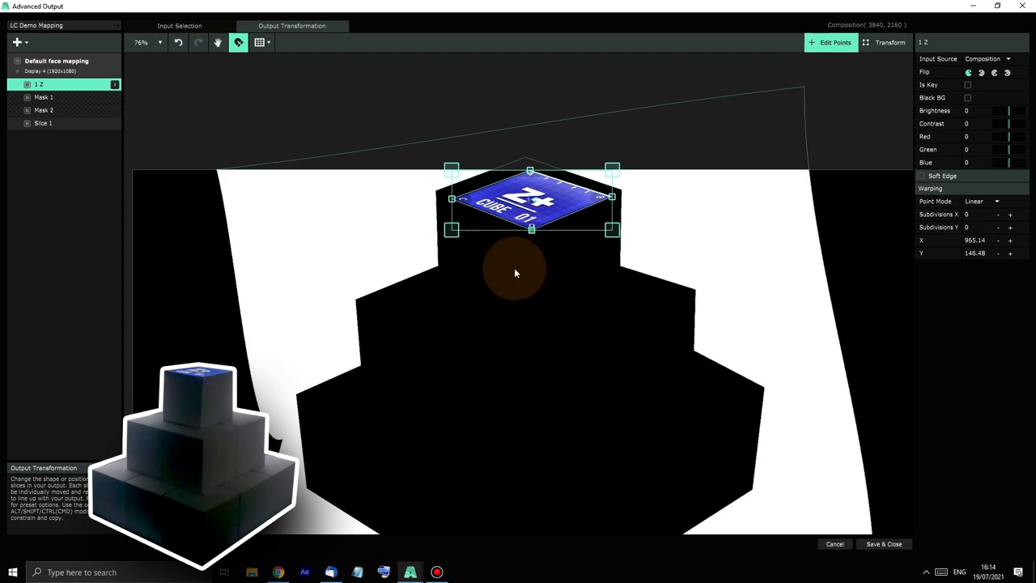
pyautogui.moveTo(143, 23)
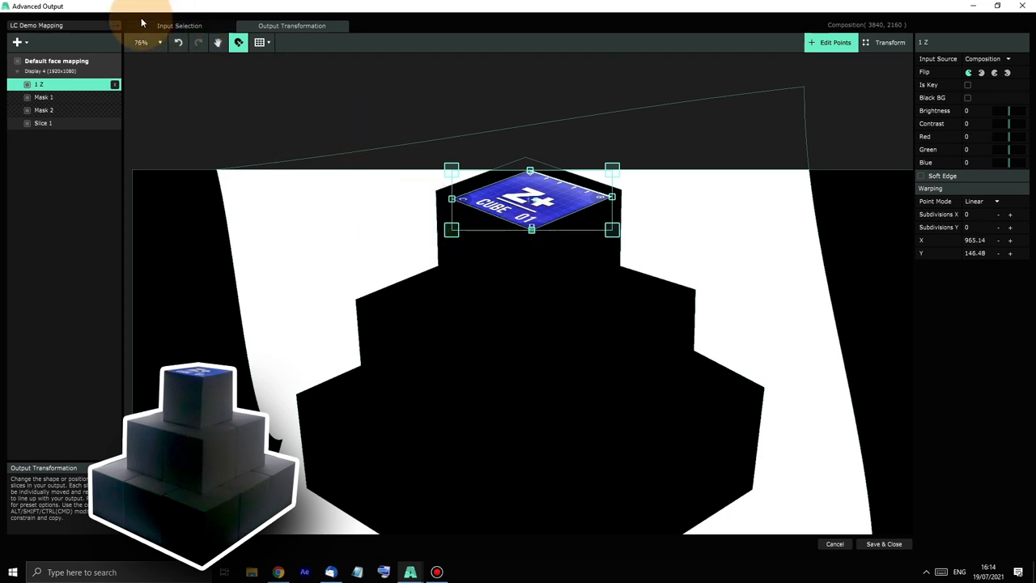
# - Duplicate the slice on the input side as cube 1's X- face over the X- CUBE 01 tile
pyautogui.click(178, 25)
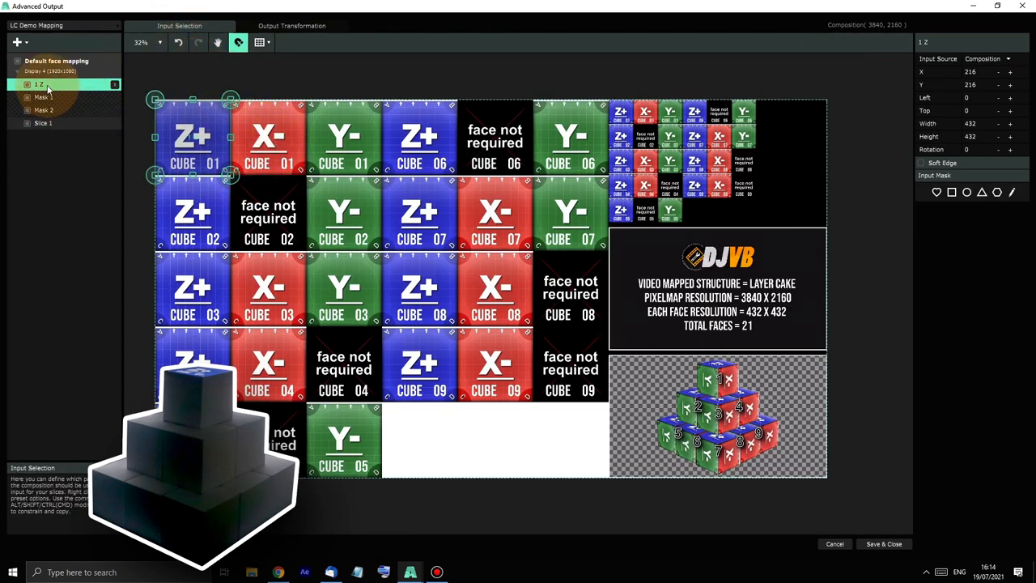
pyautogui.rightClick(62, 85)
pyautogui.write('X')
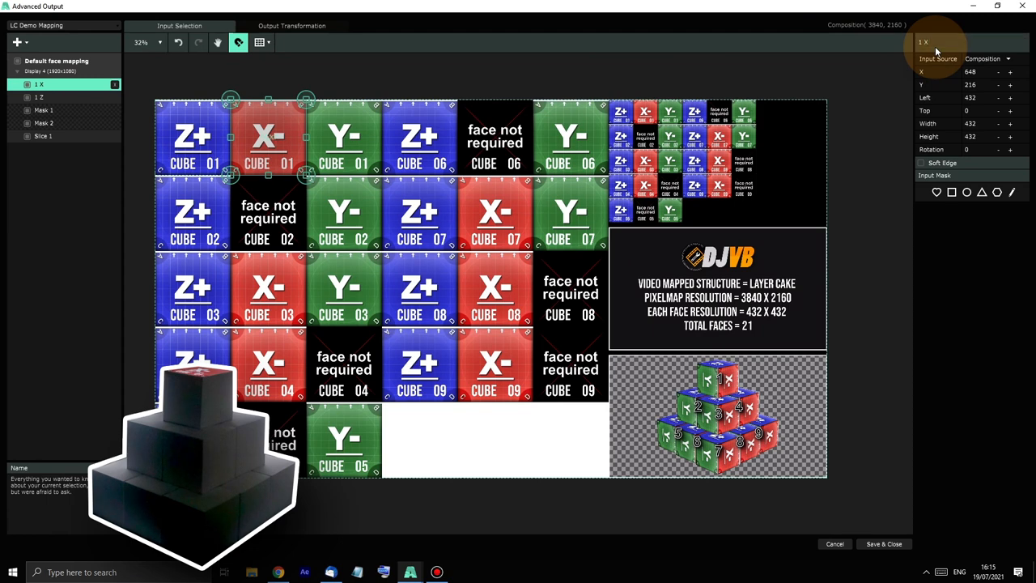
pyautogui.moveTo(292, 25)
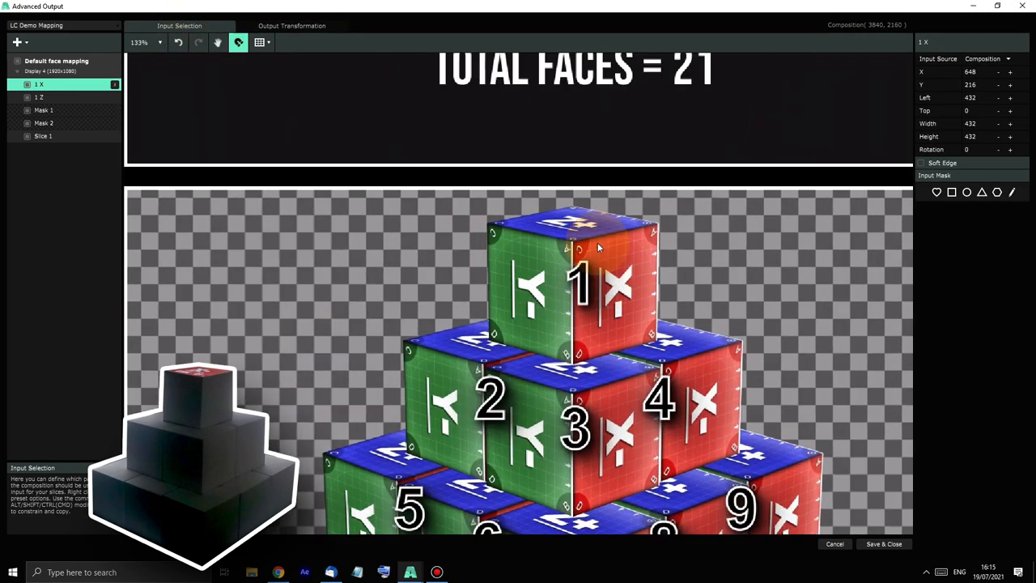
pyautogui.moveTo(664, 335)
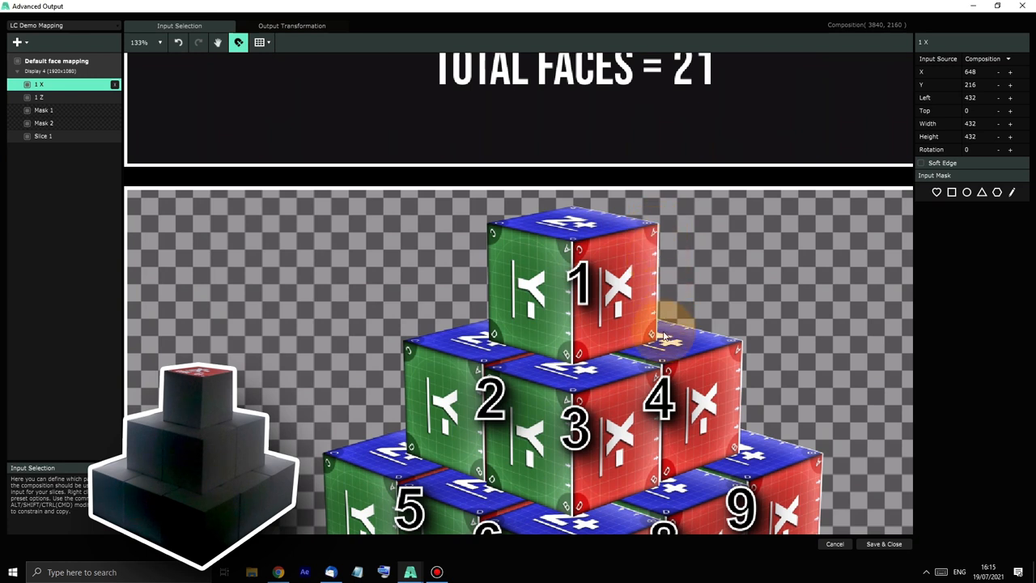
pyautogui.moveTo(278, 39)
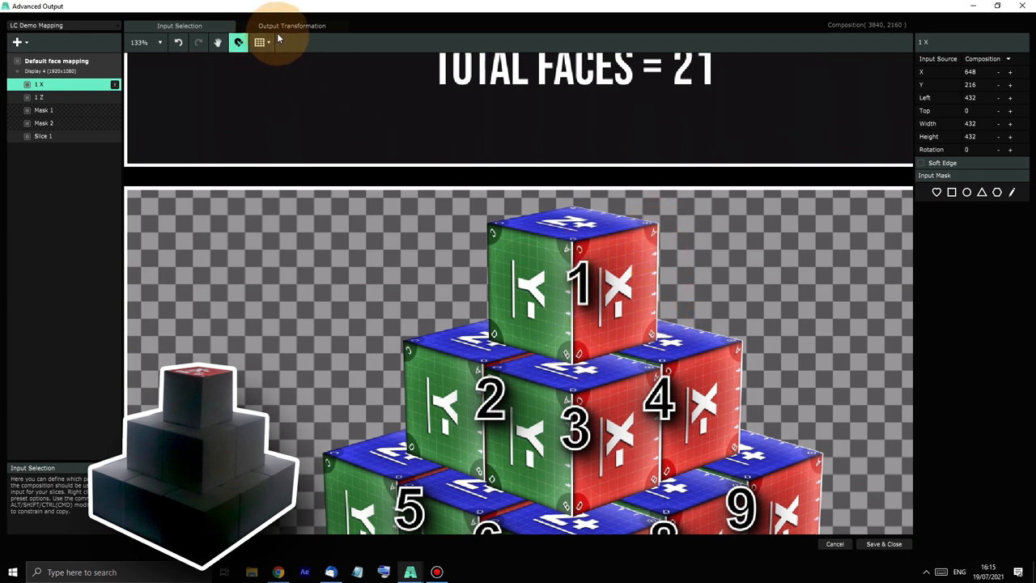
# - Warp the X- CUBE 01 slice's corners onto the right-hand face of the top cube in the output
pyautogui.click(292, 26)
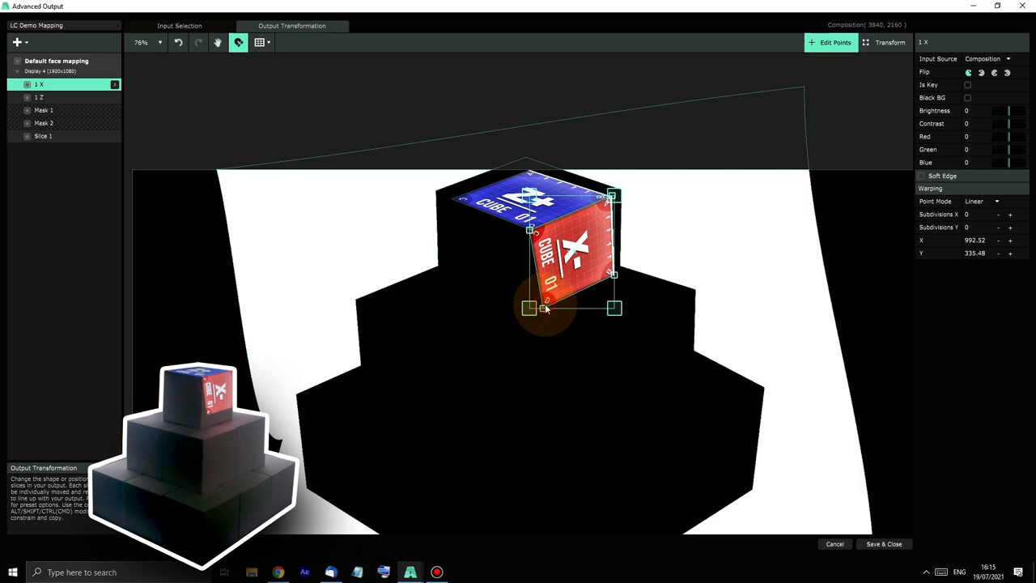
pyautogui.click(44, 110)
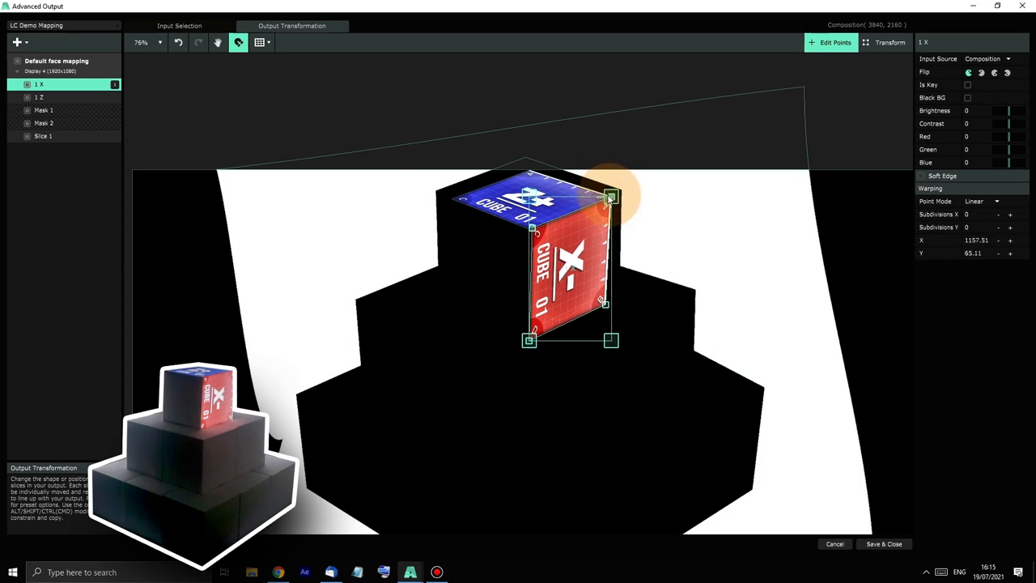
pyautogui.moveTo(609, 196); pyautogui.dragTo(609, 194)
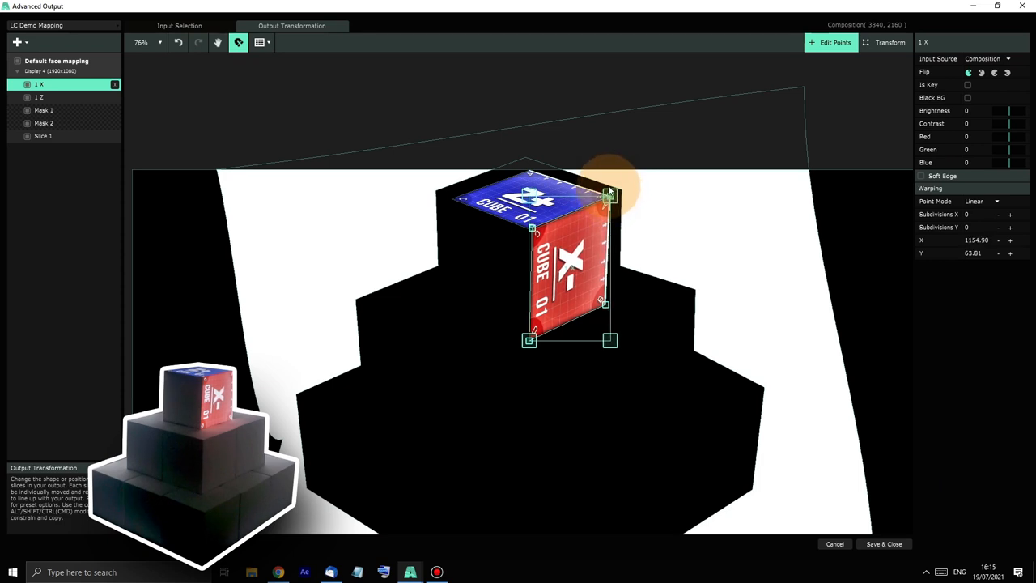
pyautogui.moveTo(695, 255)
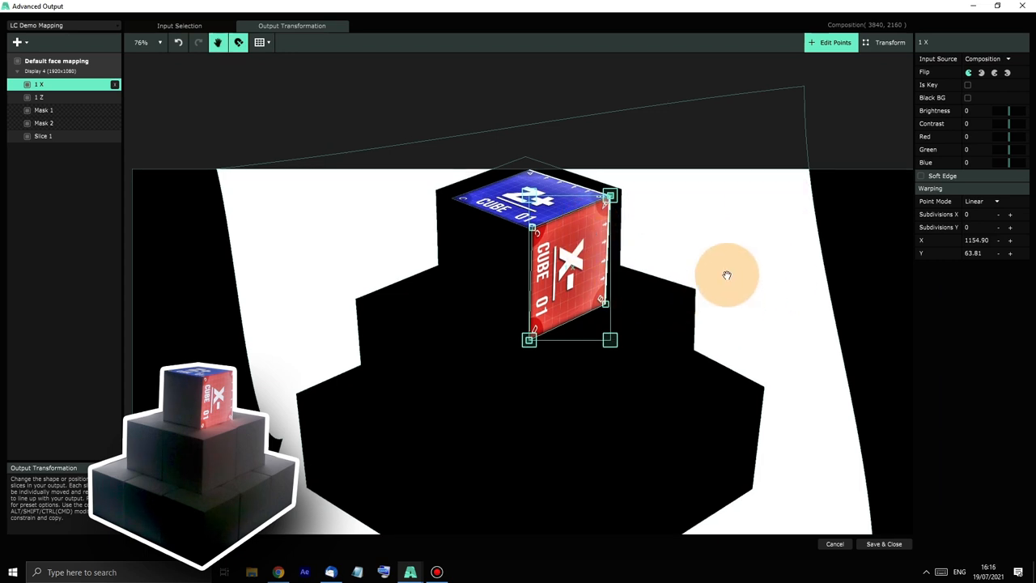
# - Return to the input pixel map to choose the source tile for the top cube's next slice
pyautogui.click(179, 26)
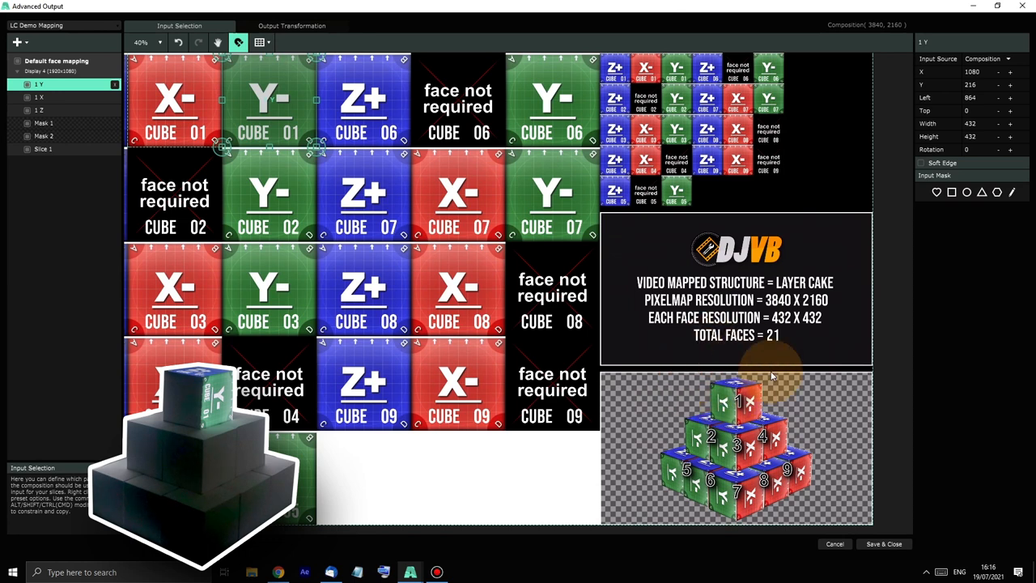
pyautogui.moveTo(699, 413)
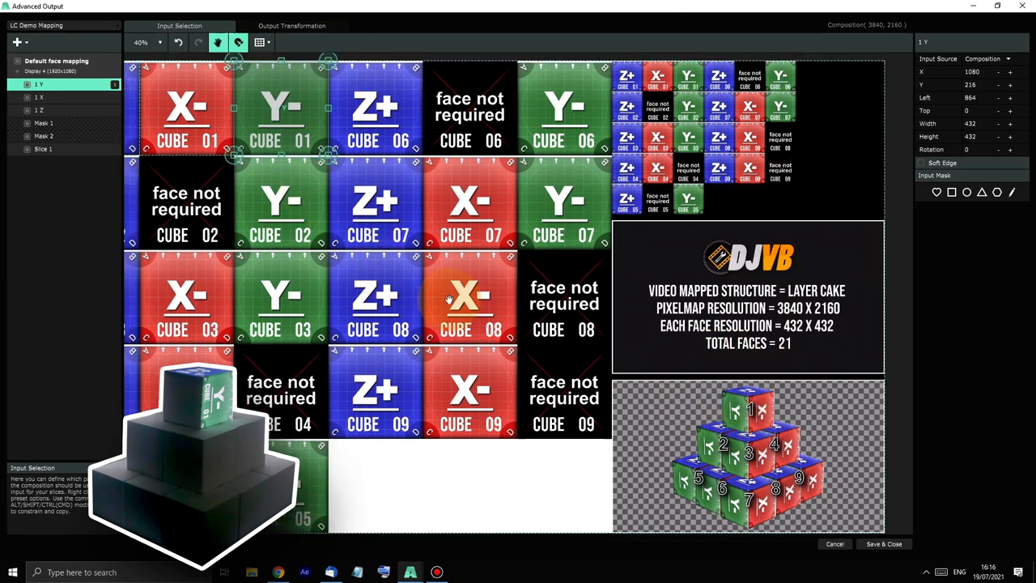
# - Warp the green Y- CUBE 01 face onto the top cube's left side, aligning its corners with the cube edges
pyautogui.click(291, 26)
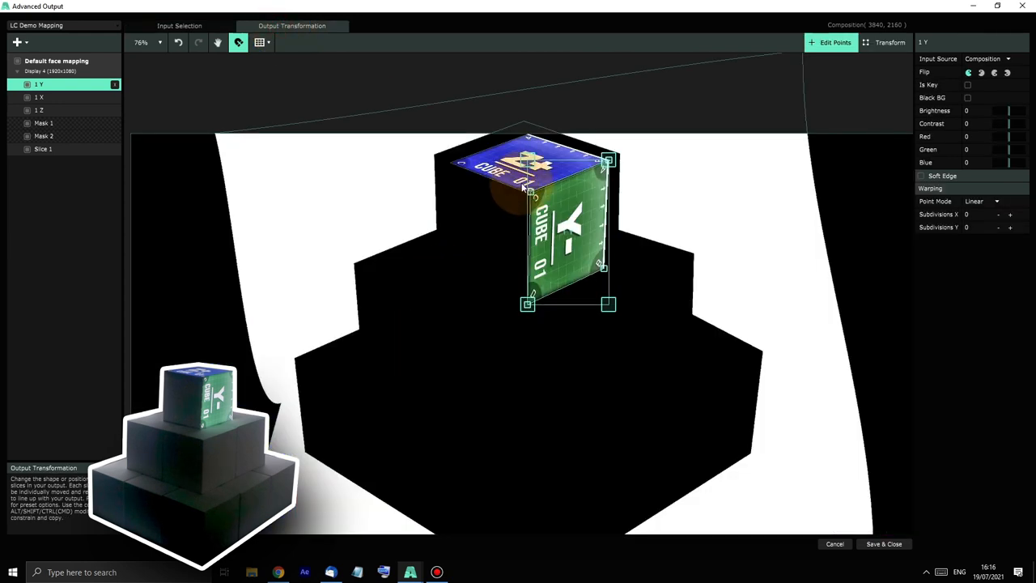
pyautogui.moveTo(55, 128)
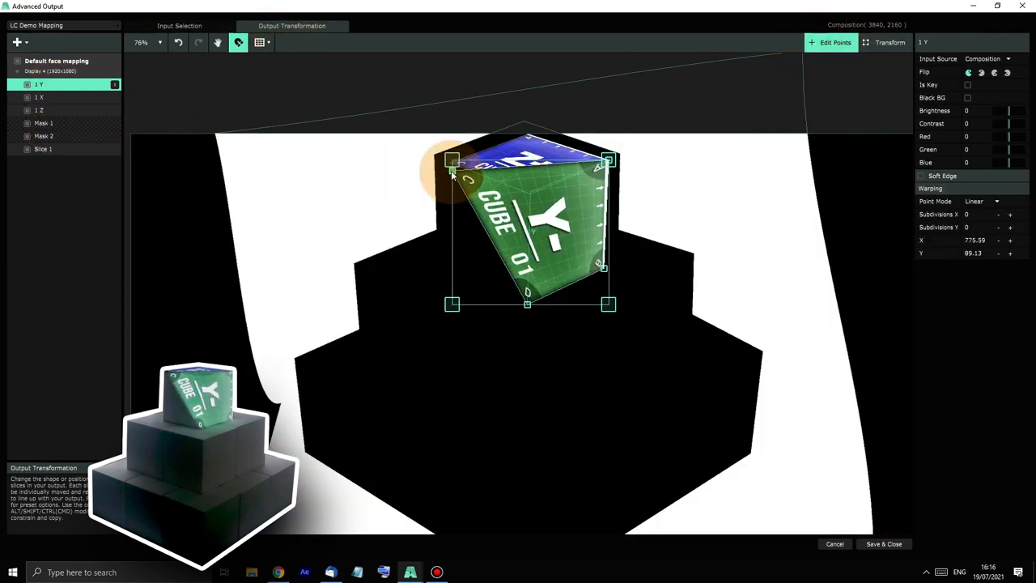
pyautogui.moveTo(453, 160); pyautogui.dragTo(609, 160)
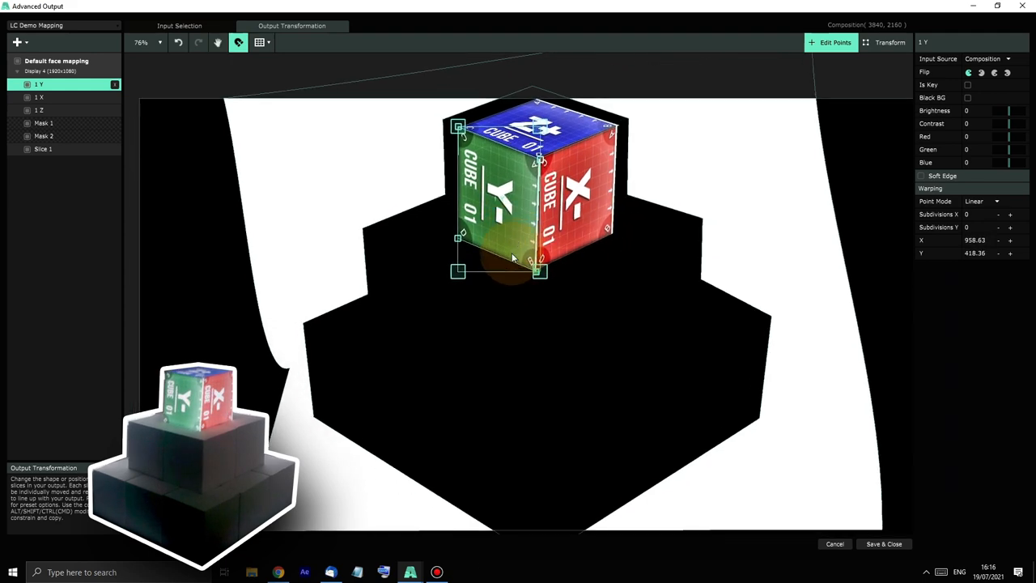
pyautogui.scroll(3)
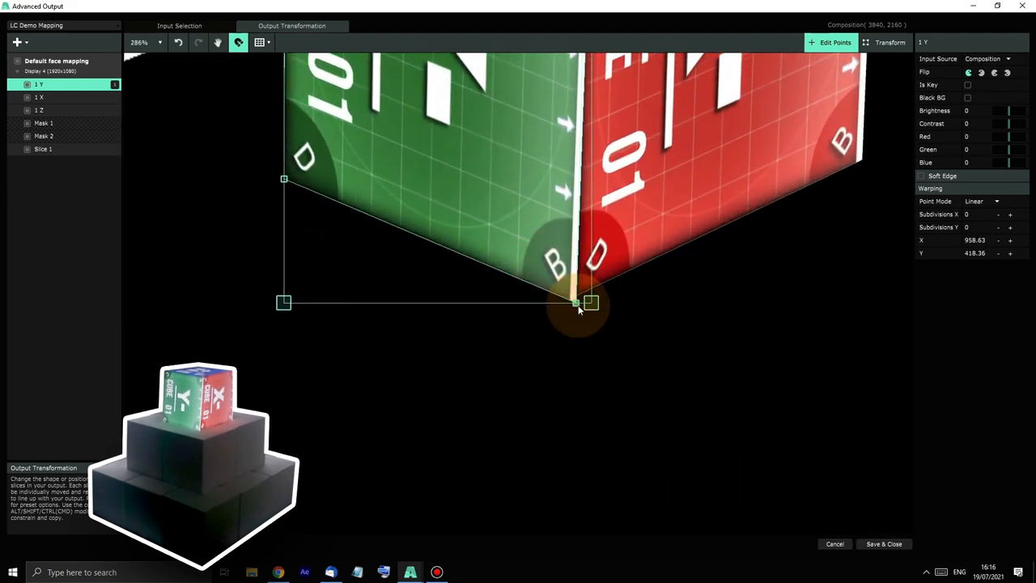
pyautogui.moveTo(576, 305); pyautogui.dragTo(576, 295)
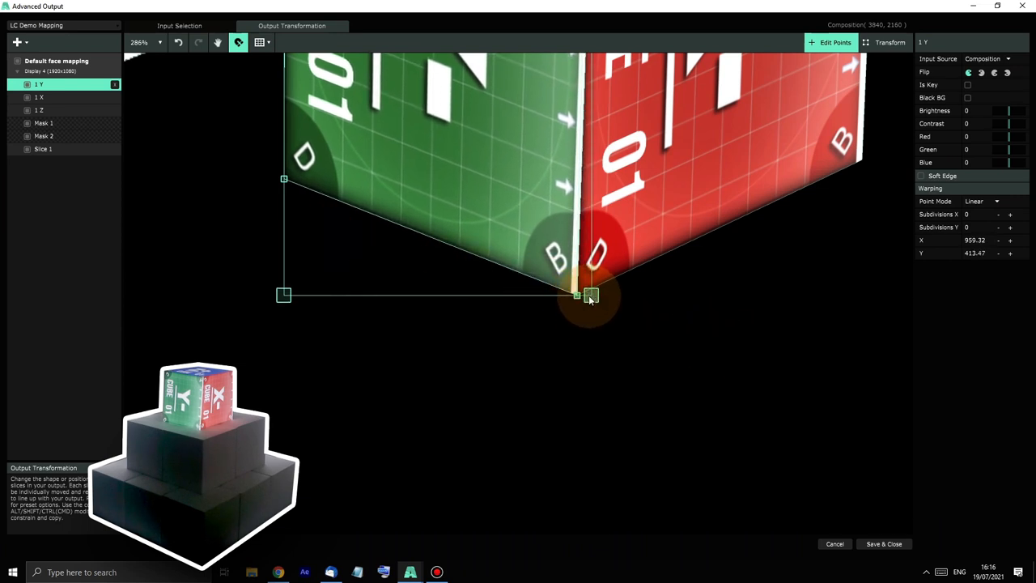
pyautogui.moveTo(591, 295); pyautogui.dragTo(283, 179)
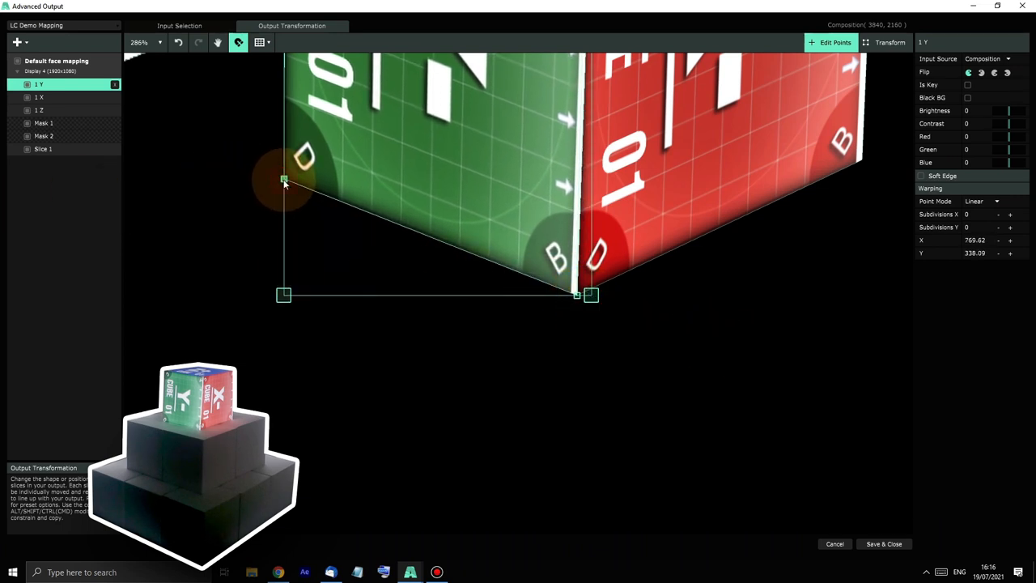
pyautogui.moveTo(284, 179); pyautogui.dragTo(293, 170)
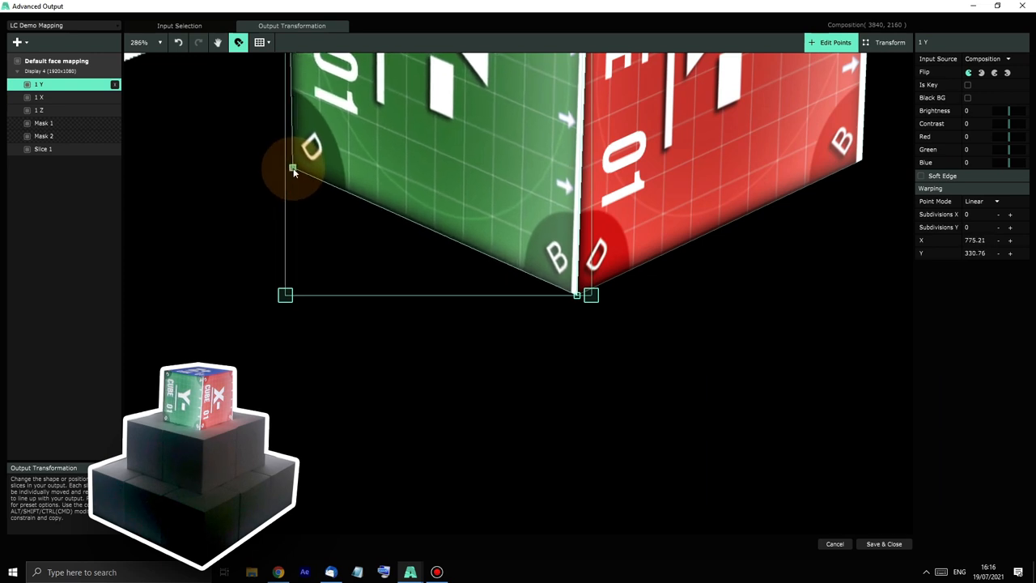
pyautogui.moveTo(293, 170); pyautogui.dragTo(305, 158)
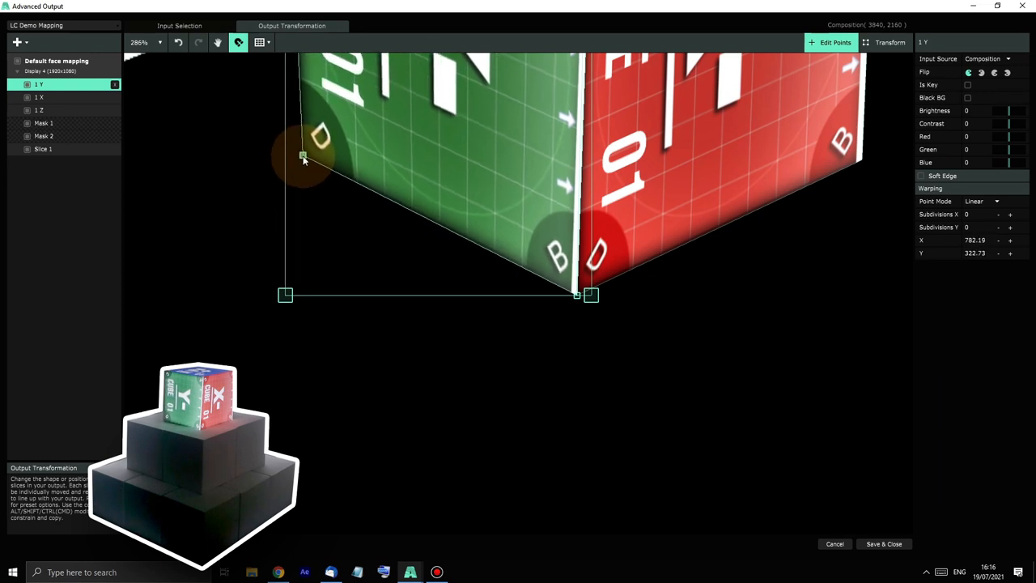
pyautogui.moveTo(301, 155); pyautogui.dragTo(295, 165)
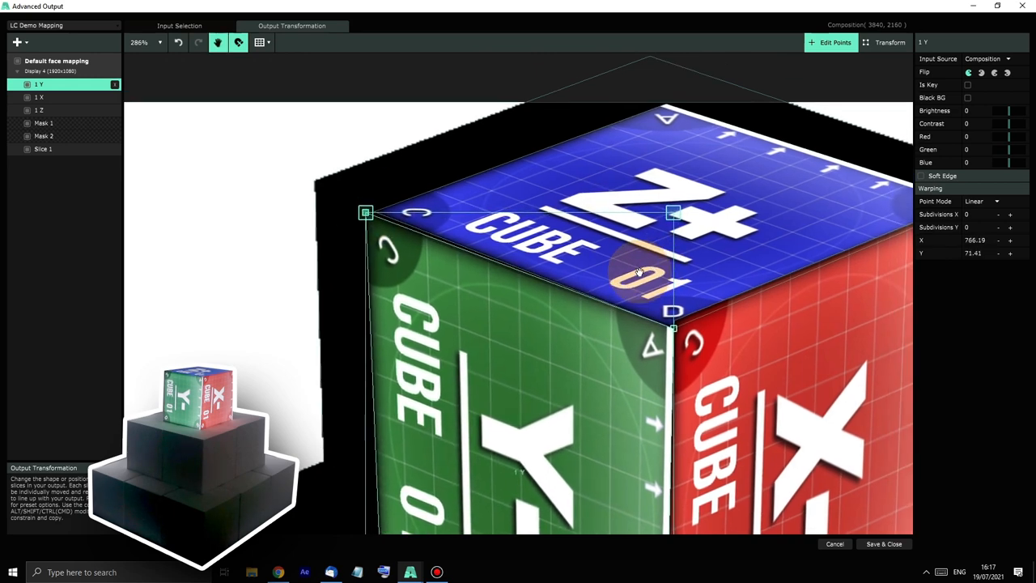
# - Fine-tune the X- and Z+ face corners and both masks so all three top-cube faces meet cleanly
pyautogui.click(44, 136)
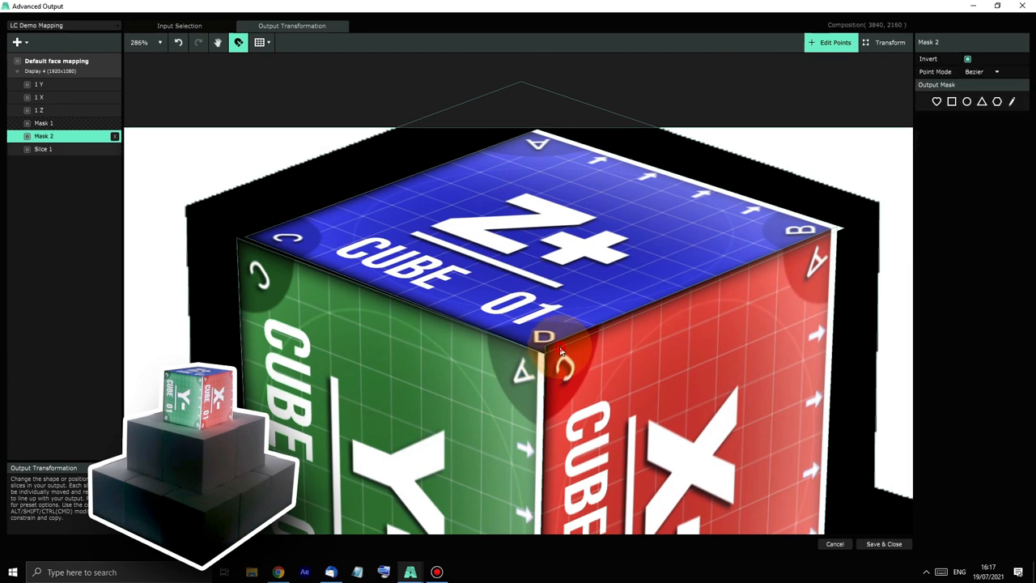
pyautogui.click(39, 97)
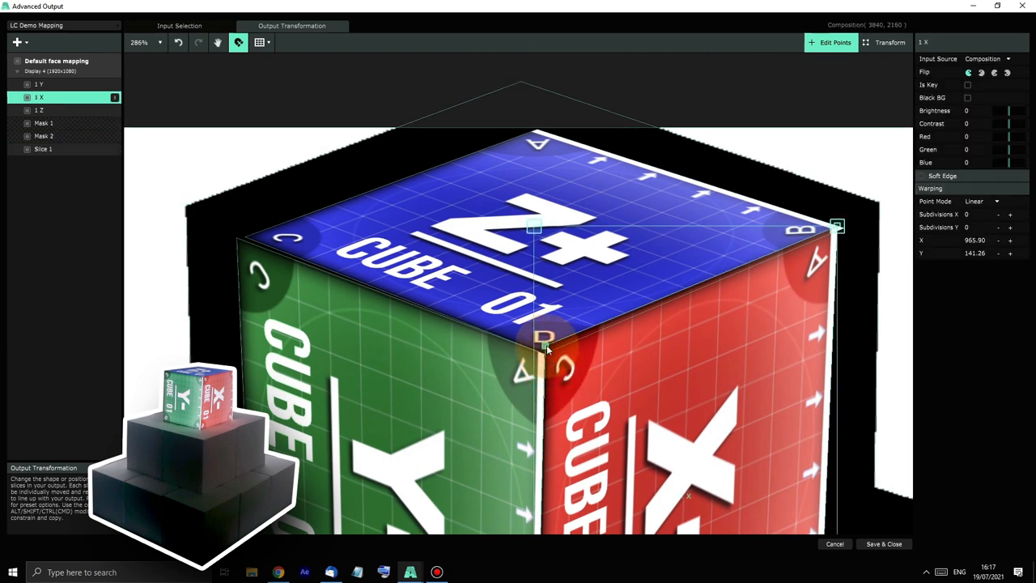
pyautogui.moveTo(544, 340); pyautogui.dragTo(544, 356)
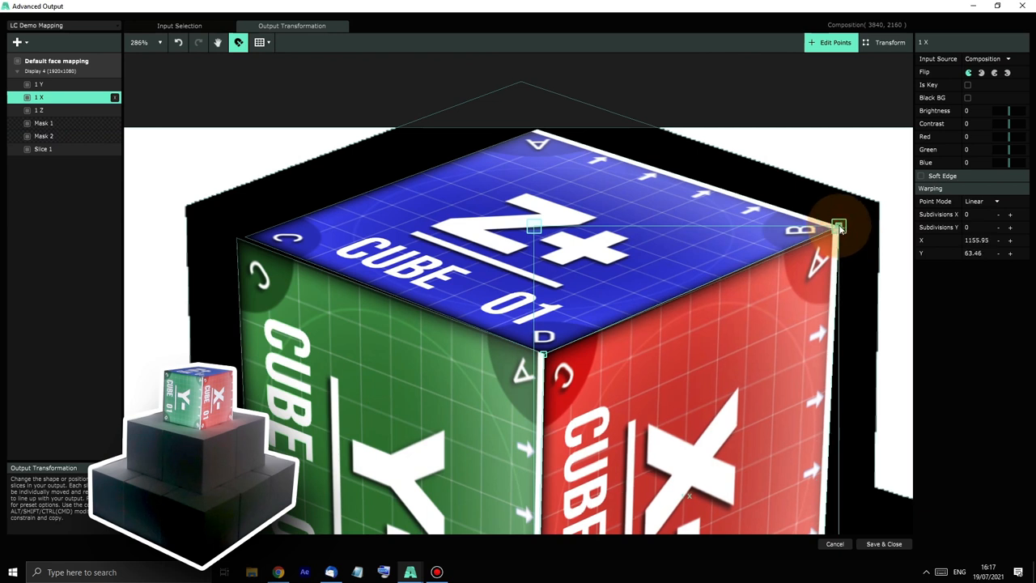
pyautogui.moveTo(839, 227); pyautogui.dragTo(839, 235)
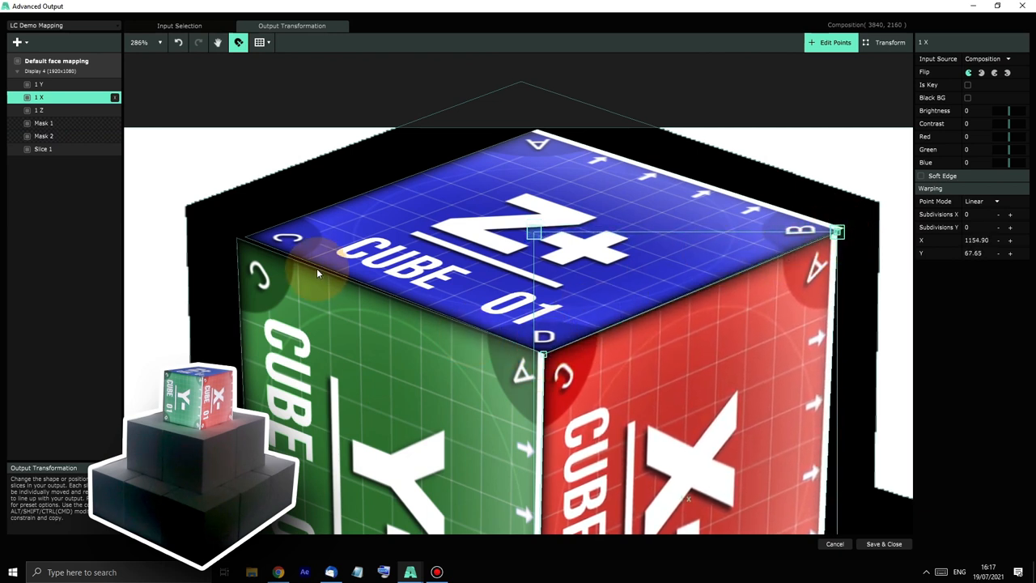
pyautogui.click(44, 123)
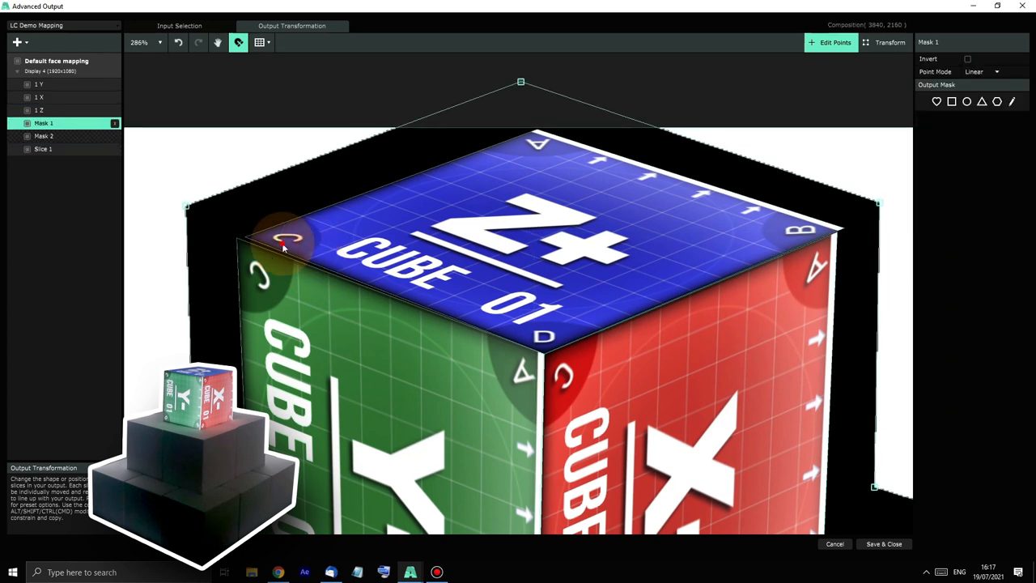
pyautogui.click(39, 110)
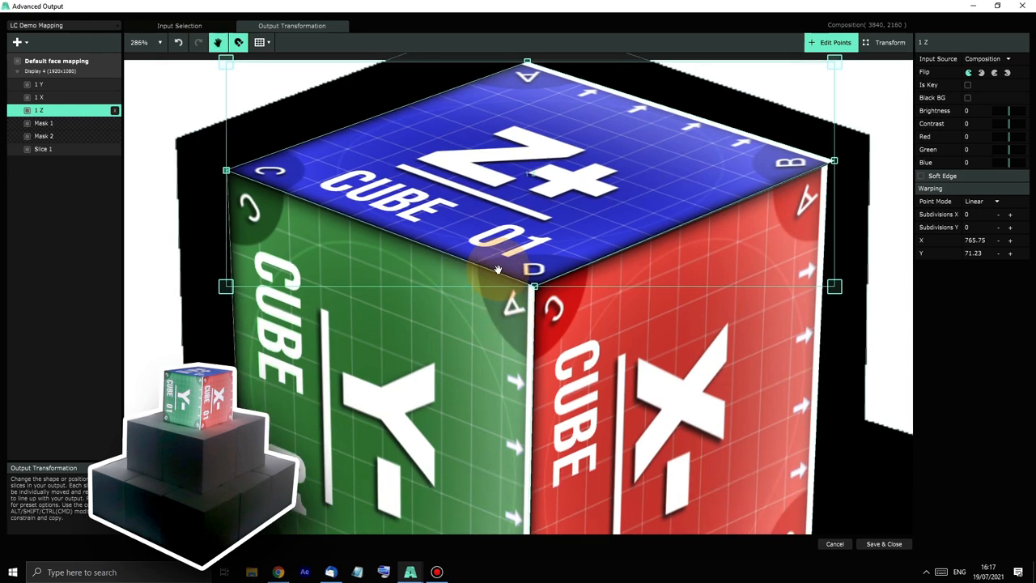
pyautogui.scroll(-3)
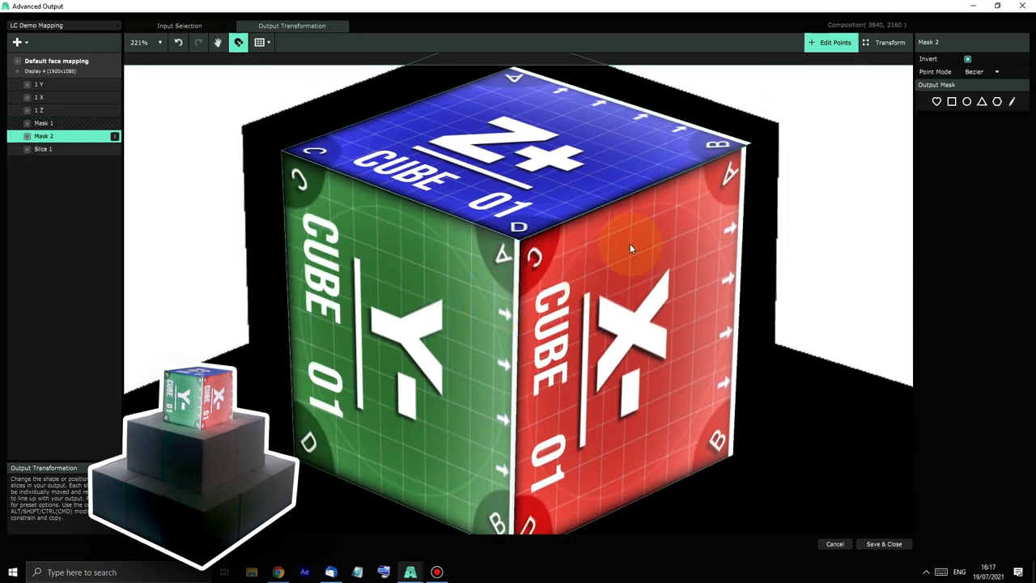
pyautogui.click(39, 97)
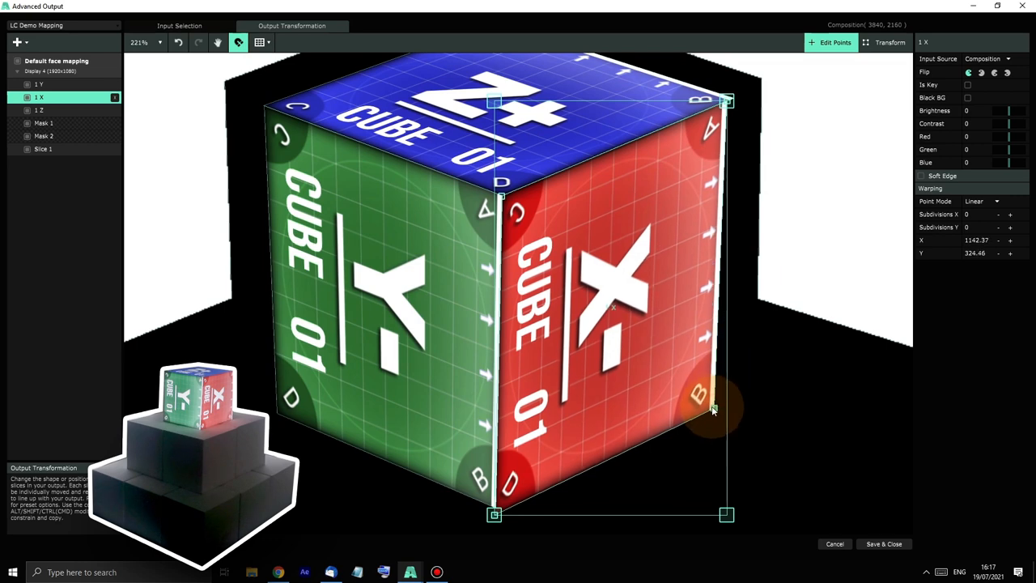
pyautogui.moveTo(713, 408); pyautogui.dragTo(715, 408)
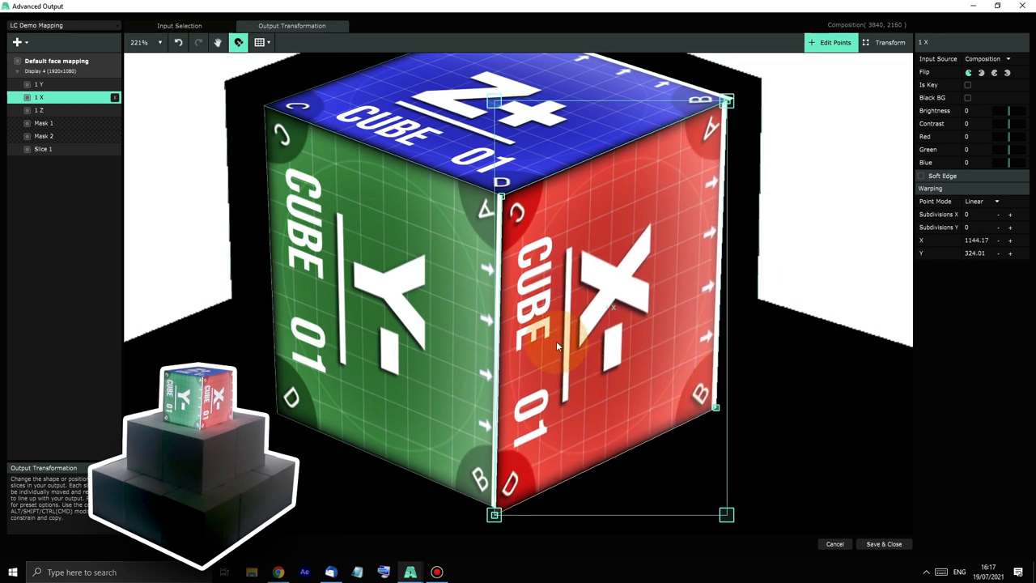
pyautogui.scroll(-3)
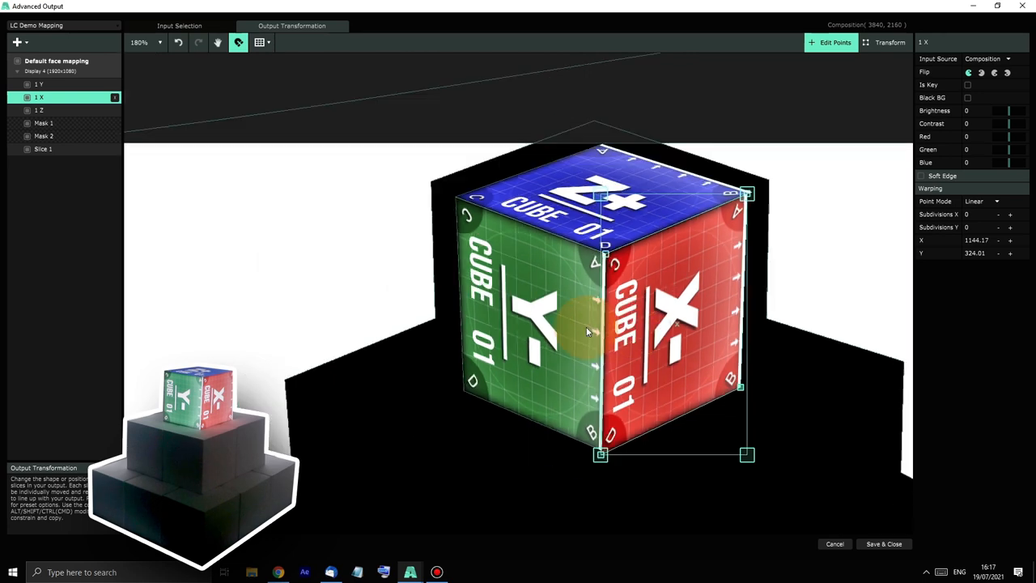
pyautogui.scroll(-3)
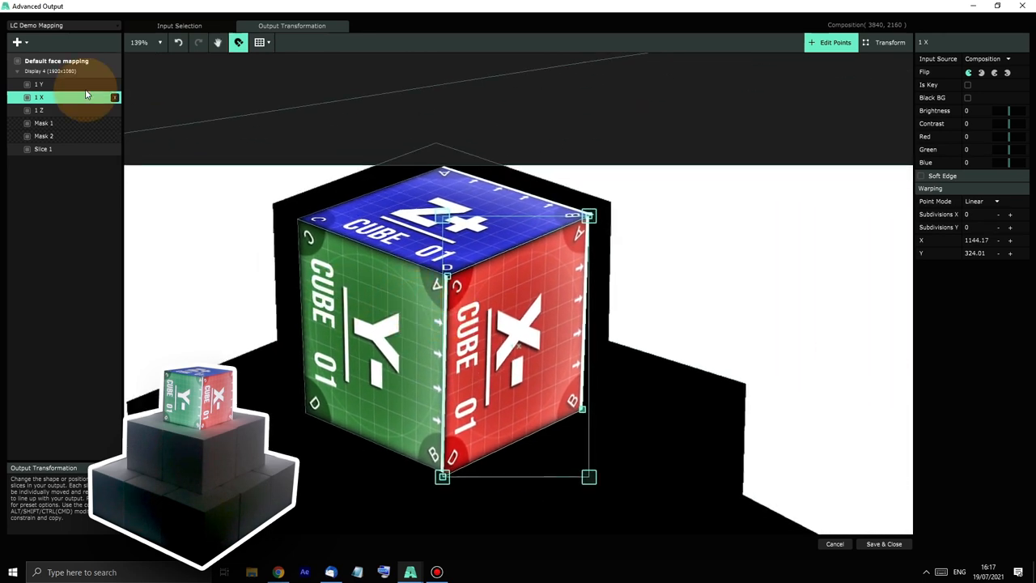
# - Warp cube 02's green Y- face and cube 07's red X- face so their corners sit on the structure
pyautogui.click(178, 26)
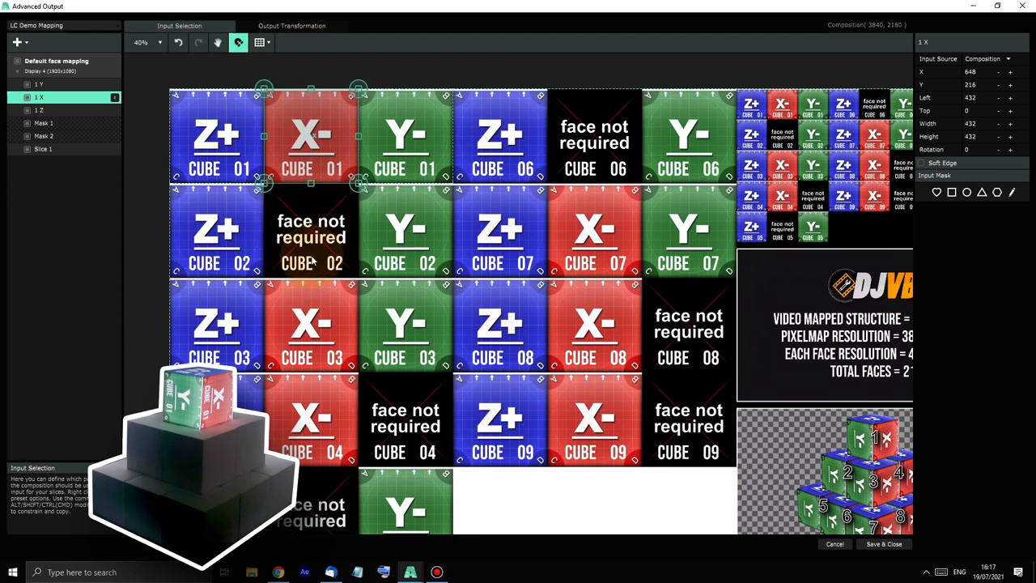
pyautogui.moveTo(405, 235)
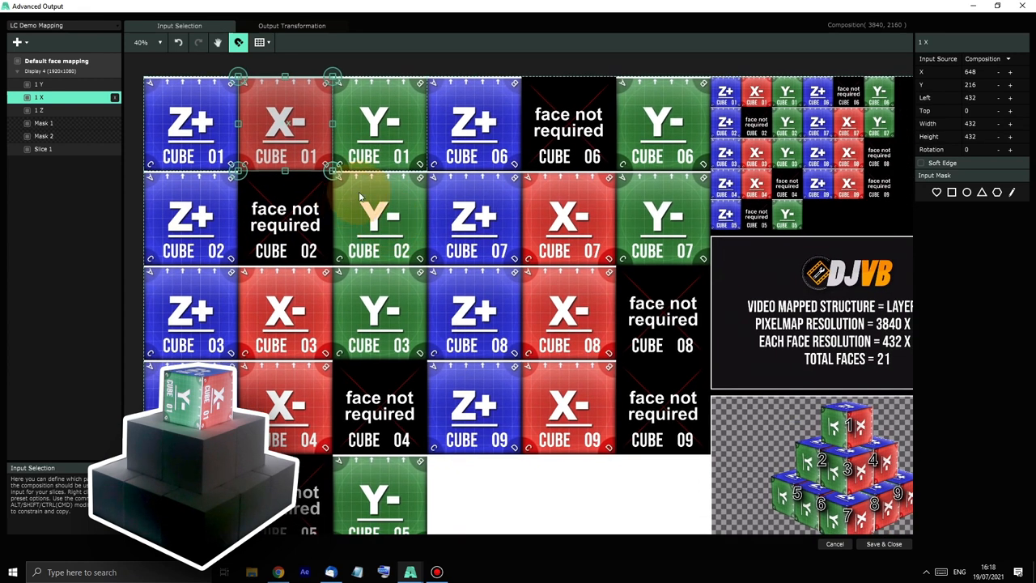
pyautogui.click(292, 26)
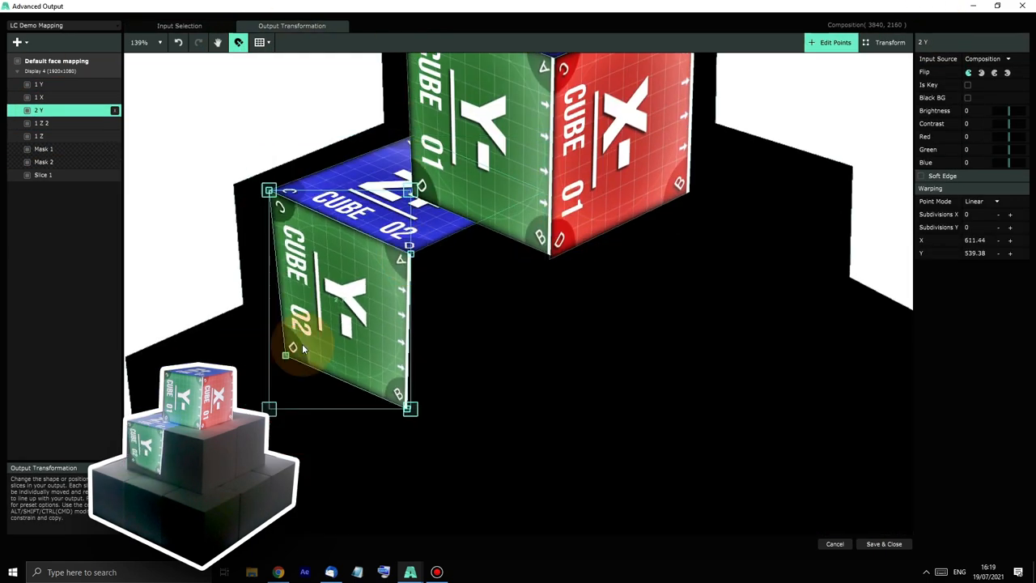
pyautogui.click(178, 26)
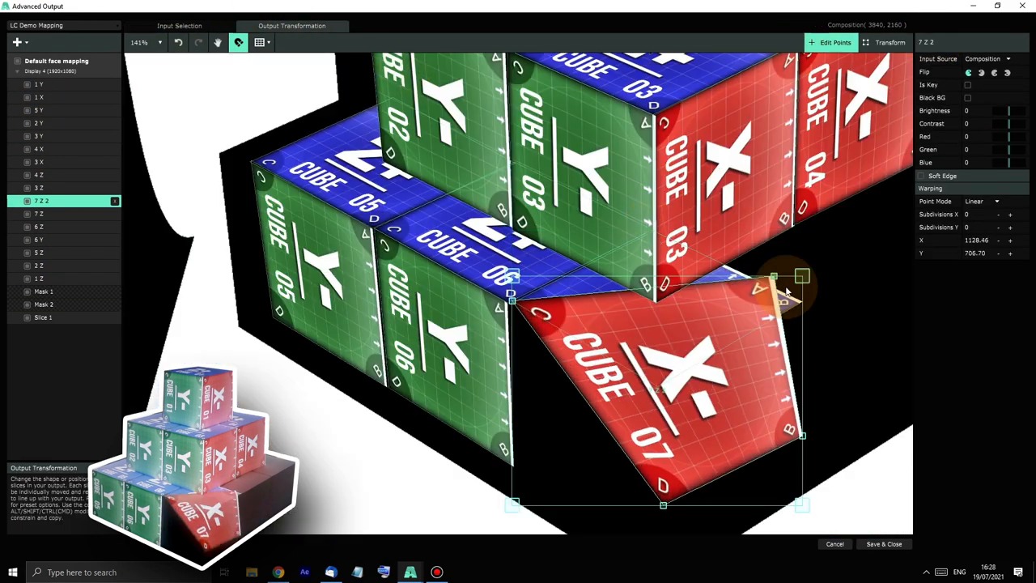
pyautogui.click(178, 26)
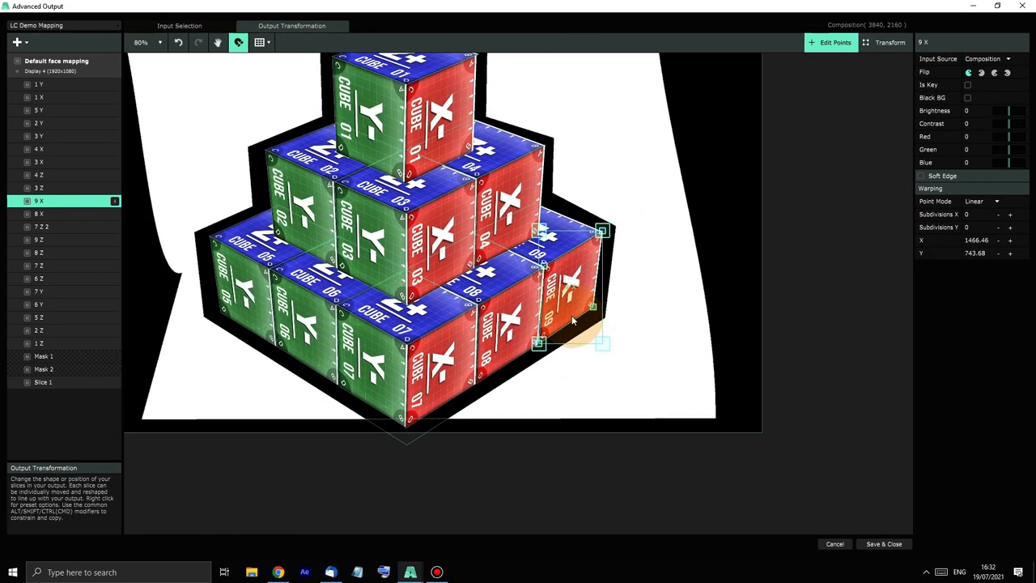
# - Switch to whole-slice Transform mode and build a multi-selection of the top cube's face slices
pyautogui.scroll(-3)
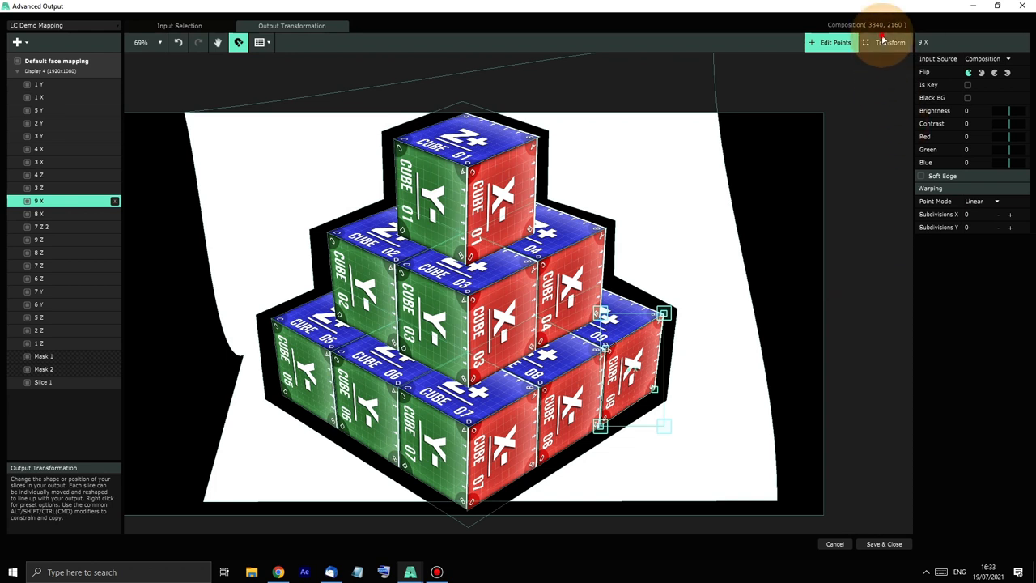
pyautogui.click(891, 43)
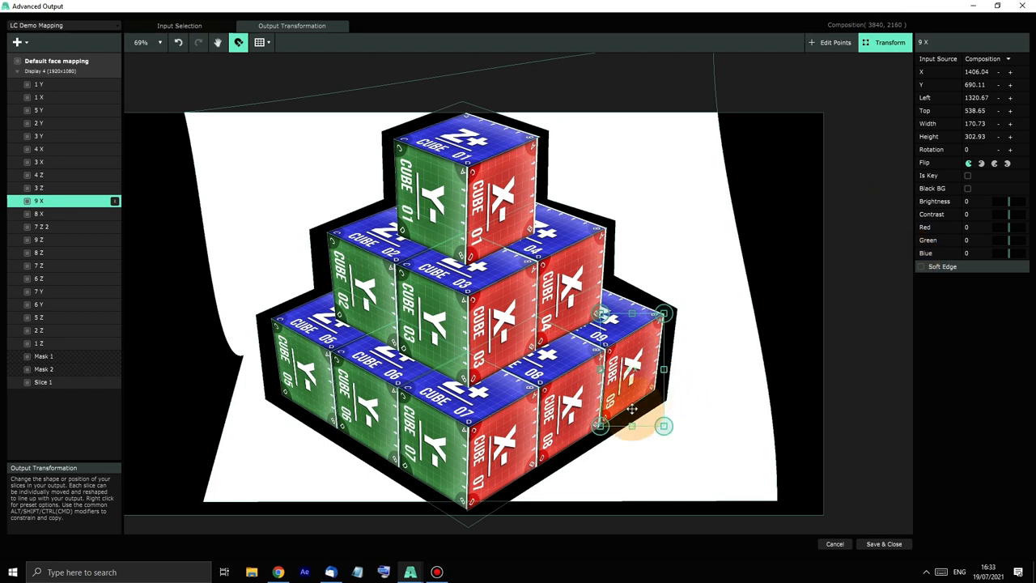
pyautogui.click(38, 330)
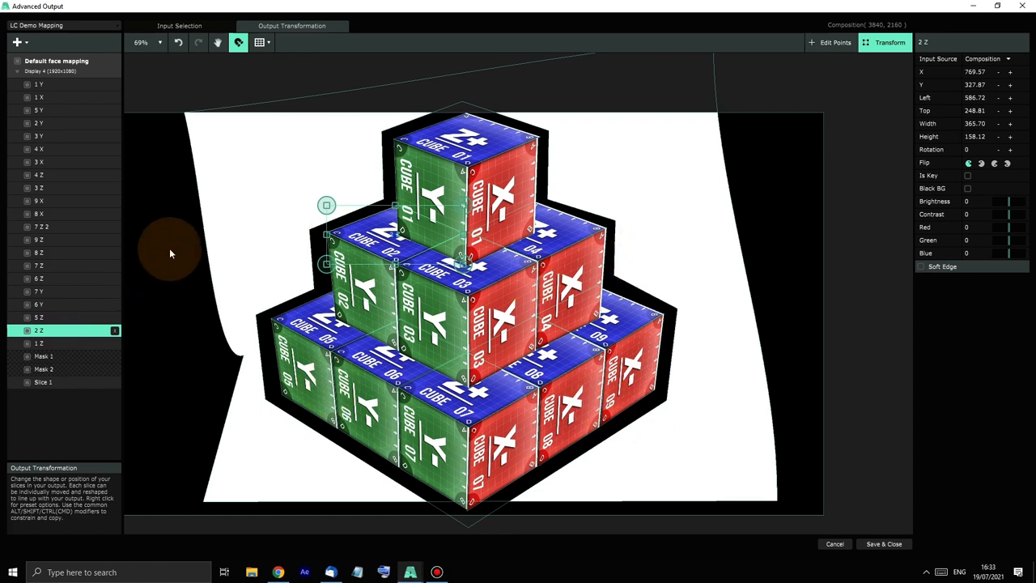
pyautogui.click(39, 278)
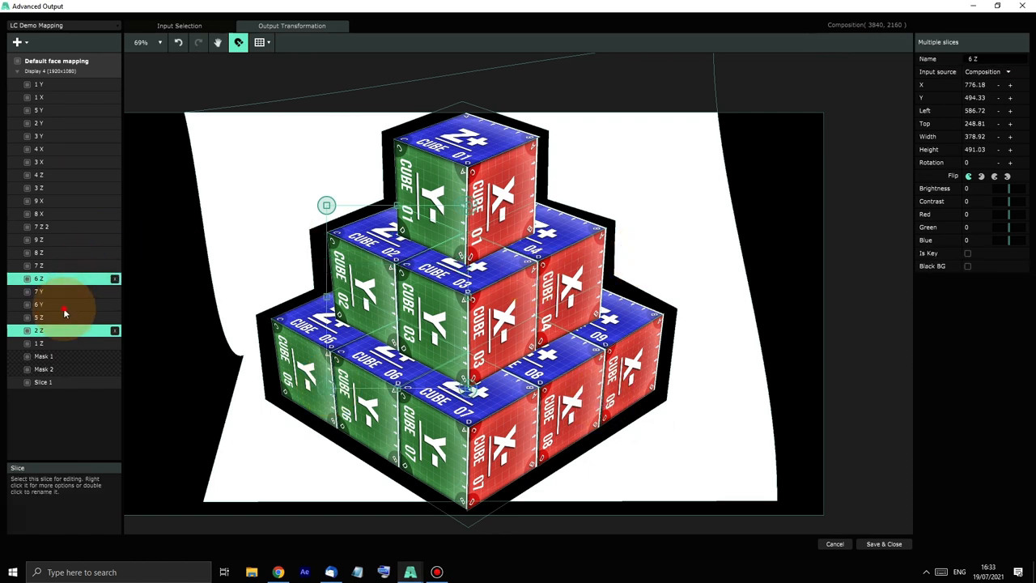
pyautogui.click(56, 305)
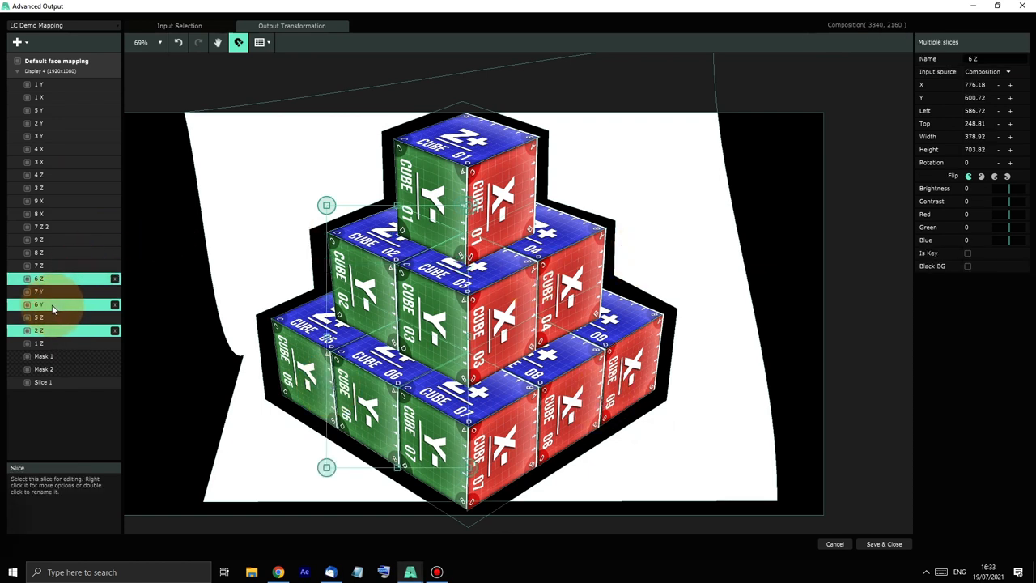
pyautogui.click(39, 84)
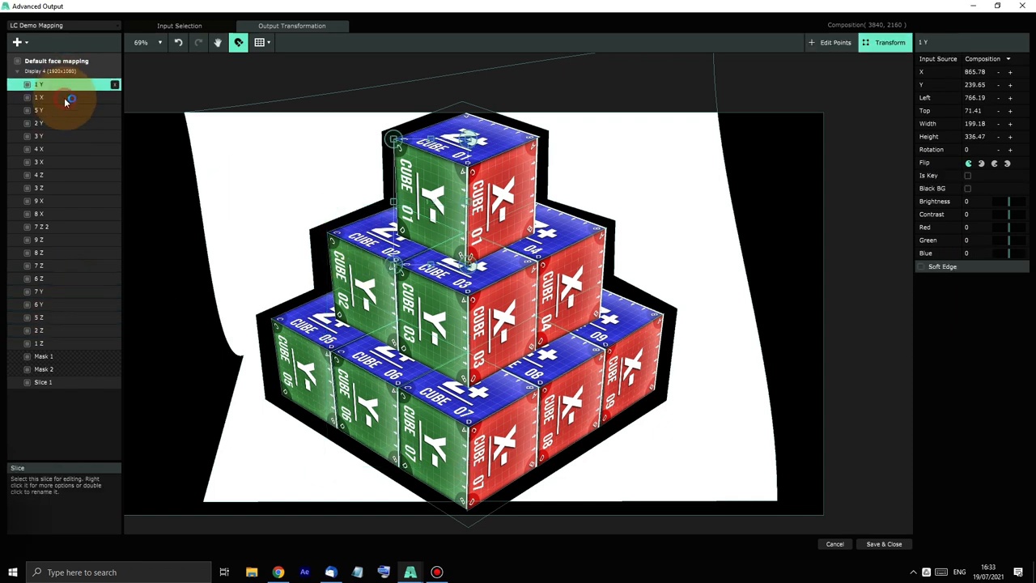
pyautogui.click(39, 123)
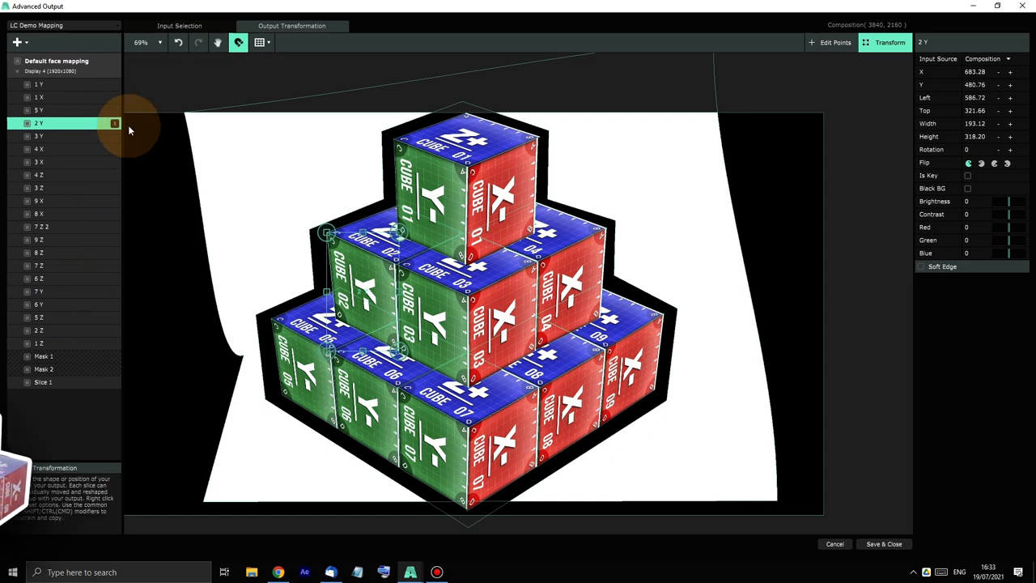
pyautogui.click(39, 85)
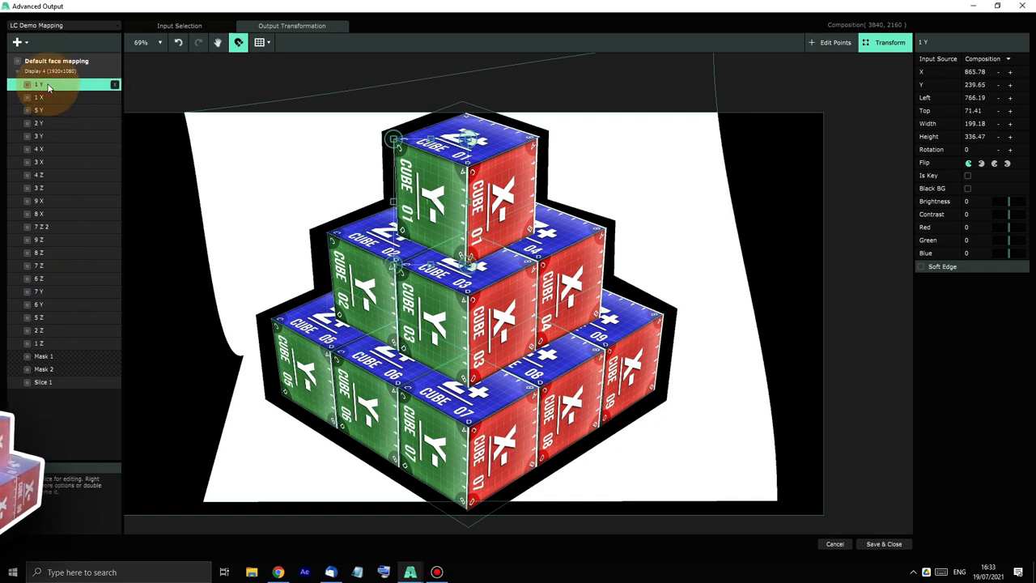
pyautogui.click(38, 98)
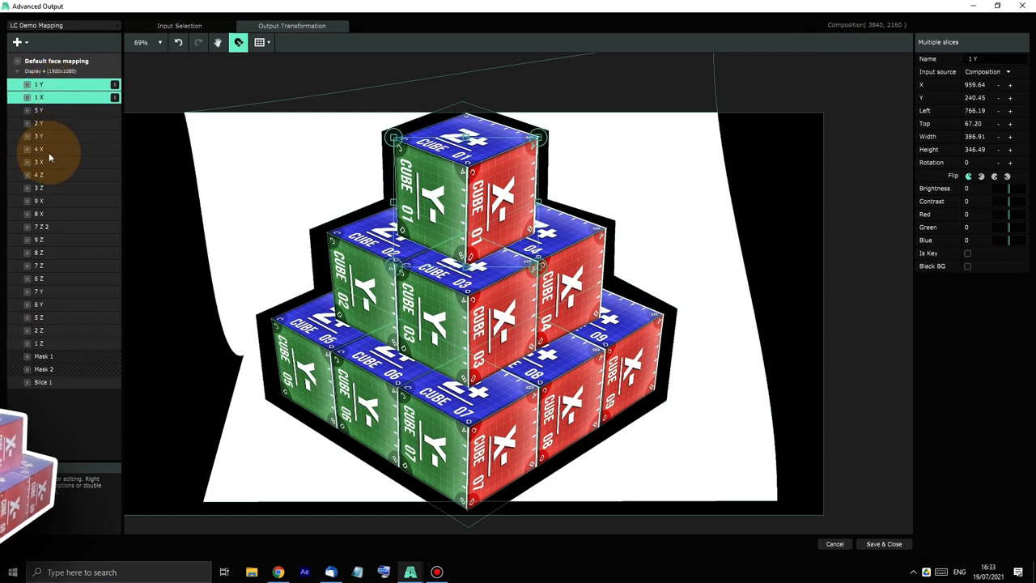
pyautogui.moveTo(46, 227)
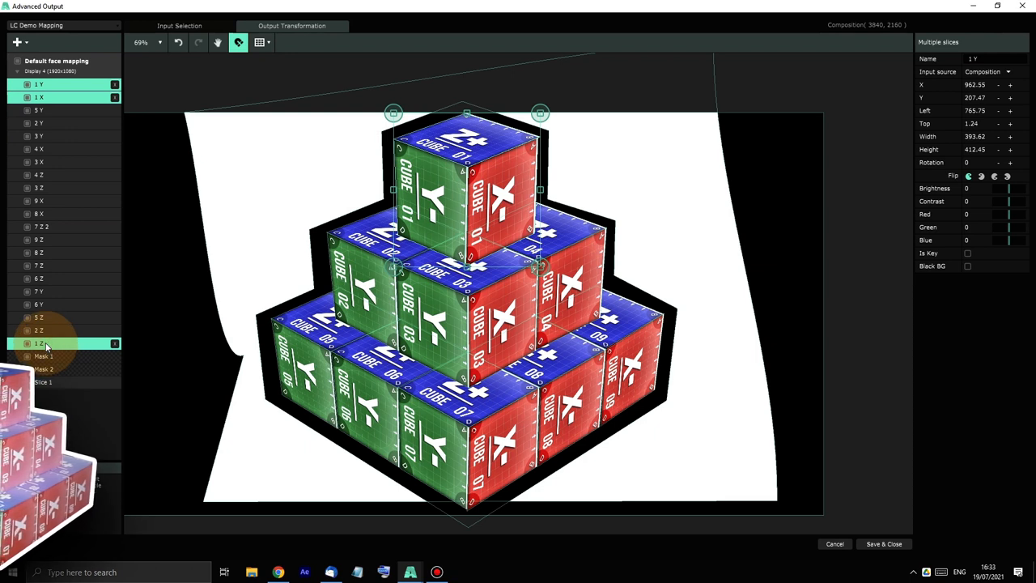
# - Move the three cube 01 slices to the top of the slice order
pyautogui.click(57, 324)
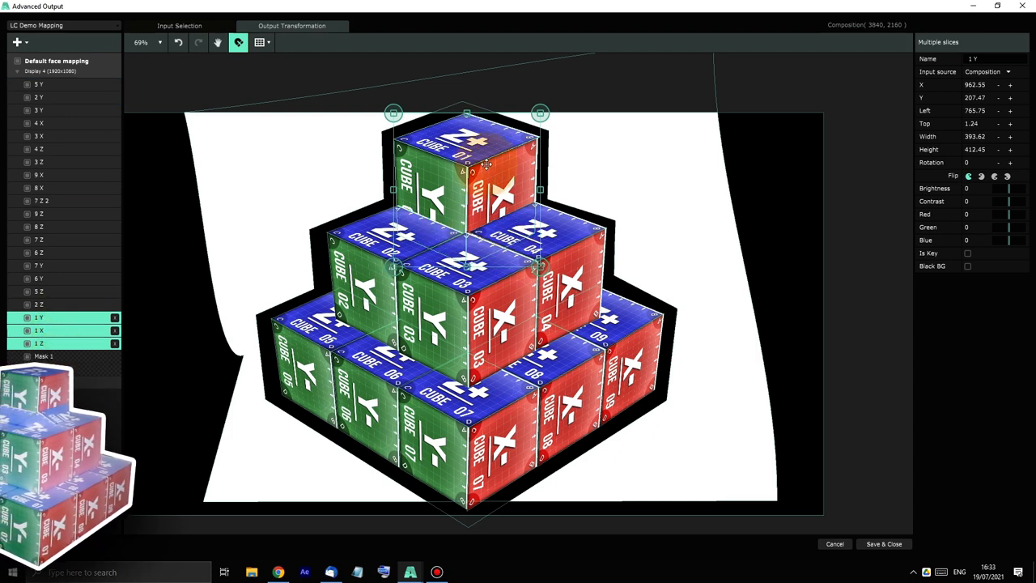
pyautogui.moveTo(39, 330); pyautogui.dragTo(81, 197)
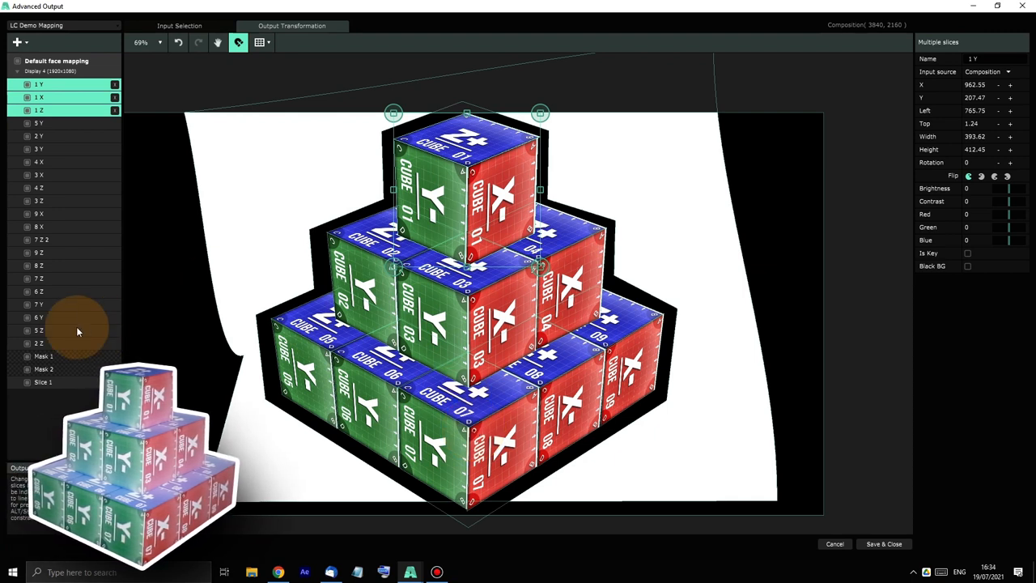
# - Select every slice, enable Black BG for all of them, then view them on the input pixel map
pyautogui.click(38, 344)
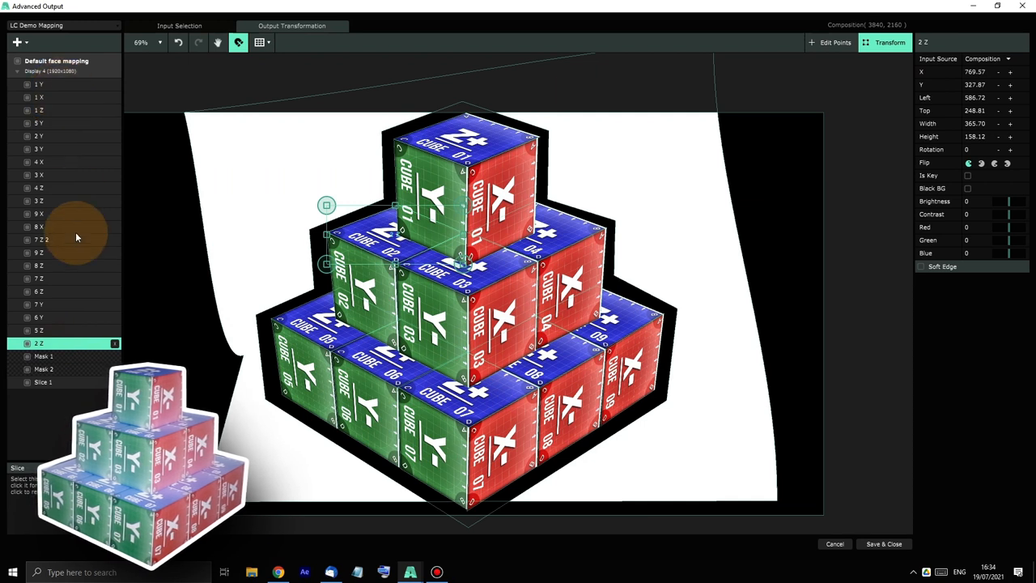
pyautogui.click(56, 240)
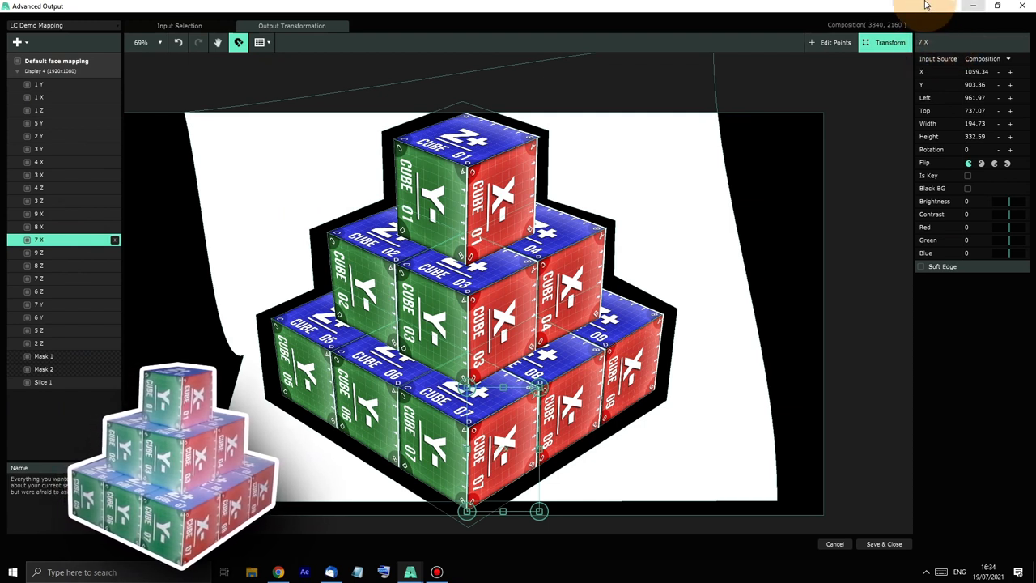
pyautogui.click(38, 84)
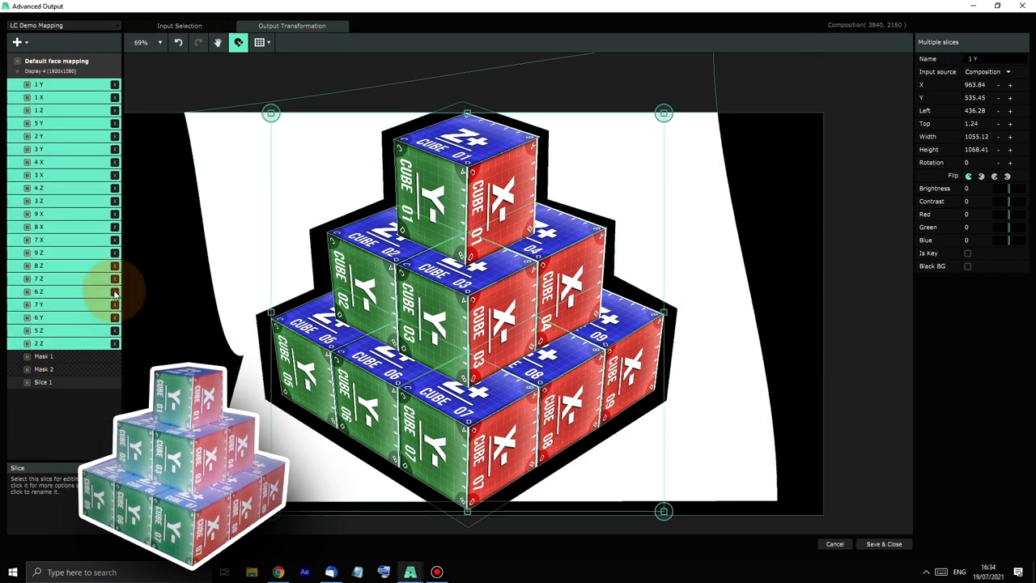
pyautogui.click(968, 266)
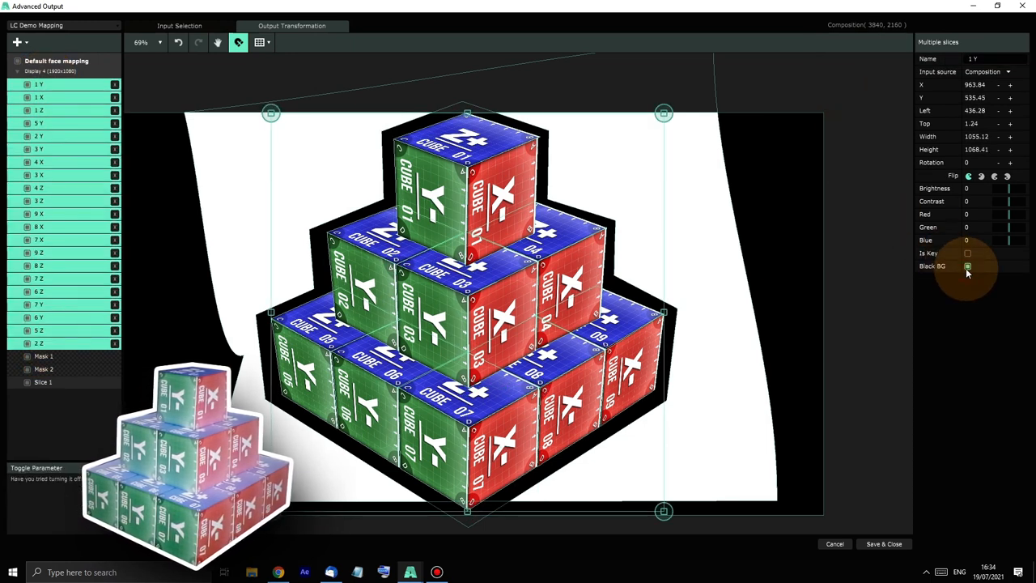
pyautogui.click(969, 265)
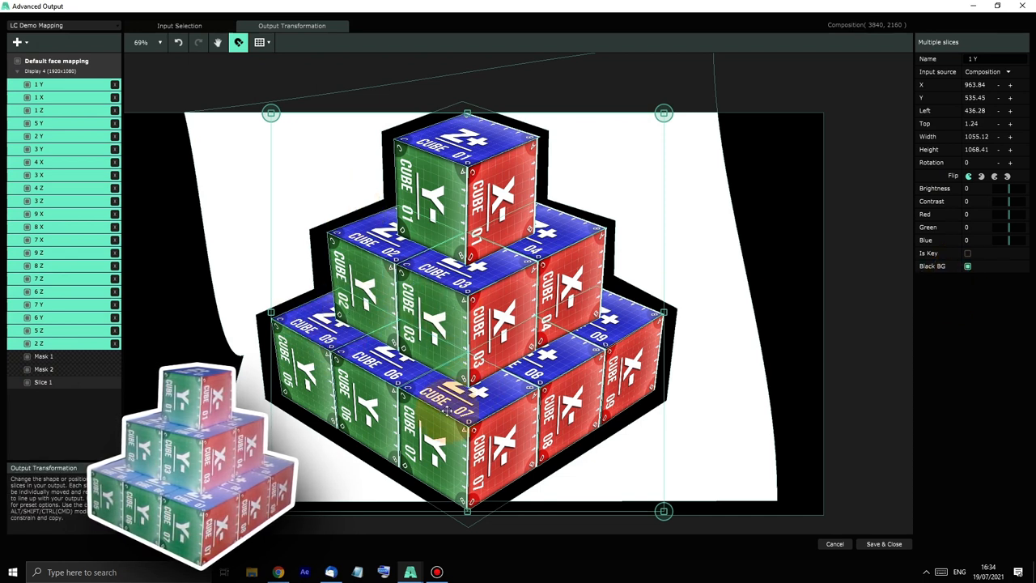
pyautogui.moveTo(392, 300)
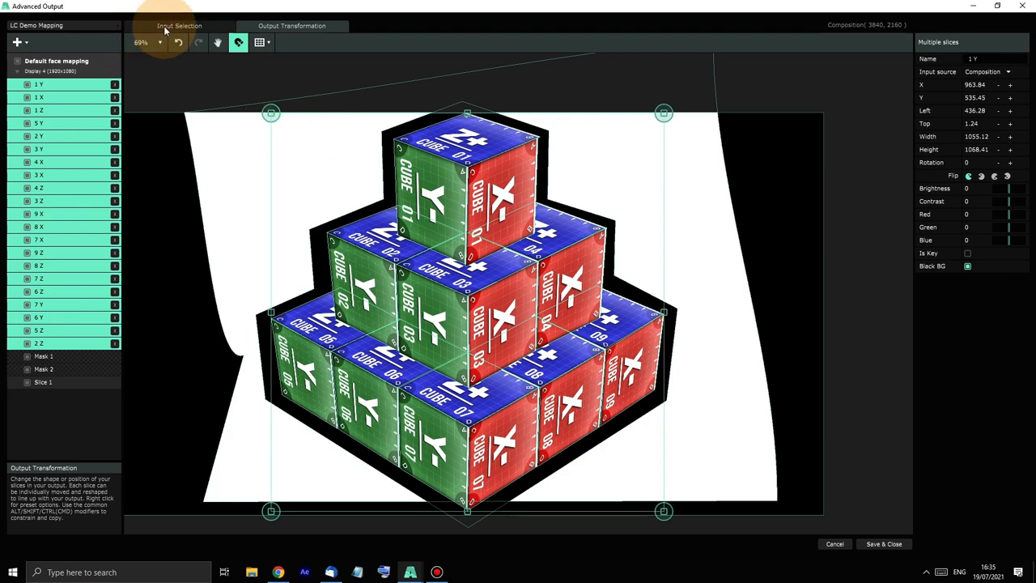
pyautogui.click(179, 26)
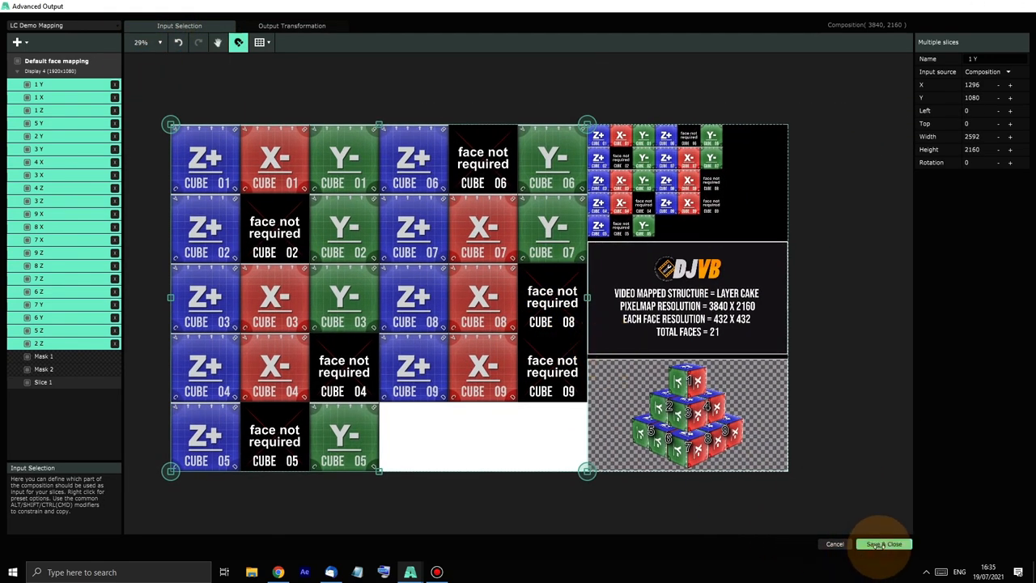
# - Save & Close the Advanced Output to keep the mapping and return to the composition
pyautogui.click(885, 544)
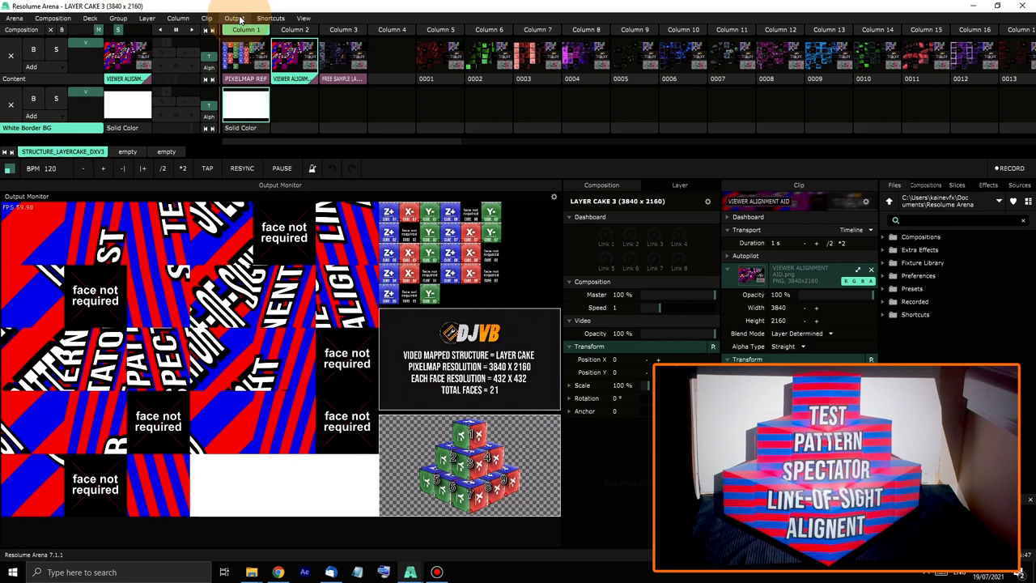
pyautogui.click(233, 18)
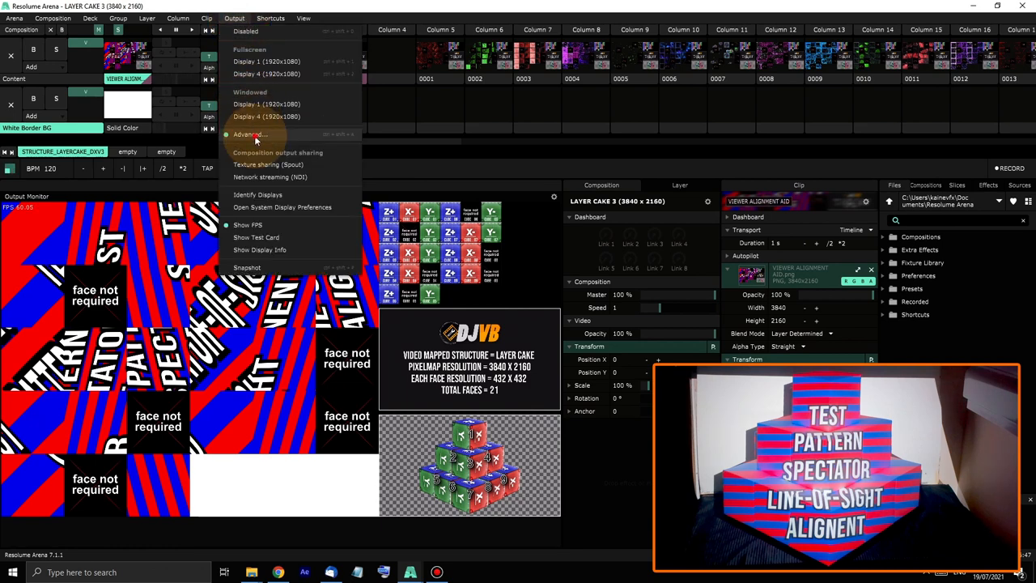
pyautogui.click(251, 135)
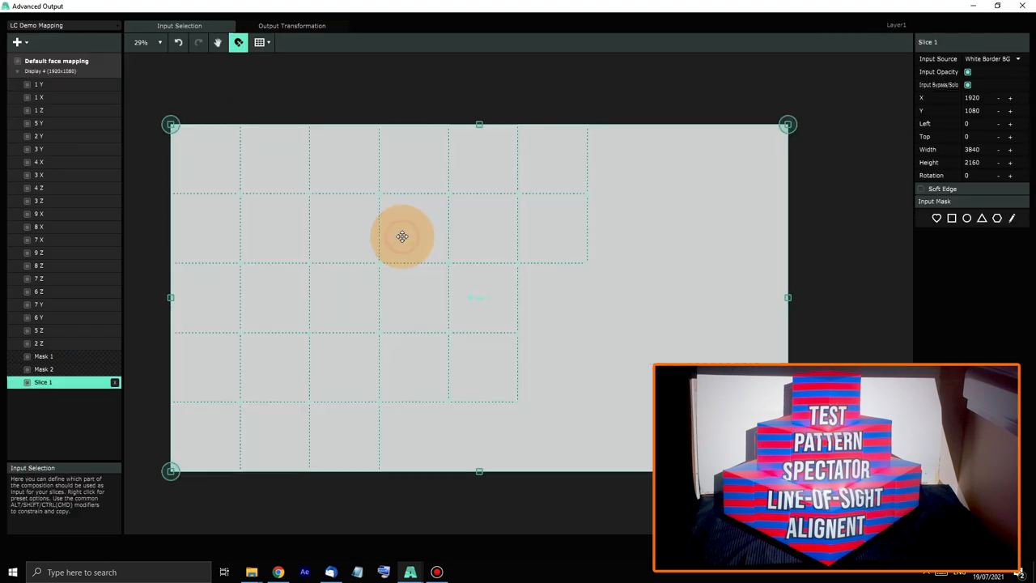
pyautogui.click(39, 279)
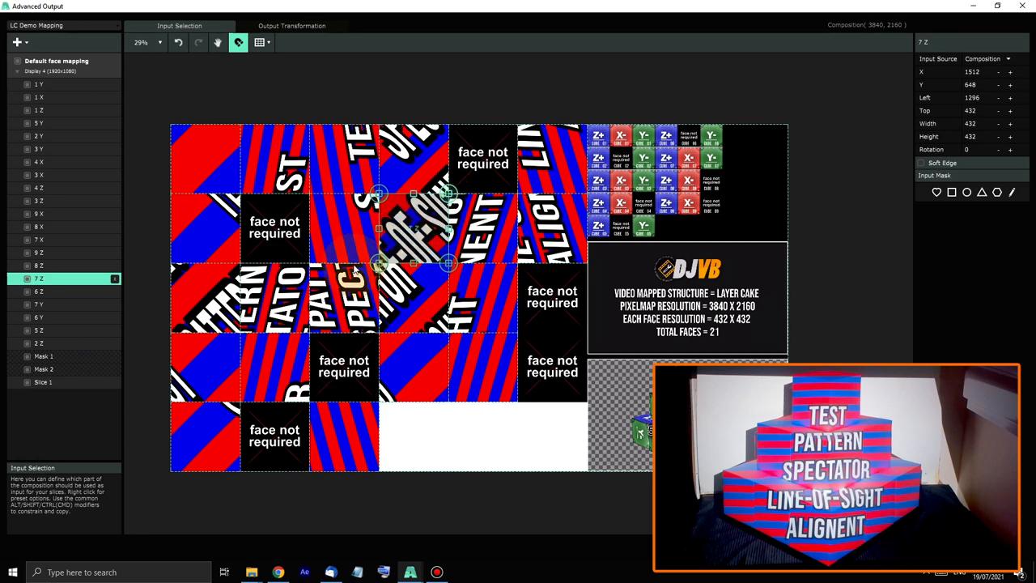
pyautogui.click(42, 382)
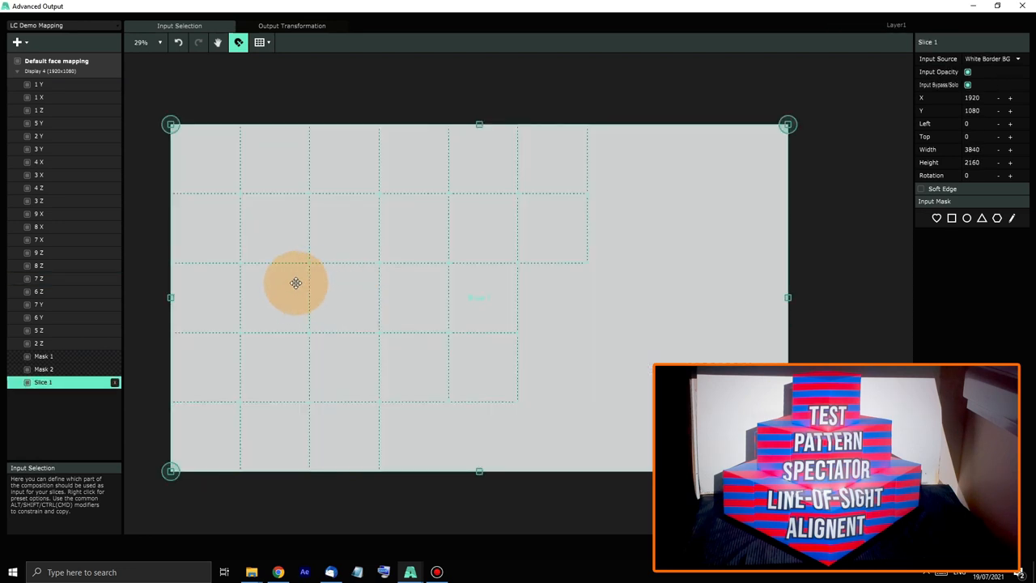
pyautogui.click(39, 175)
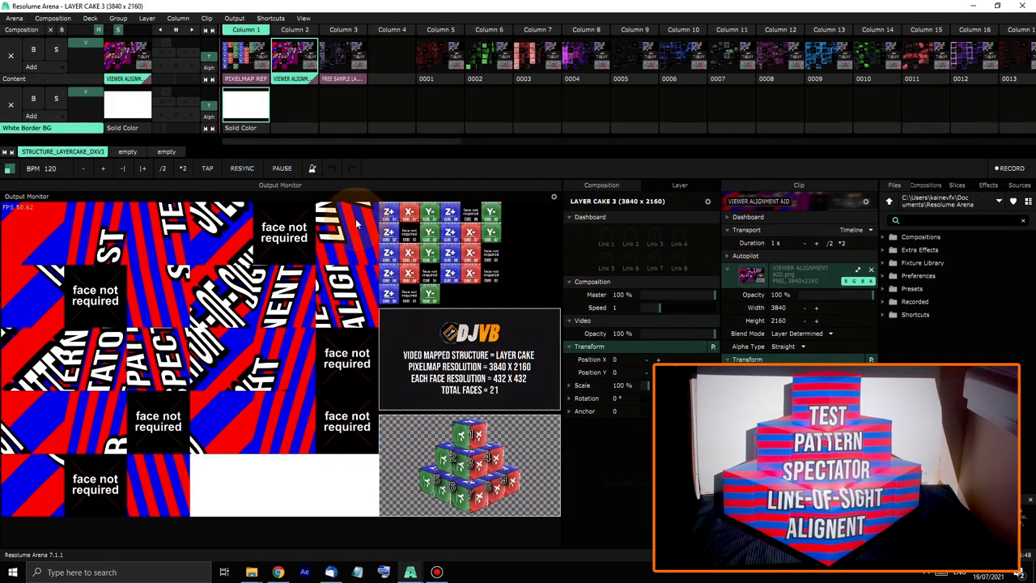
pyautogui.moveTo(307, 155)
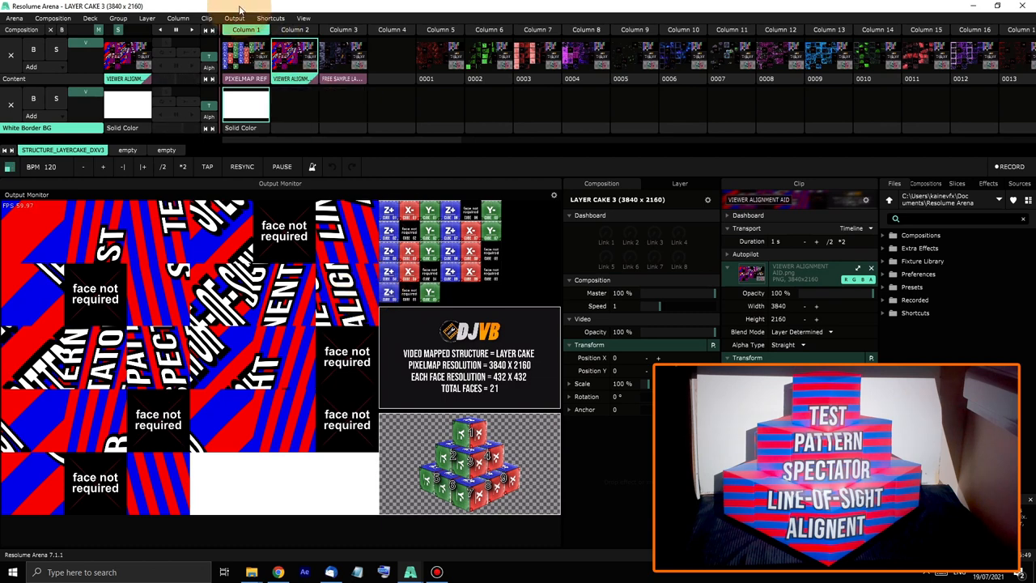
pyautogui.click(233, 18)
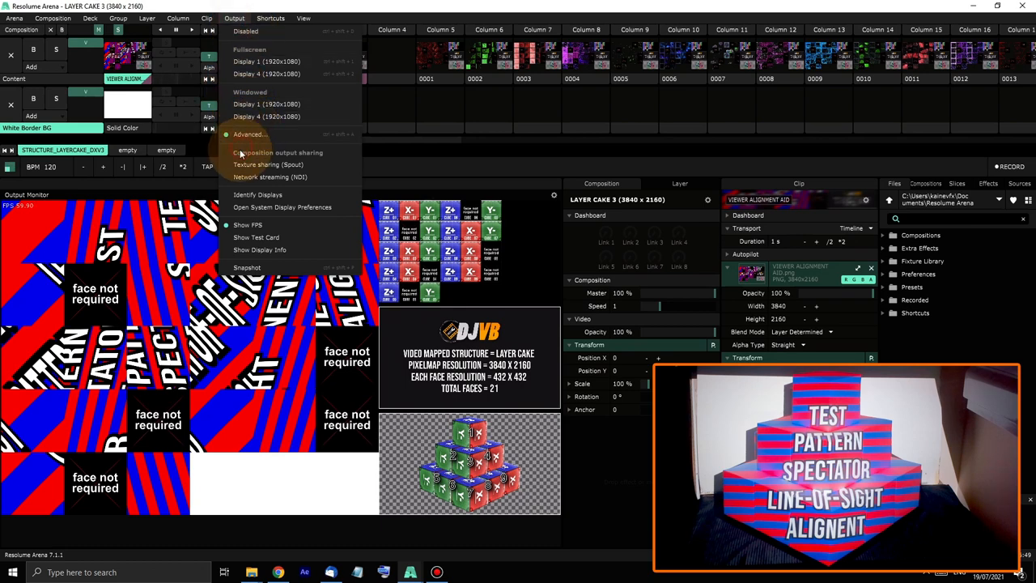
pyautogui.click(249, 133)
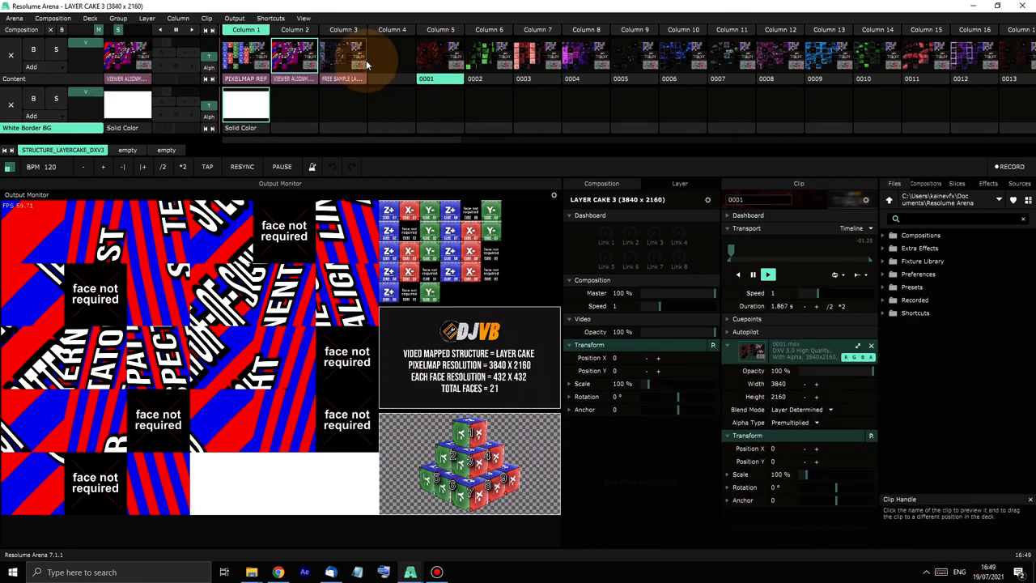
# - Set the slices' input source to the Content layer in Advanced Output and save the mapping
pyautogui.click(343, 56)
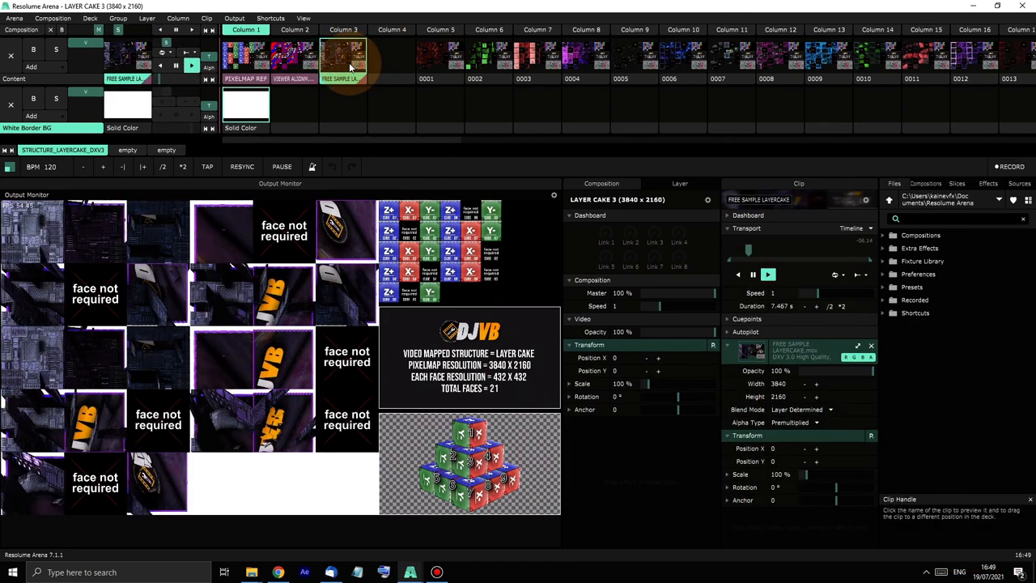
pyautogui.click(233, 18)
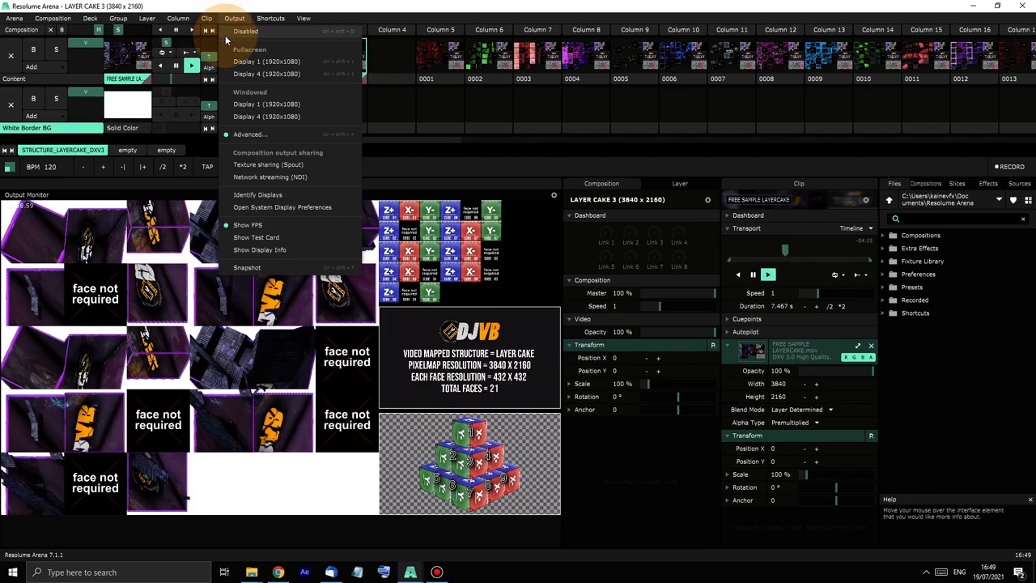
pyautogui.click(250, 133)
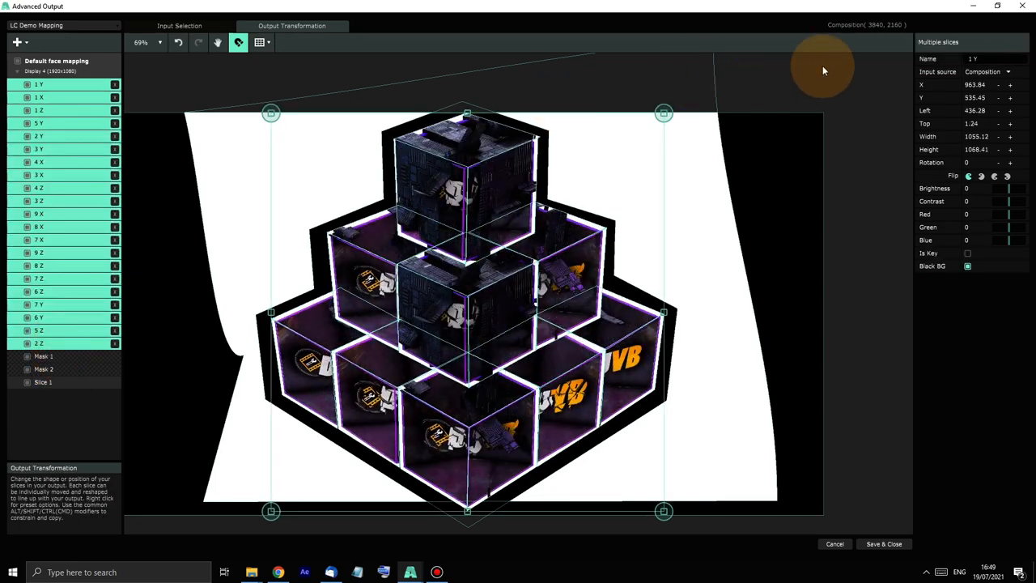
pyautogui.click(1007, 72)
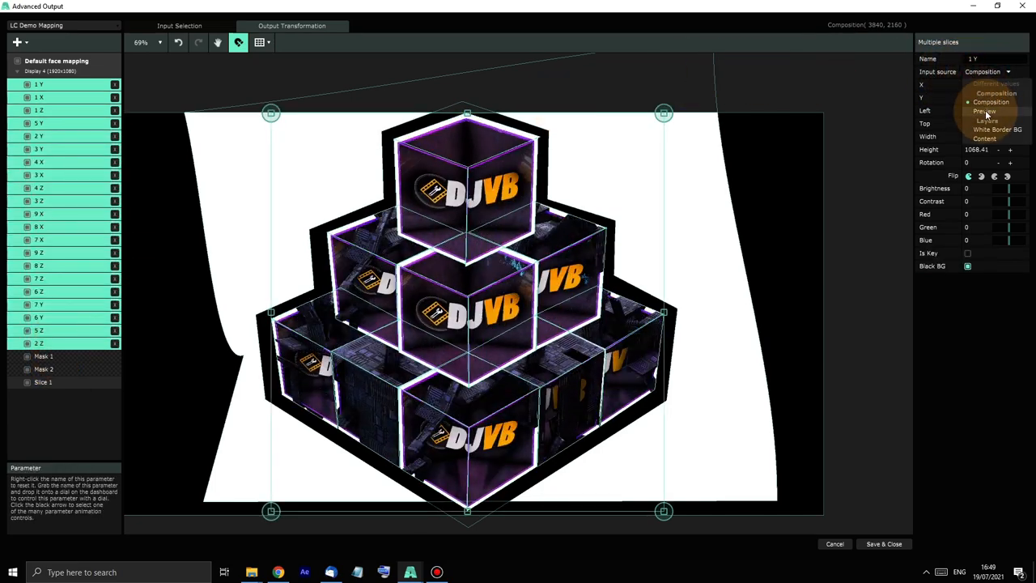
pyautogui.click(984, 139)
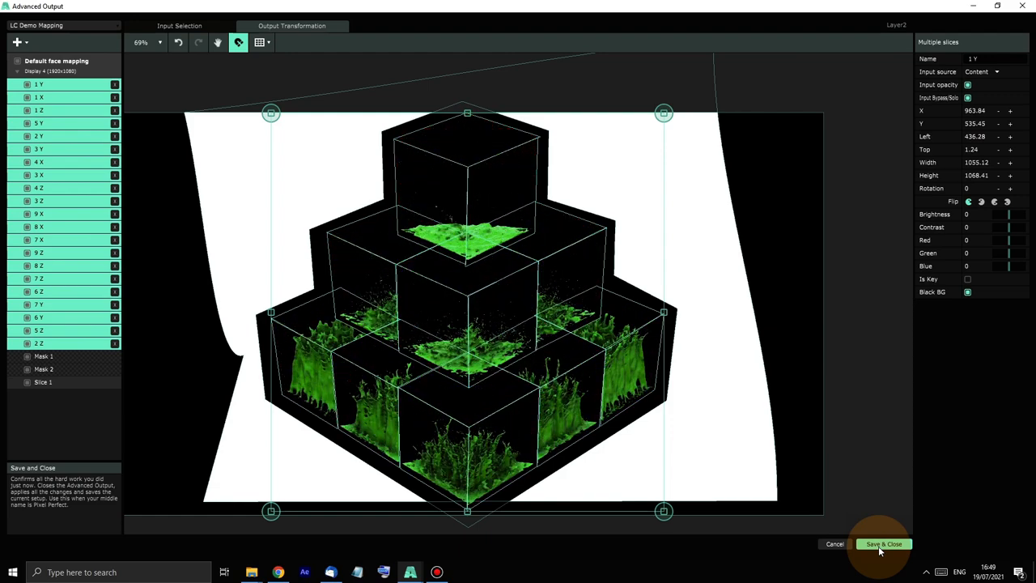
pyautogui.click(884, 544)
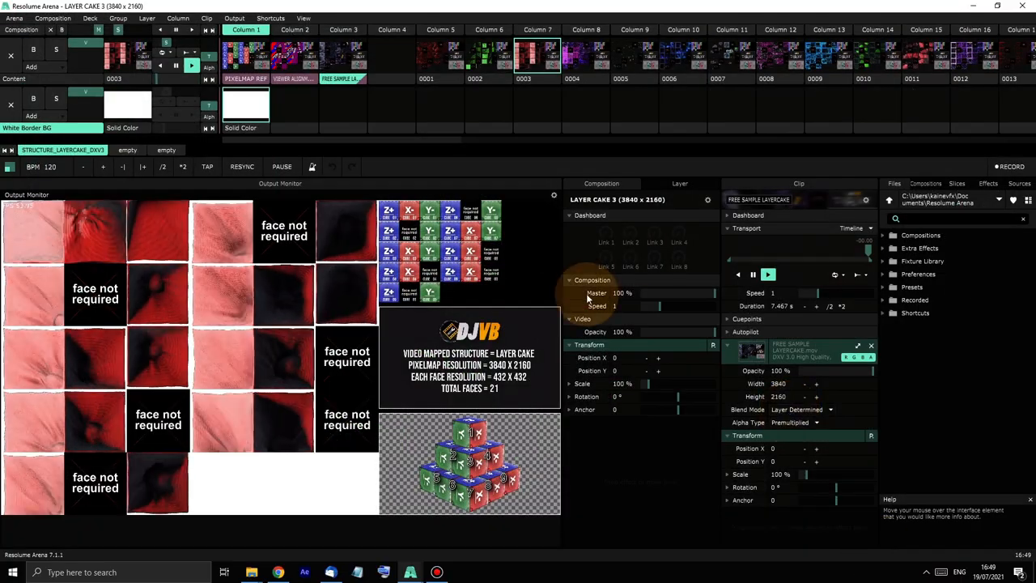
# - Trigger content clips and set their Autopilot action to Play Next Clip
pyautogui.click(441, 58)
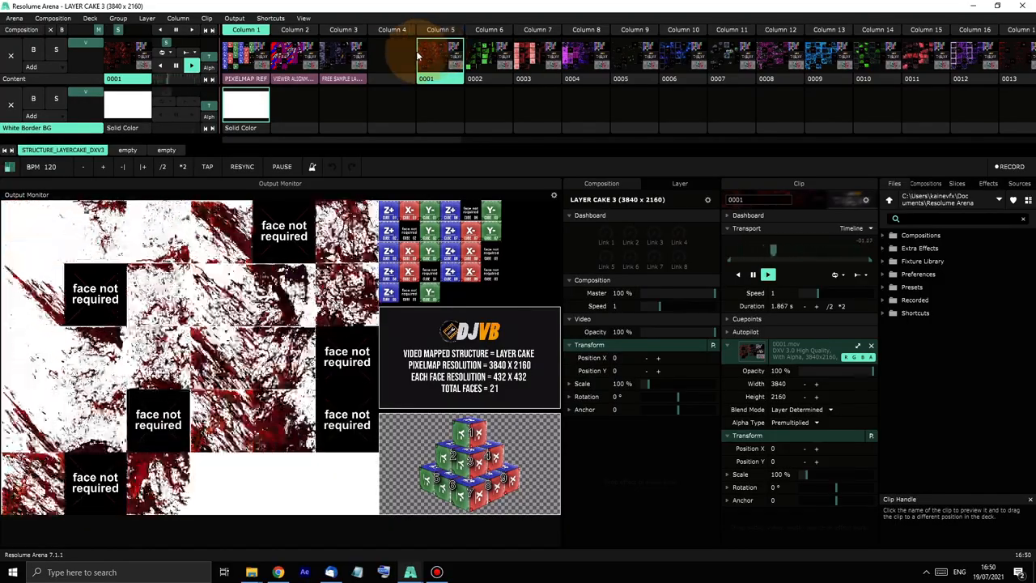
pyautogui.click(489, 57)
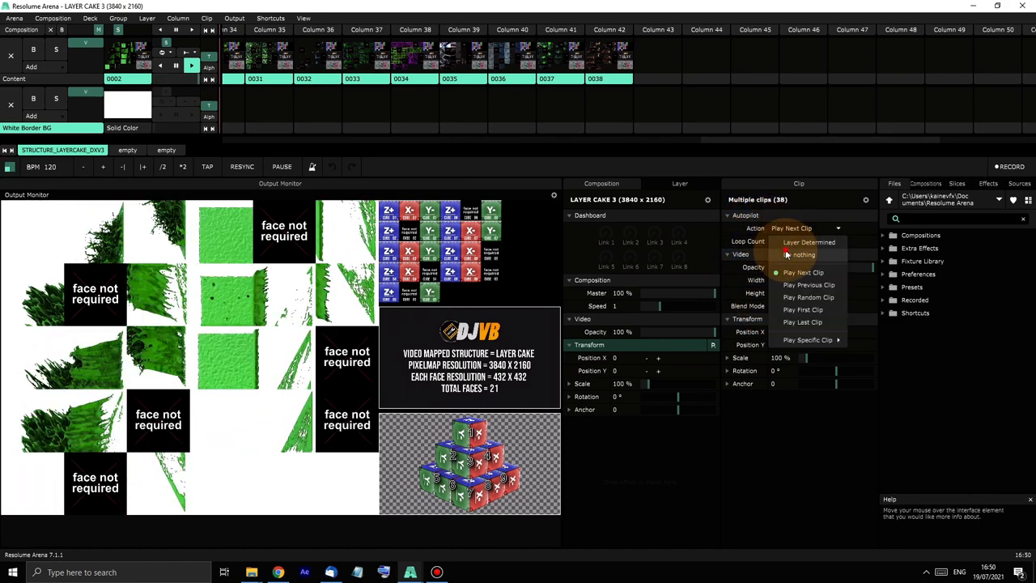
pyautogui.click(803, 255)
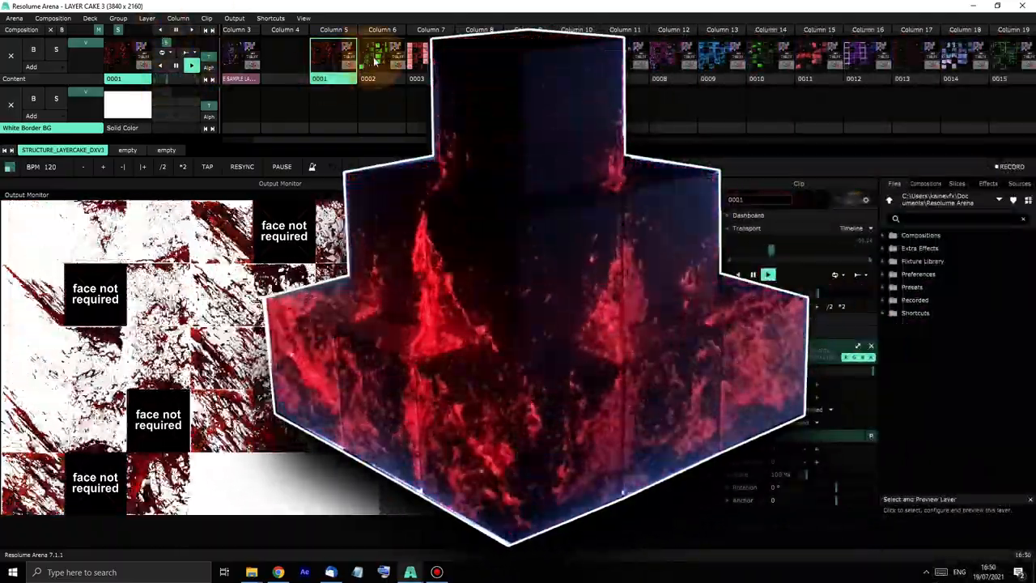
# - Trigger successive content clips until the cyan glass-and-machinery clip plays on the cake
pyautogui.click(368, 62)
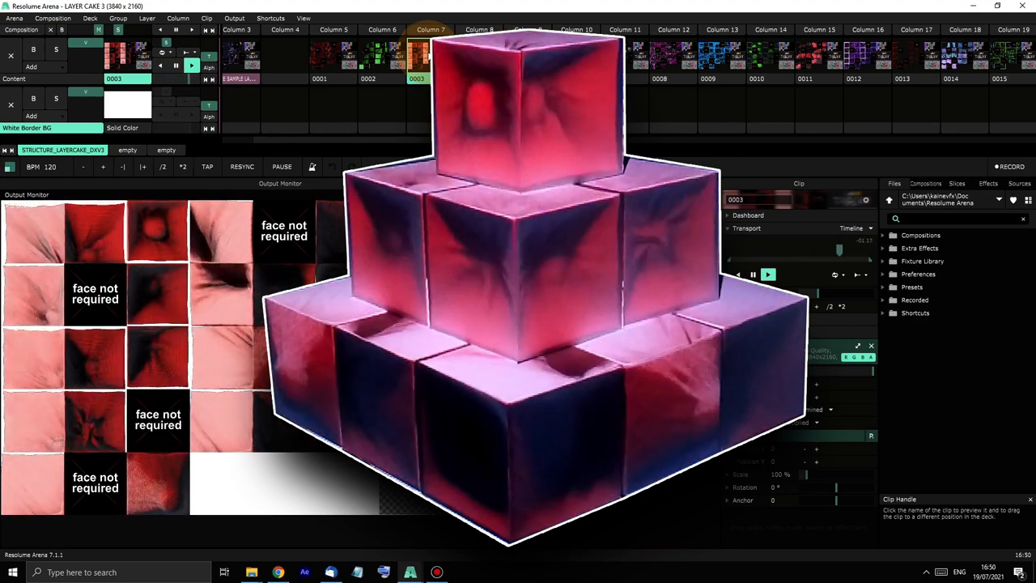
pyautogui.click(479, 30)
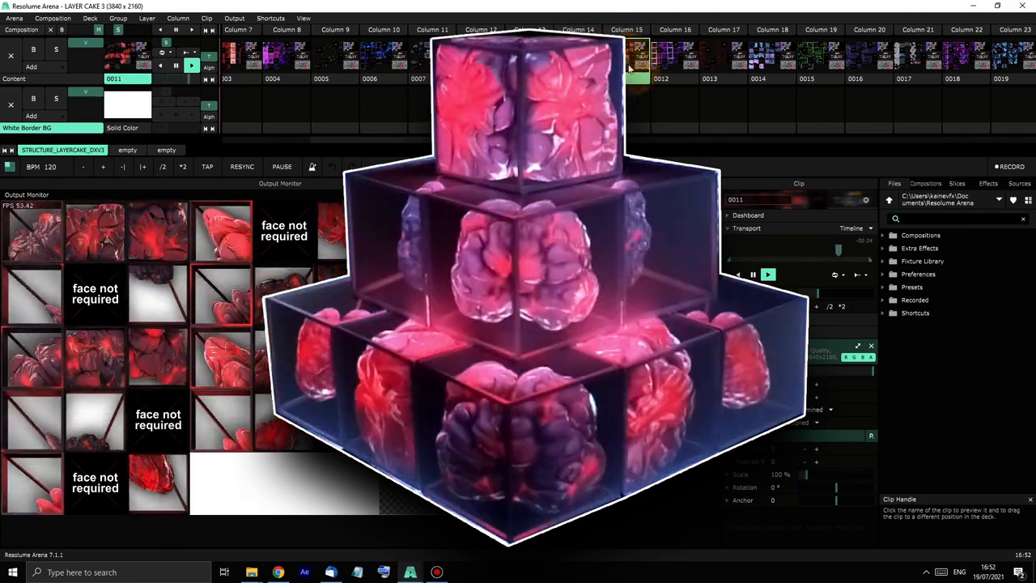
pyautogui.click(675, 61)
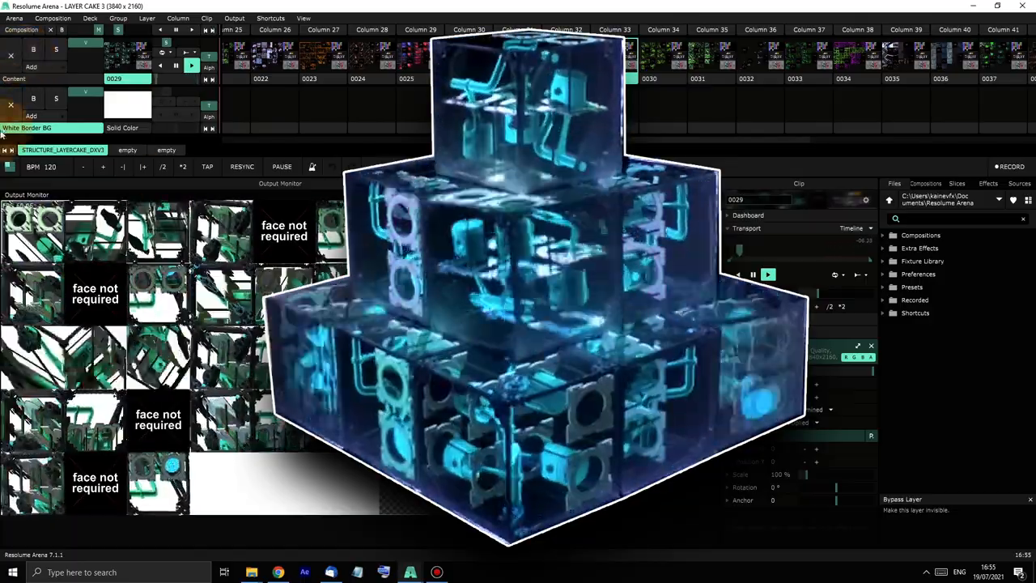
# - Play the green gears, mossy stone, blue lightning and green floating spheres clips in turn
pyautogui.click(664, 62)
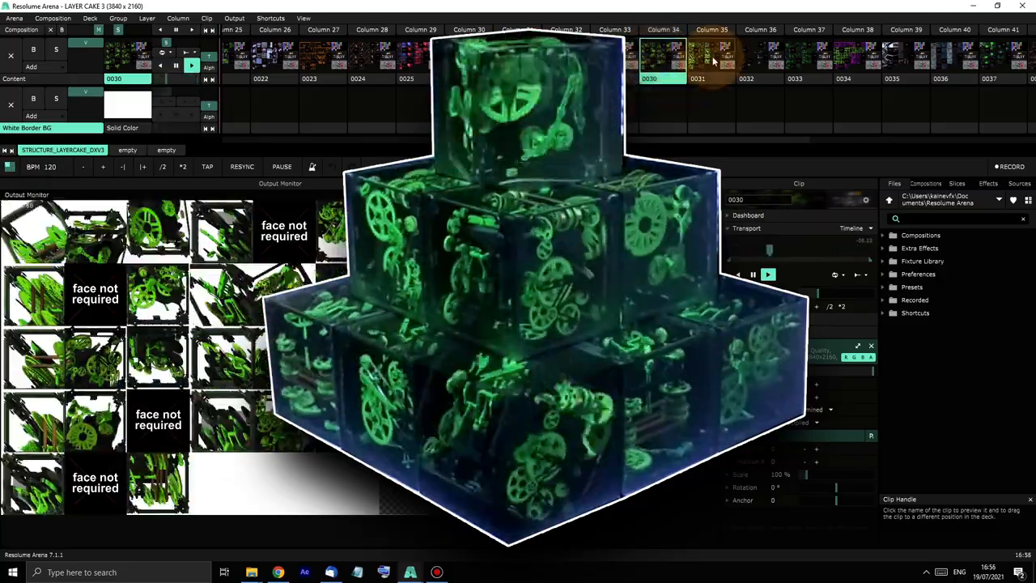
pyautogui.click(671, 61)
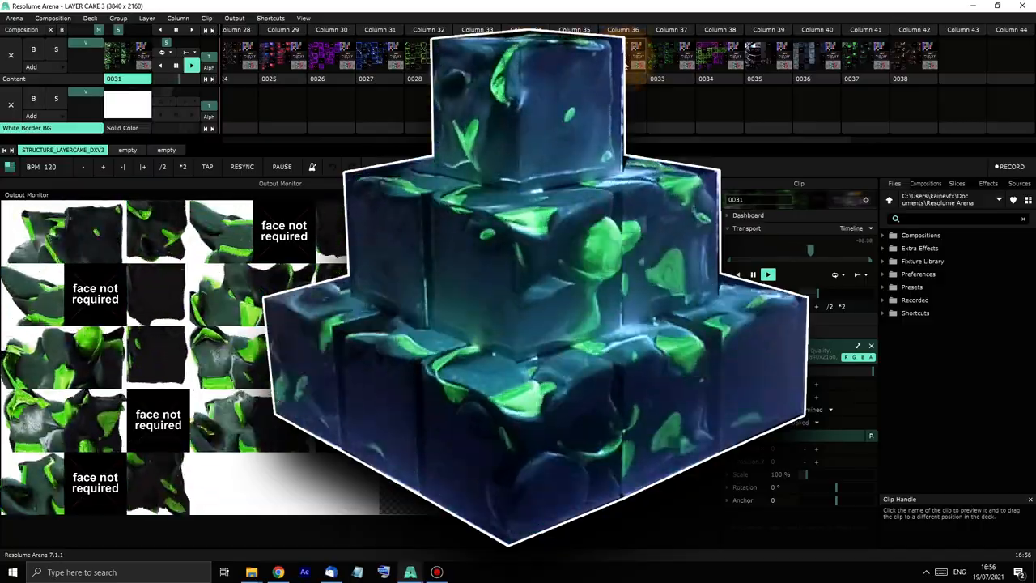
pyautogui.click(635, 57)
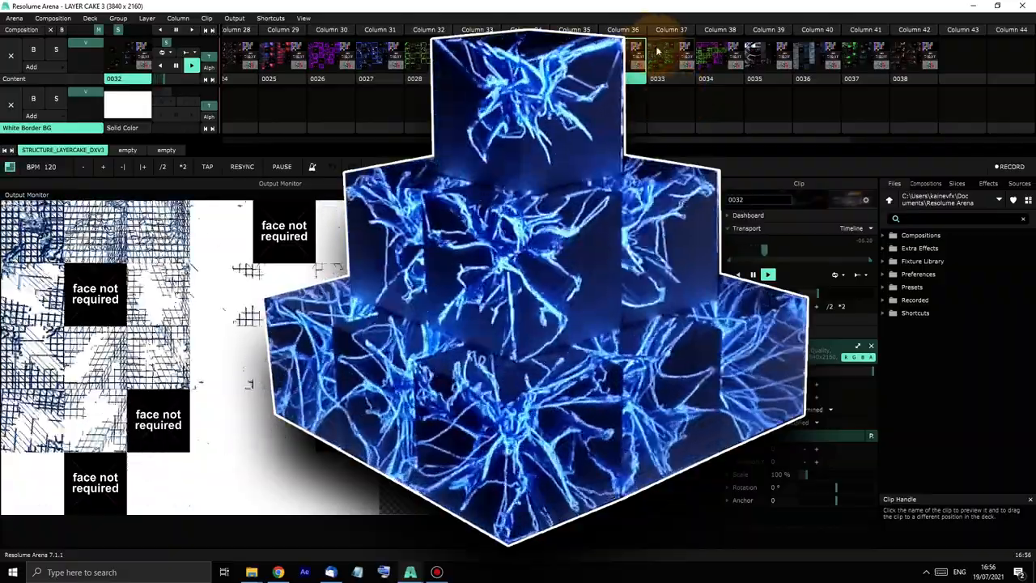
pyautogui.click(684, 61)
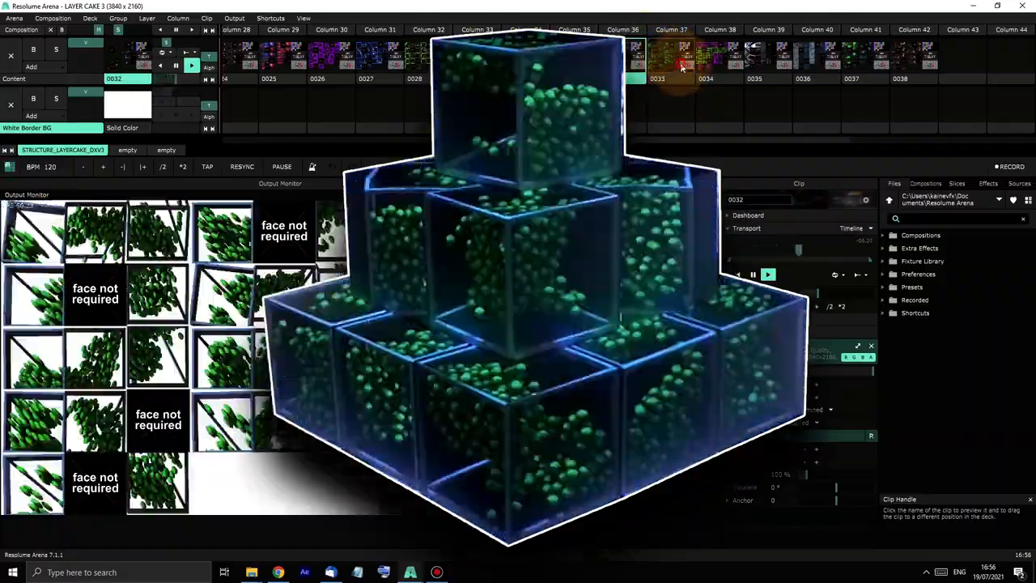
# - Play the rainbow light streaks clip, then leave the blue water splash clip running
pyautogui.click(670, 56)
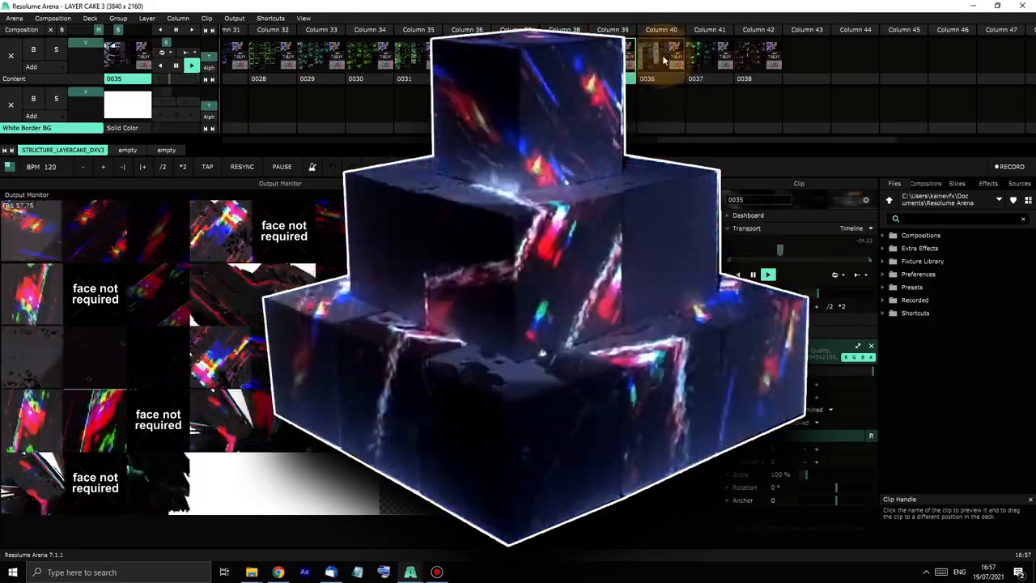
pyautogui.click(647, 62)
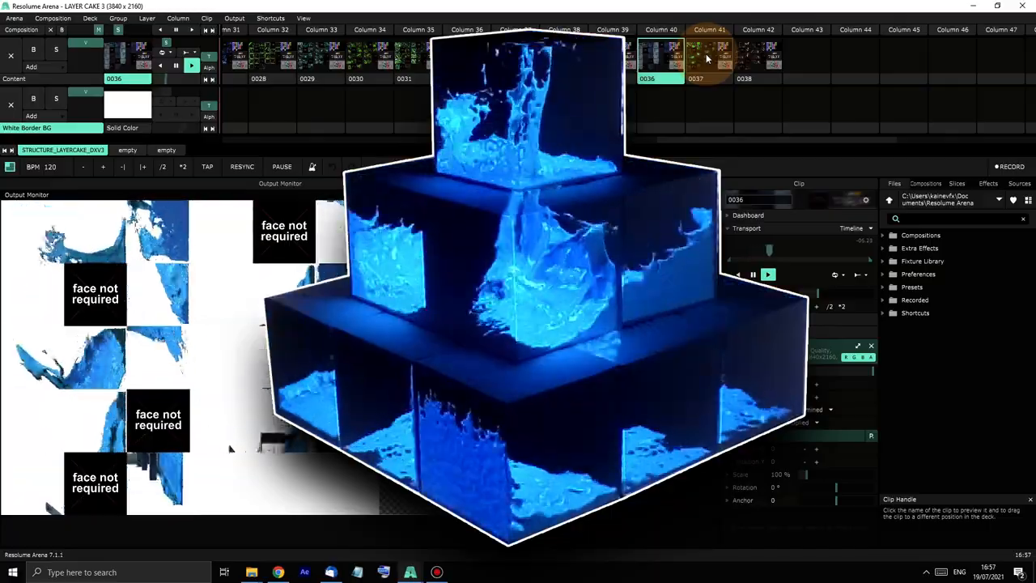
# - Trigger the green-cubes-in-glass clip, then the red mechanical spider clip on the cake
pyautogui.click(709, 61)
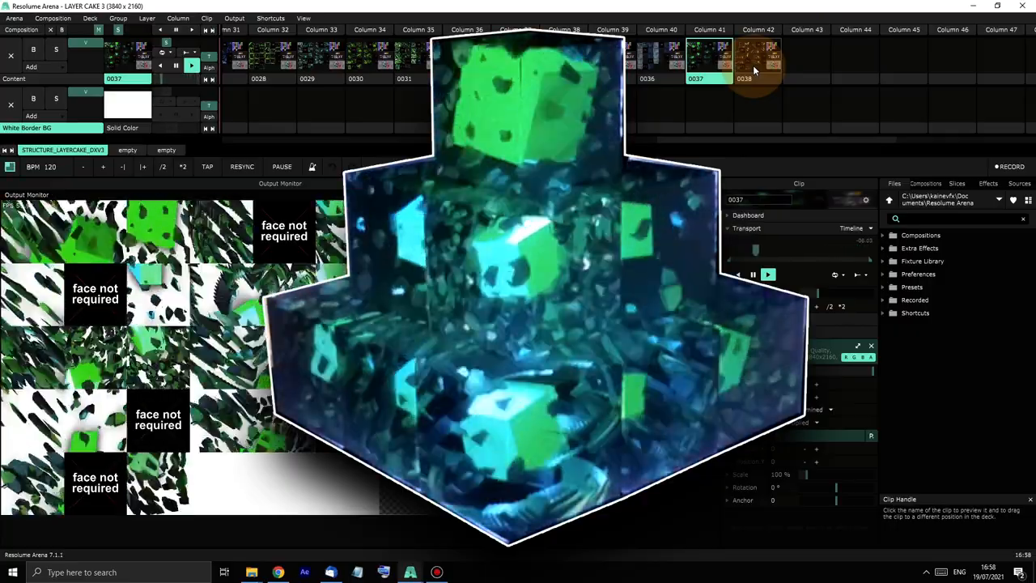
pyautogui.click(745, 61)
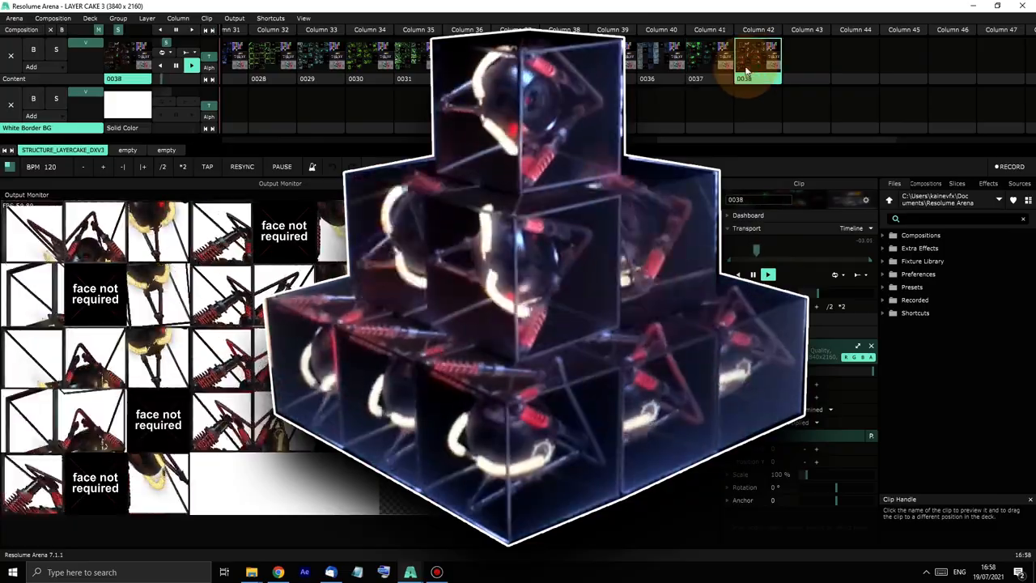